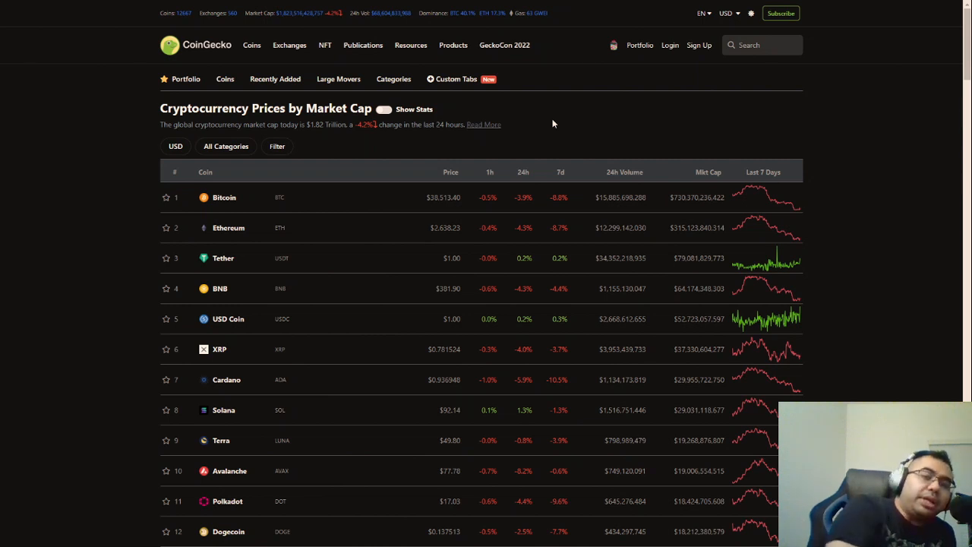
{"action": "mouse_move", "coordinate": [539, 106]}
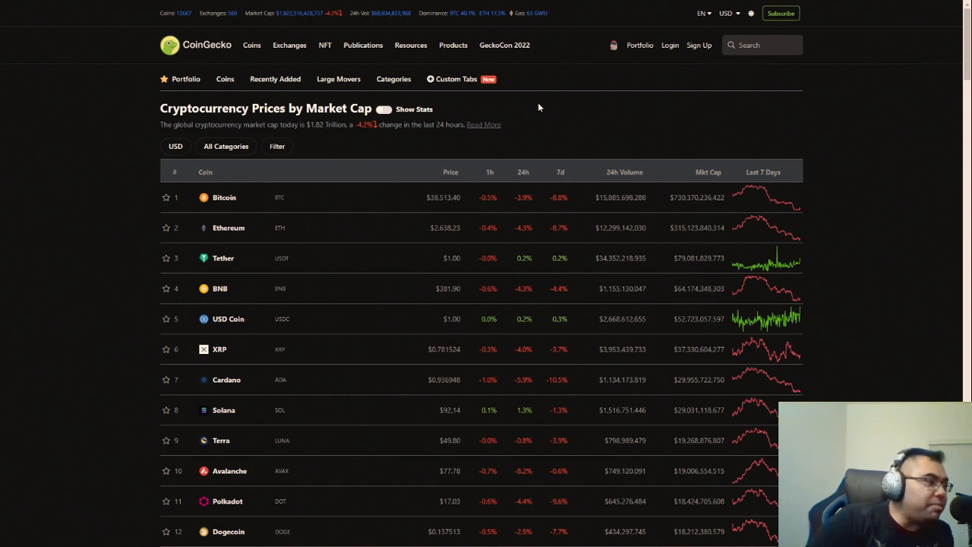
{"action": "mouse_move", "coordinate": [533, 96]}
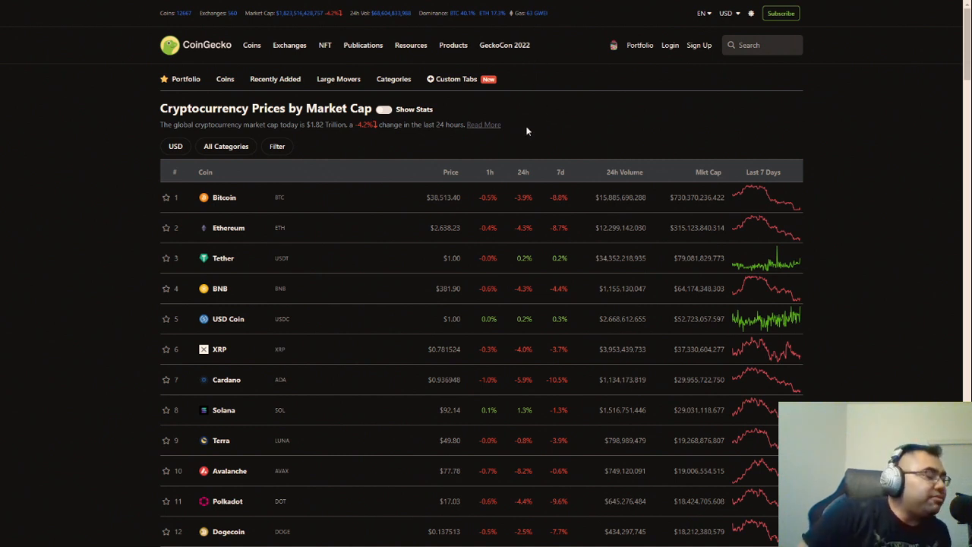
{"action": "mouse_move", "coordinate": [516, 134]}
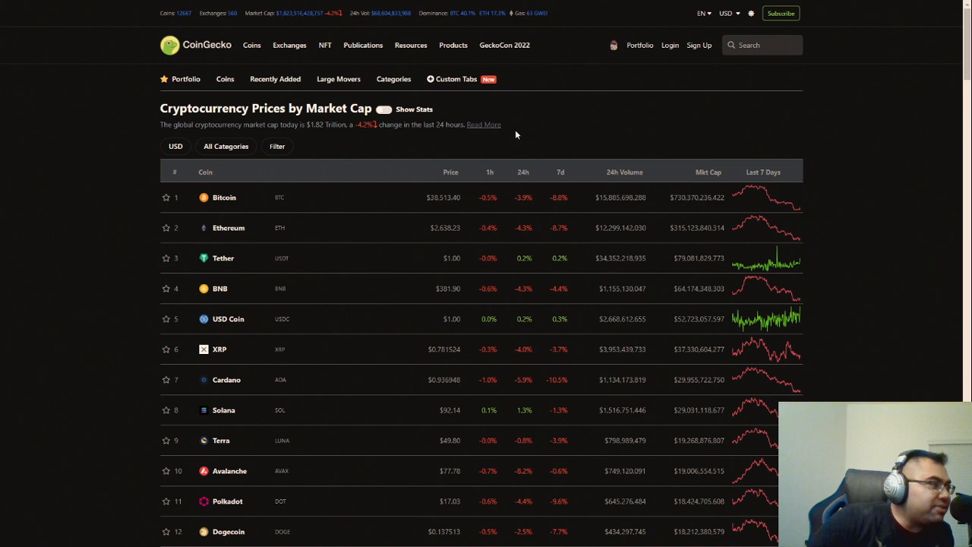
{"action": "mouse_move", "coordinate": [424, 152]}
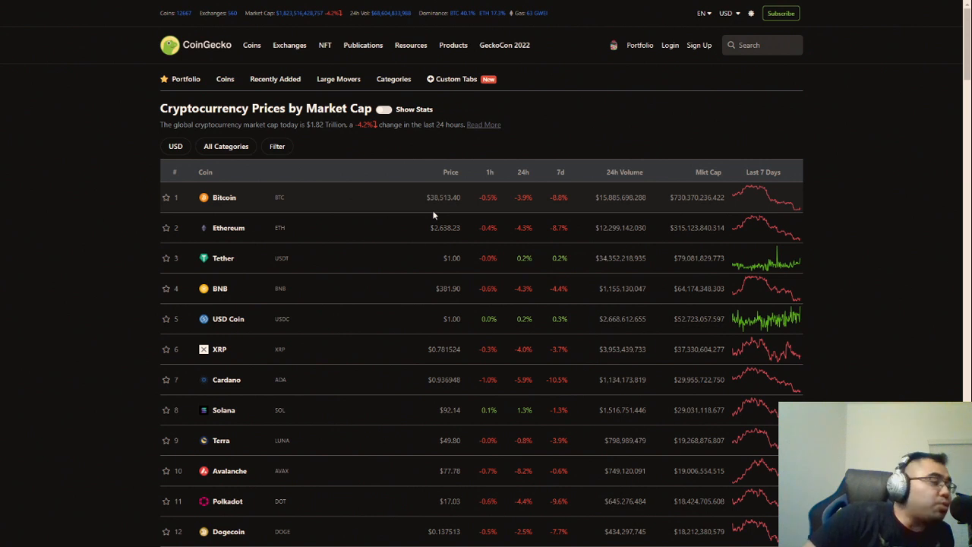
{"action": "mouse_move", "coordinate": [334, 212]}
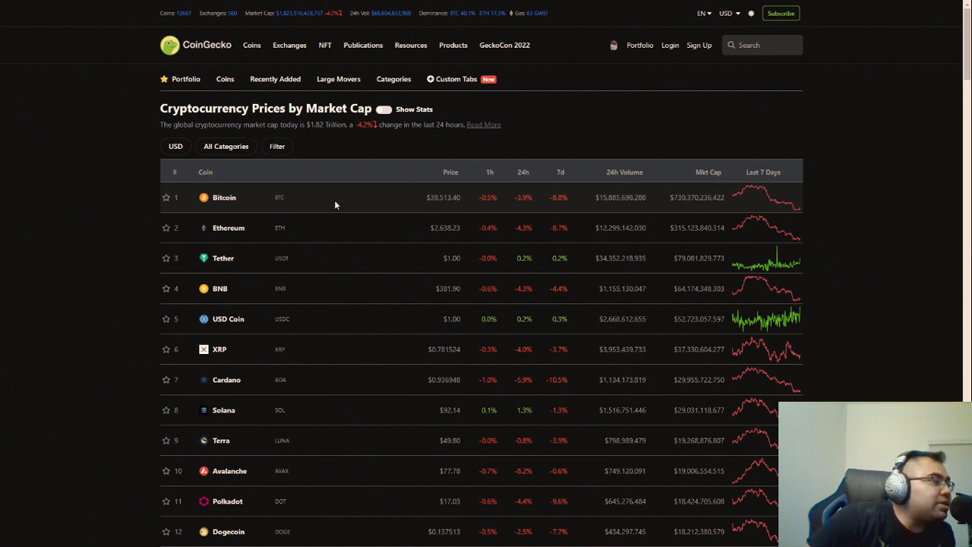
Step: Search 'sps' and open the Splinterlands (SPS) coin page, priced $0.134 at rank #591
{"action": "double_click", "coordinate": [445, 197]}
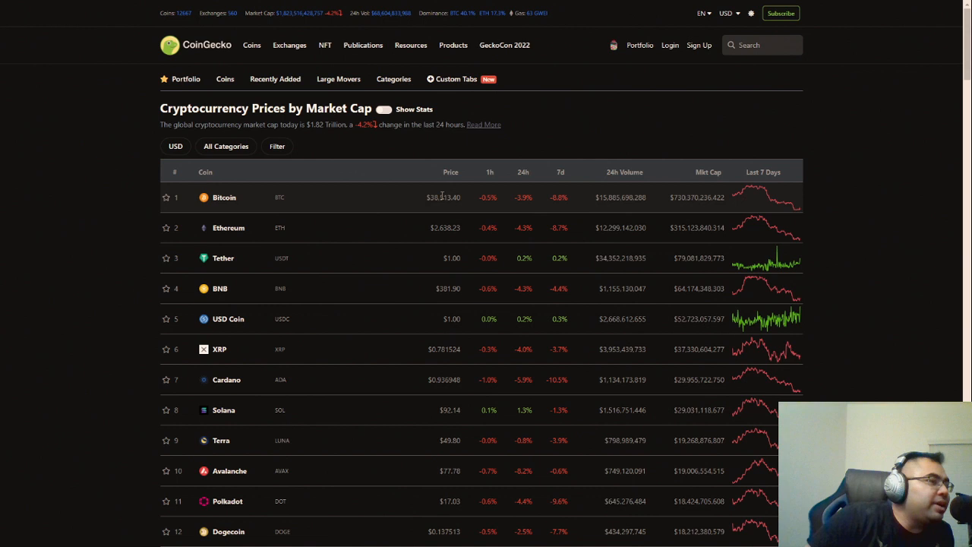
{"action": "mouse_move", "coordinate": [253, 196]}
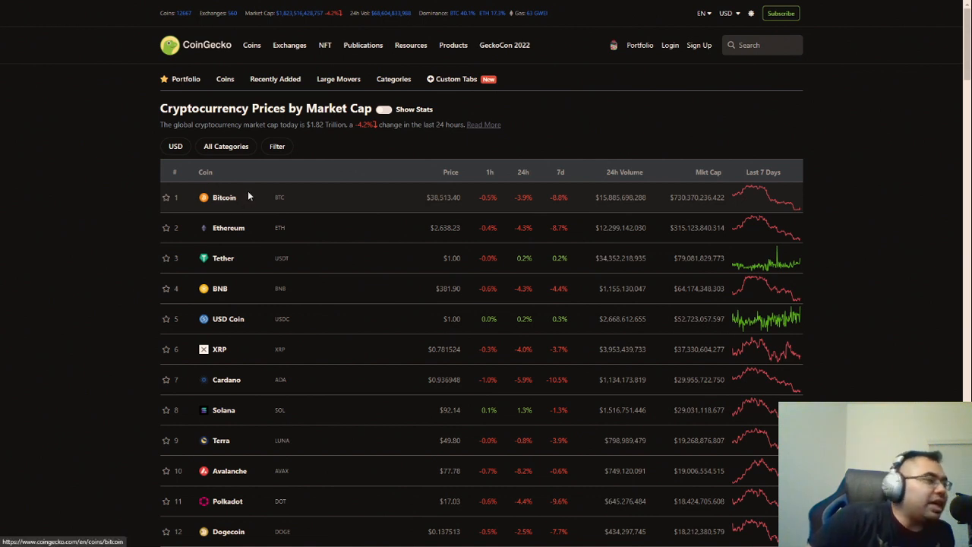
{"action": "mouse_move", "coordinate": [244, 196]}
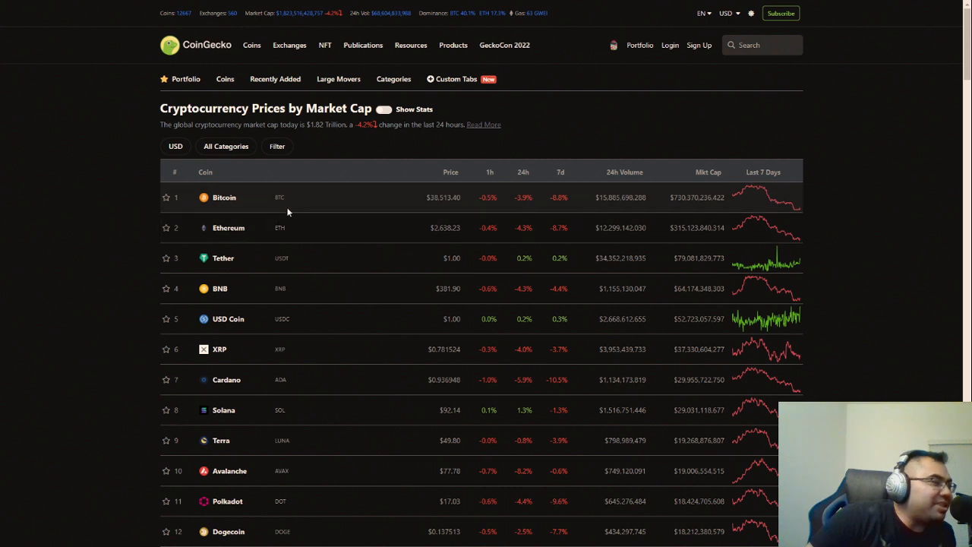
{"action": "mouse_move", "coordinate": [322, 212]}
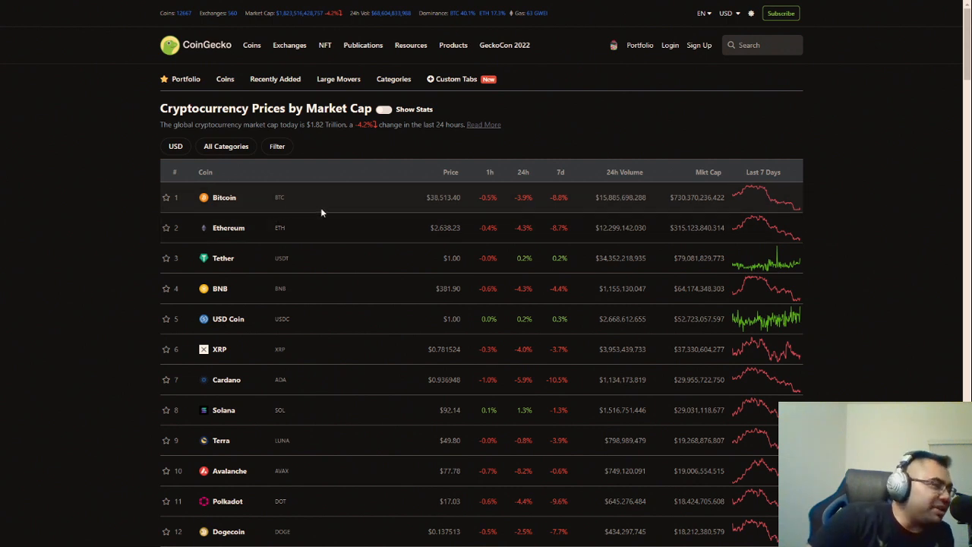
{"action": "mouse_move", "coordinate": [313, 209]}
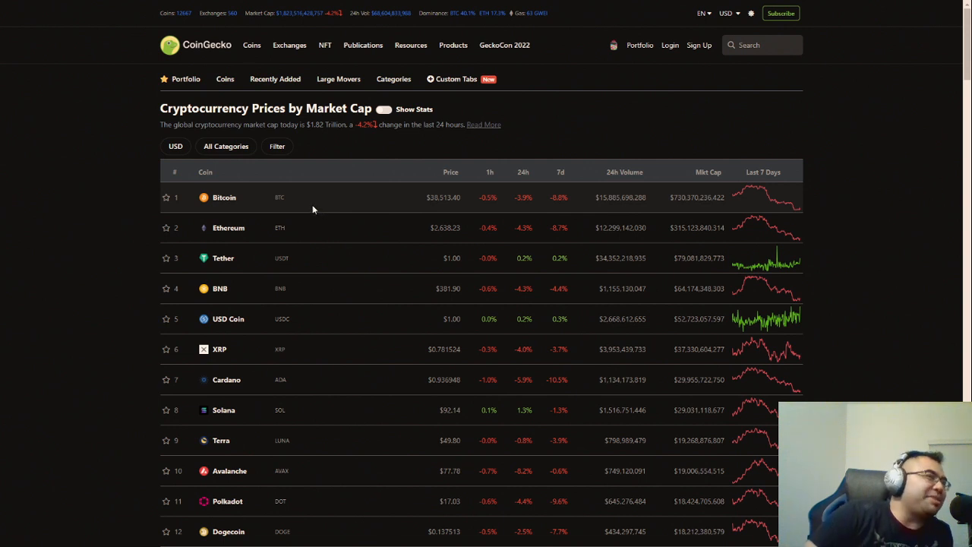
{"action": "mouse_move", "coordinate": [310, 202]}
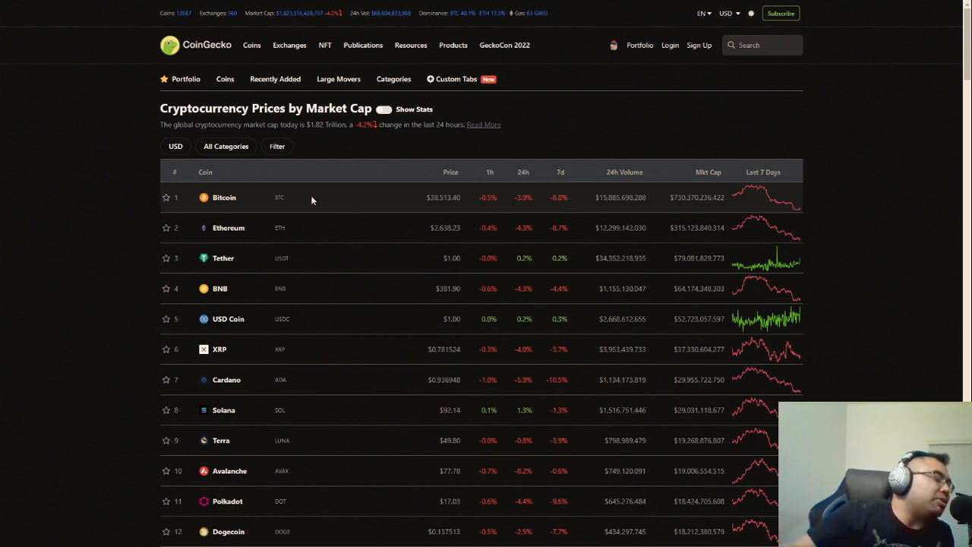
{"action": "mouse_move", "coordinate": [295, 203]}
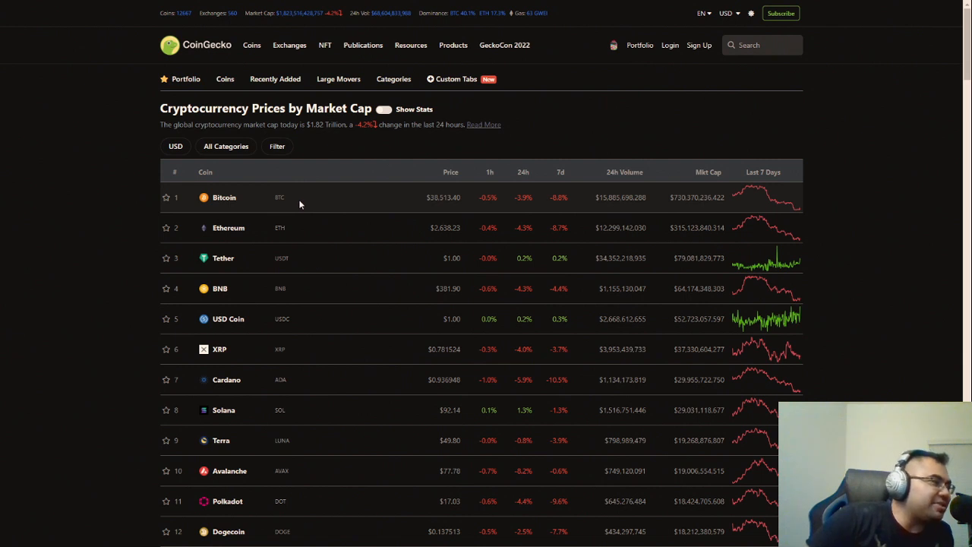
{"action": "mouse_move", "coordinate": [309, 197]}
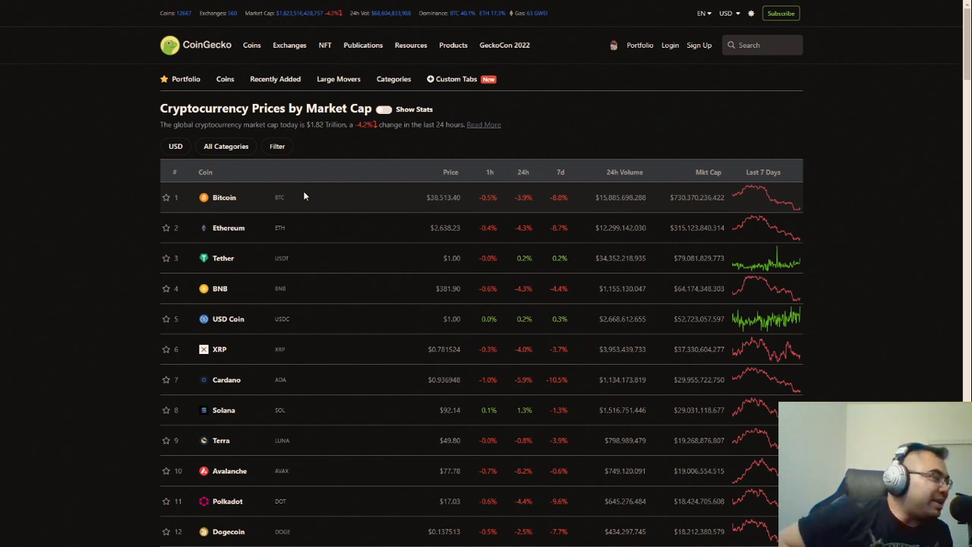
{"action": "mouse_move", "coordinate": [363, 210]}
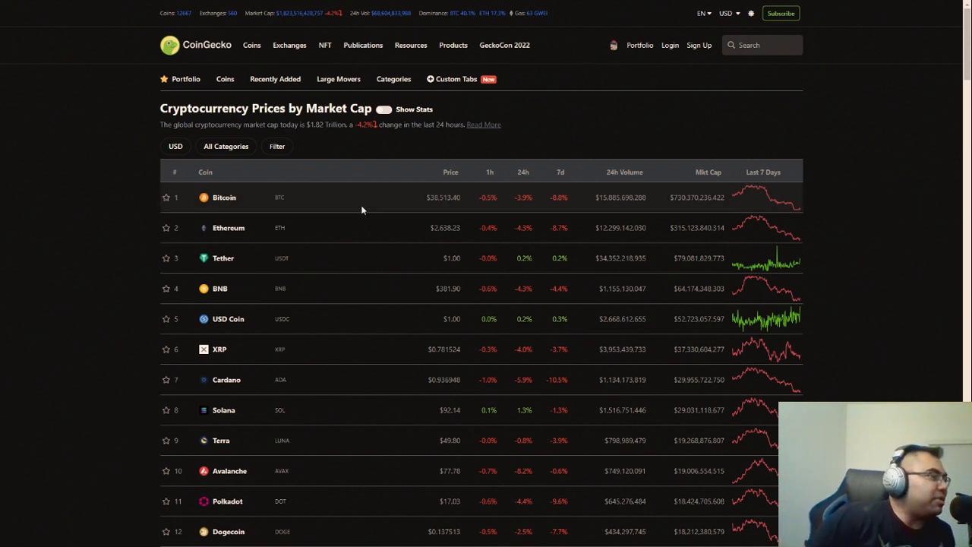
{"action": "mouse_move", "coordinate": [314, 196]}
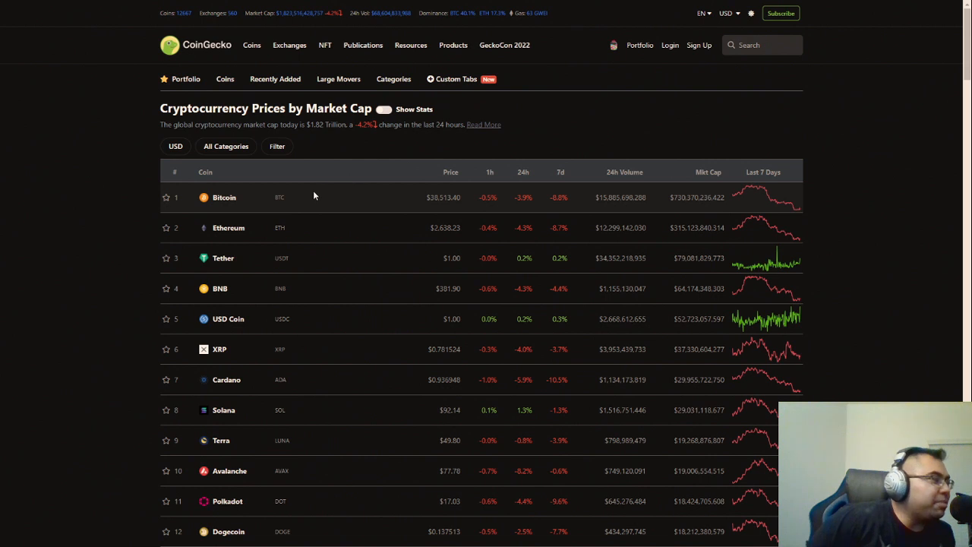
{"action": "mouse_move", "coordinate": [321, 208]}
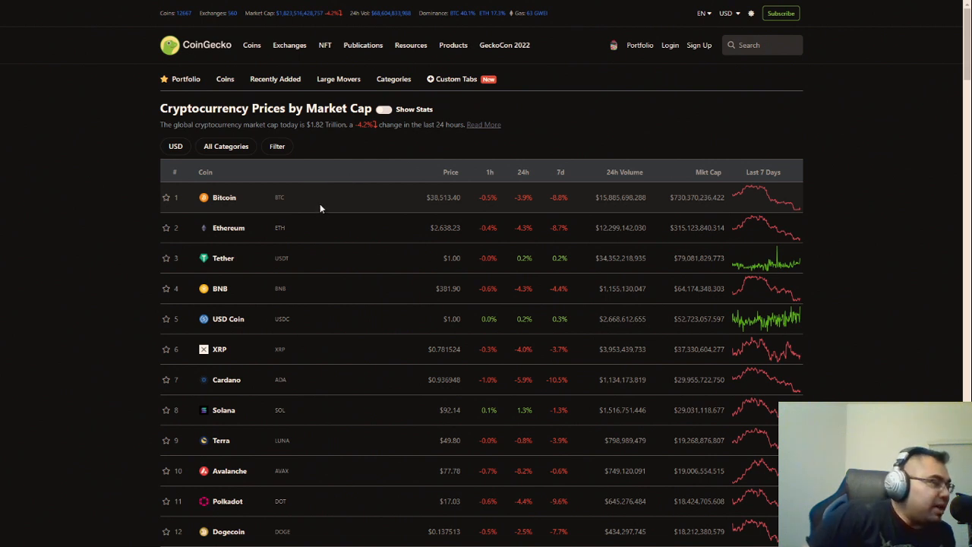
{"action": "mouse_move", "coordinate": [736, 54]}
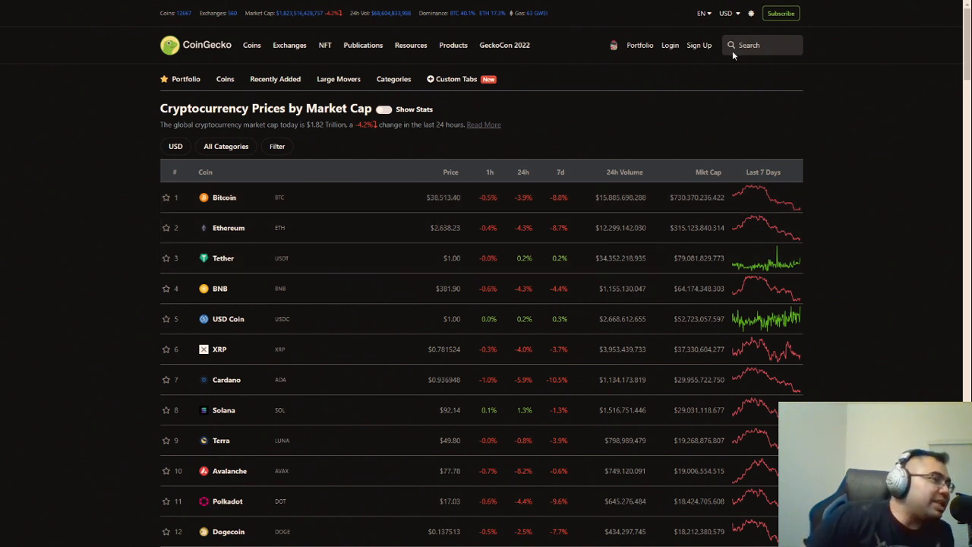
{"action": "type", "text": "sps"}
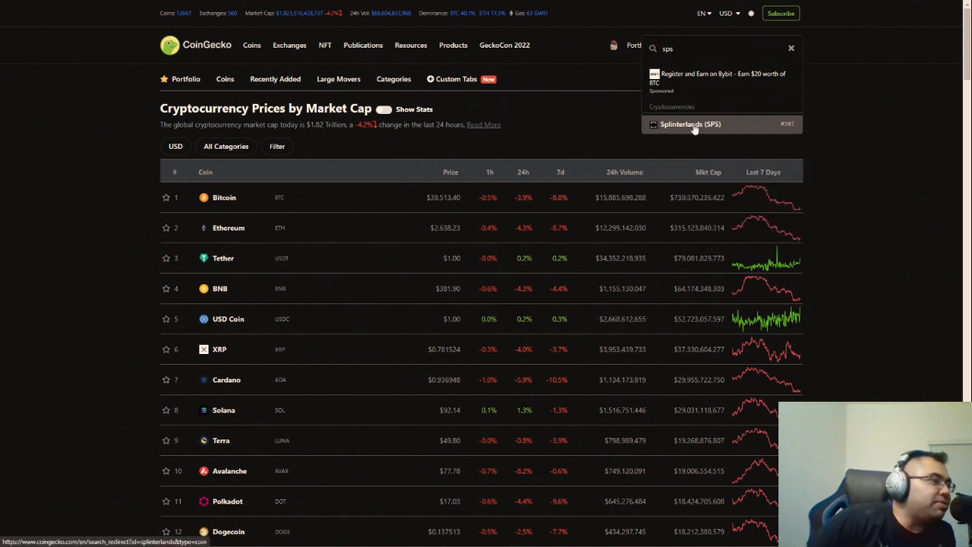
{"action": "left_click", "coordinate": [688, 124]}
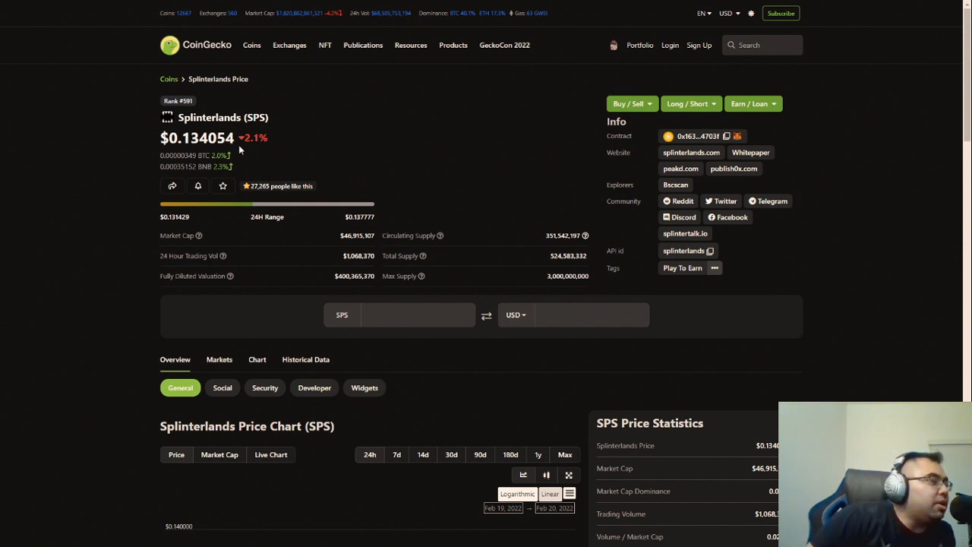
{"action": "mouse_move", "coordinate": [144, 214]}
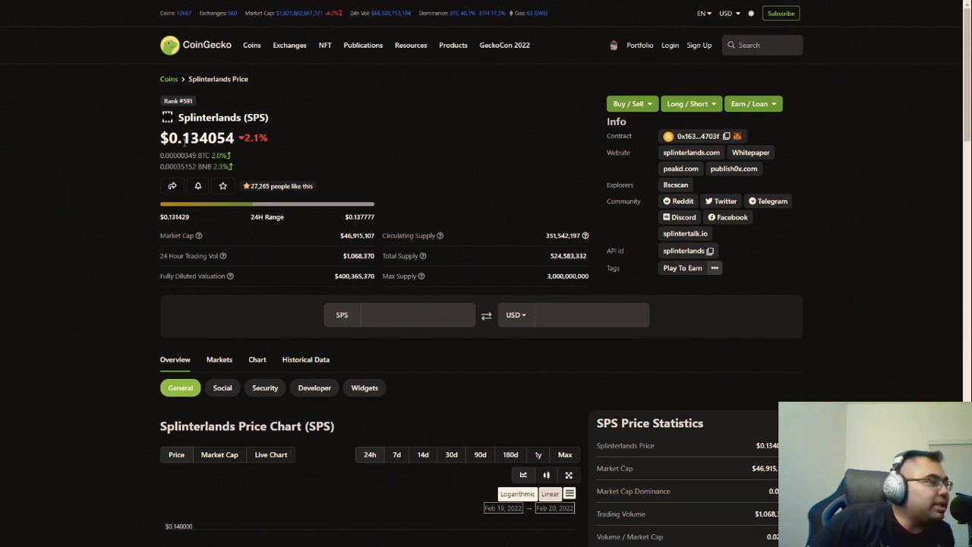
{"action": "mouse_move", "coordinate": [388, 175]}
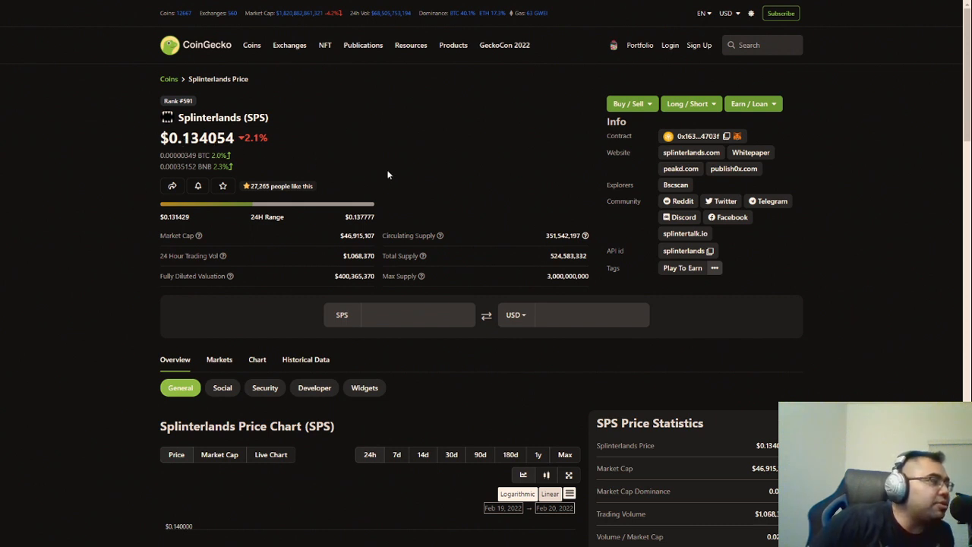
Step: Scroll through the Splinterlands stats, then switch to the Hive Engine BEE market page
{"action": "scroll", "scroll_direction": "down", "scroll_amount": 3}
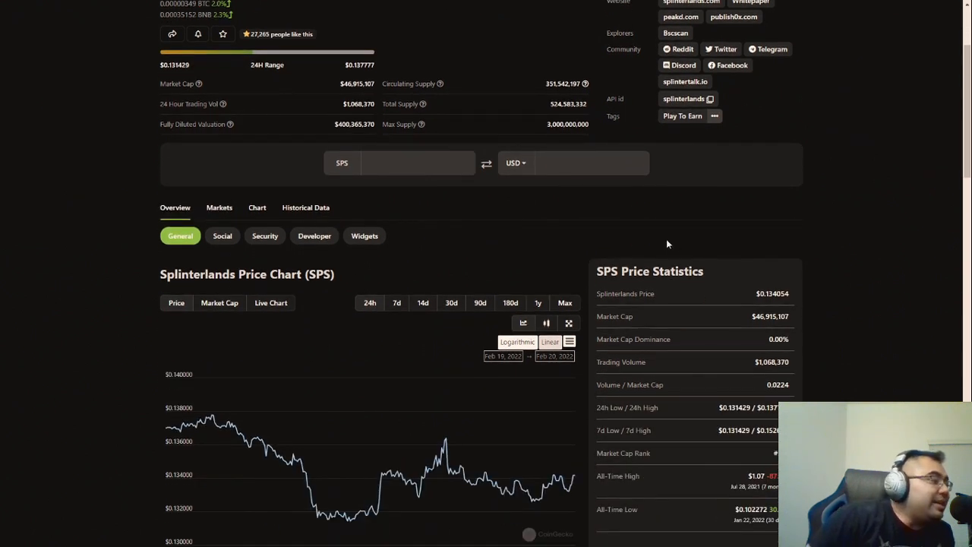
{"action": "mouse_move", "coordinate": [581, 255]}
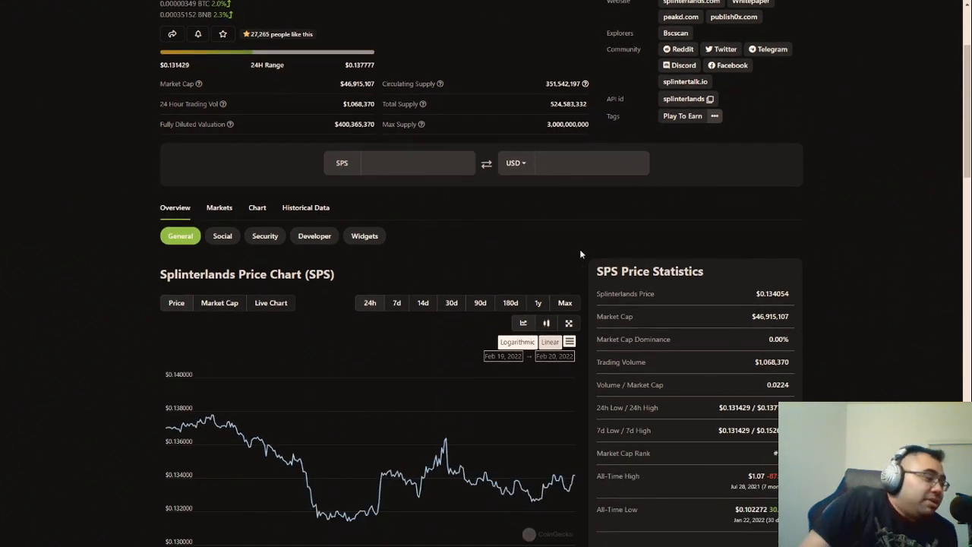
{"action": "mouse_move", "coordinate": [572, 240]}
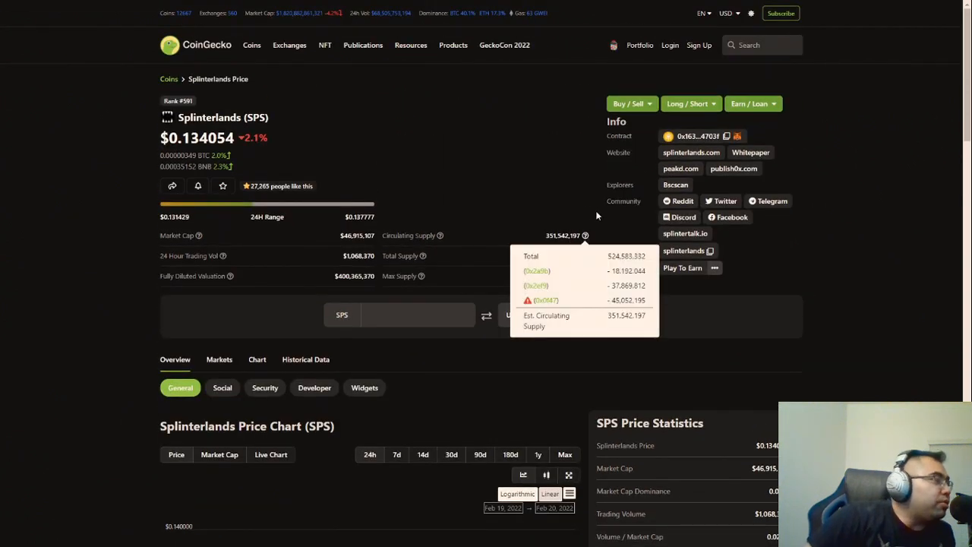
{"action": "mouse_move", "coordinate": [576, 205]}
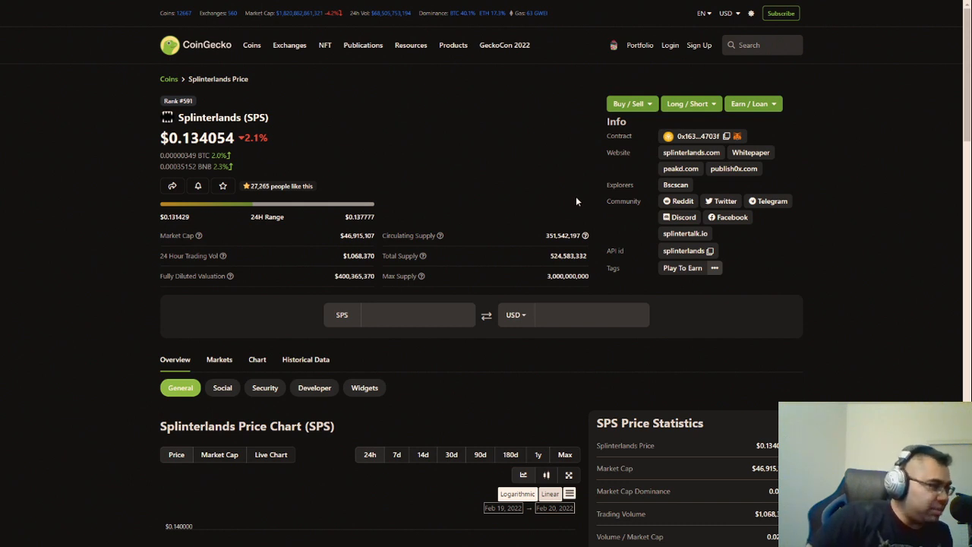
{"action": "mouse_move", "coordinate": [550, 206]}
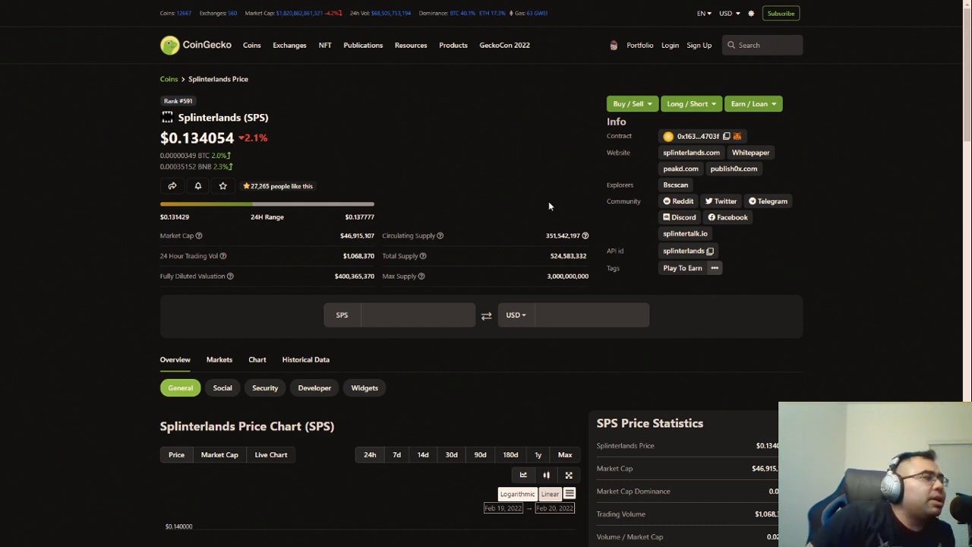
{"action": "mouse_move", "coordinate": [494, 177]}
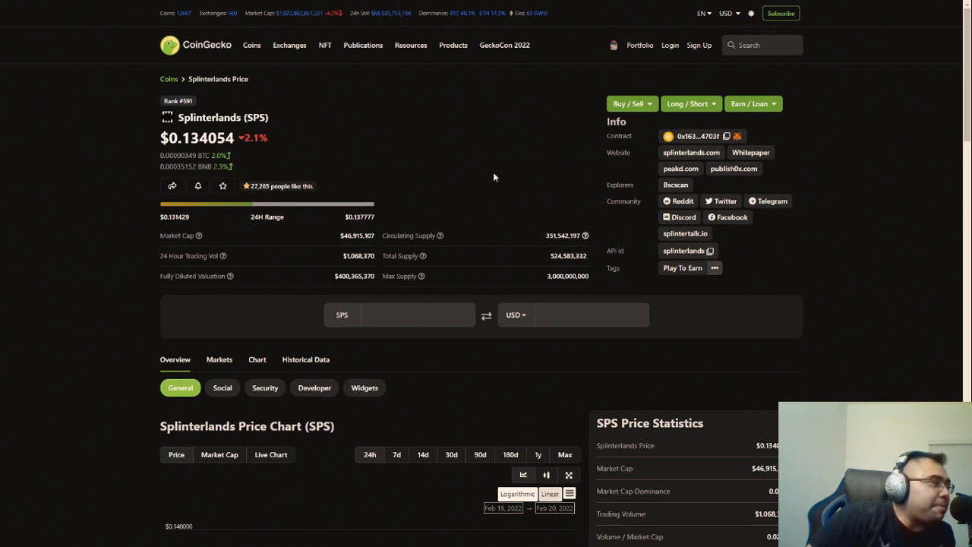
{"action": "mouse_move", "coordinate": [429, 149]}
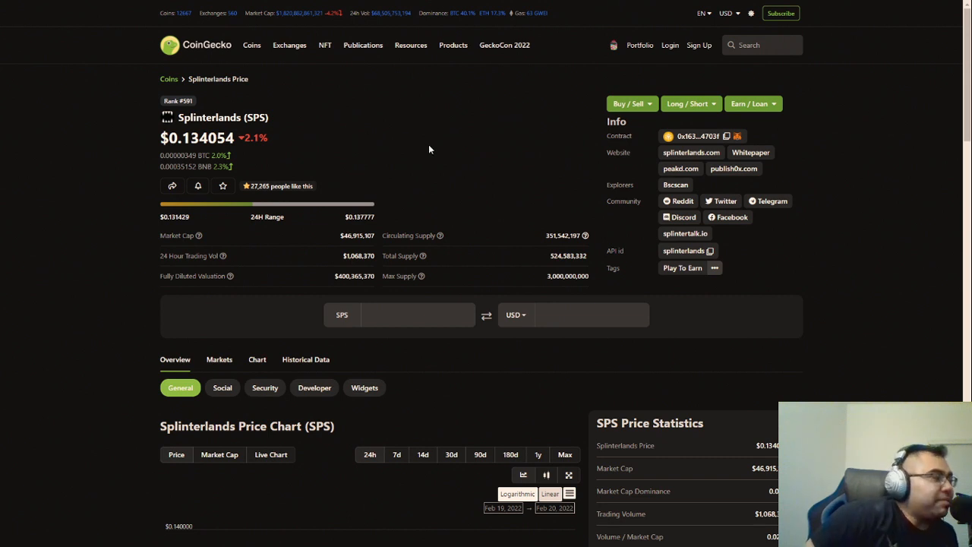
{"action": "mouse_move", "coordinate": [527, 197]}
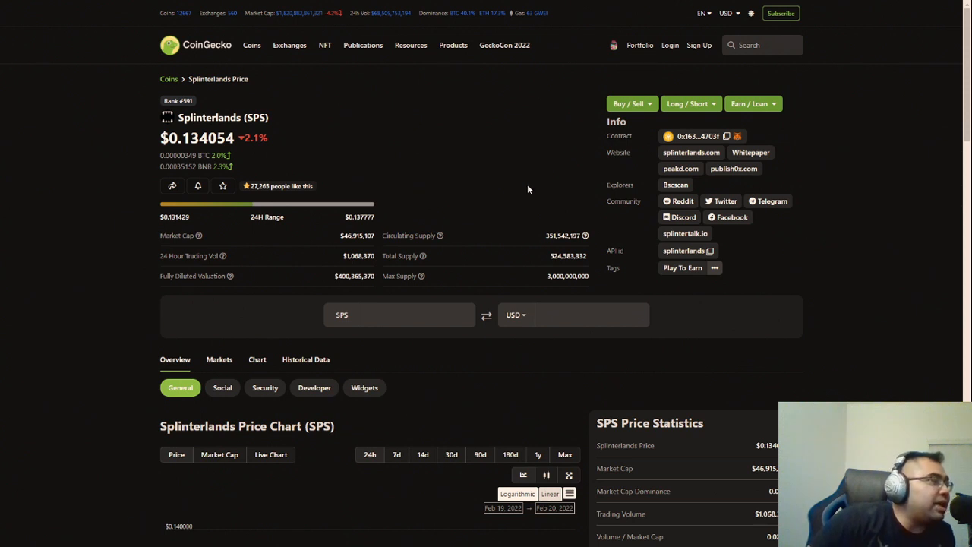
{"action": "mouse_move", "coordinate": [525, 198]}
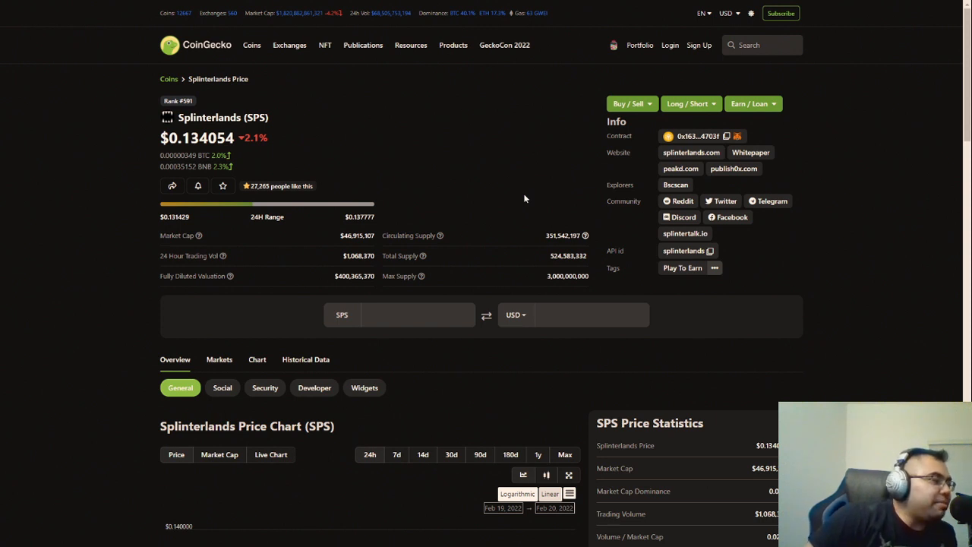
{"action": "mouse_move", "coordinate": [504, 195]}
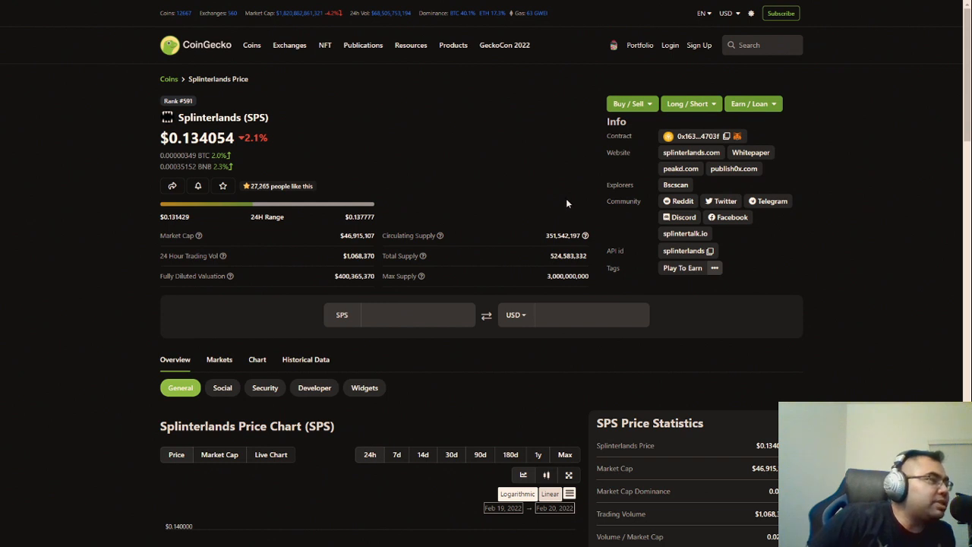
{"action": "mouse_move", "coordinate": [570, 202]}
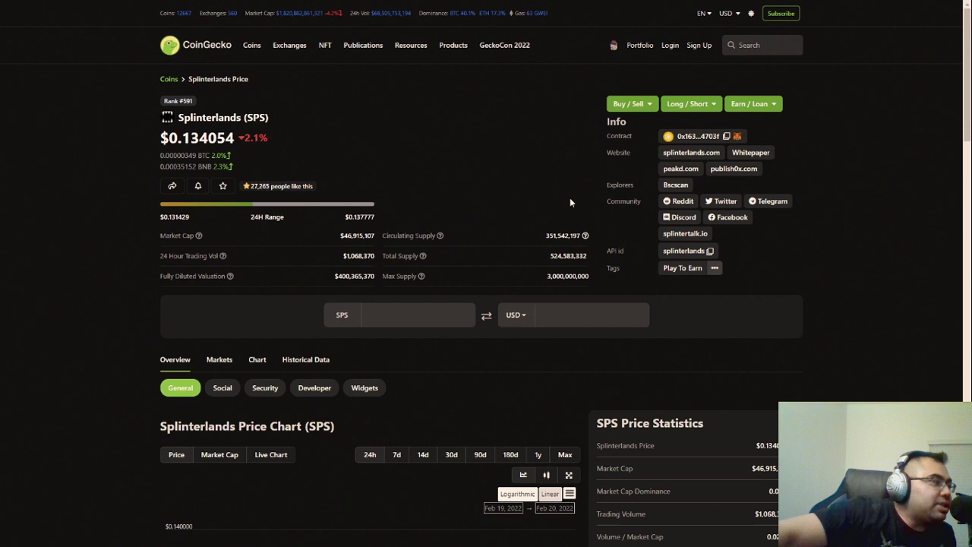
{"action": "right_click", "coordinate": [570, 202]}
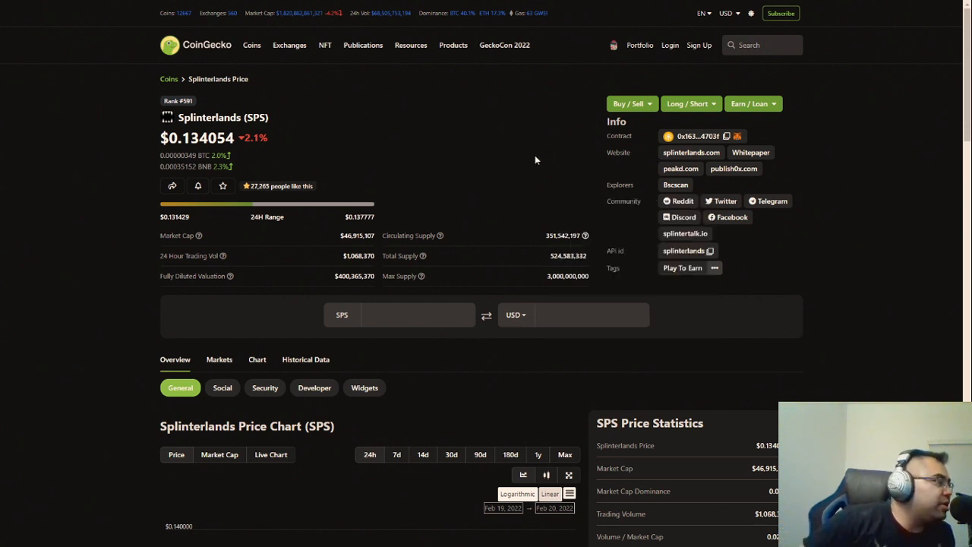
{"action": "mouse_move", "coordinate": [552, 157]}
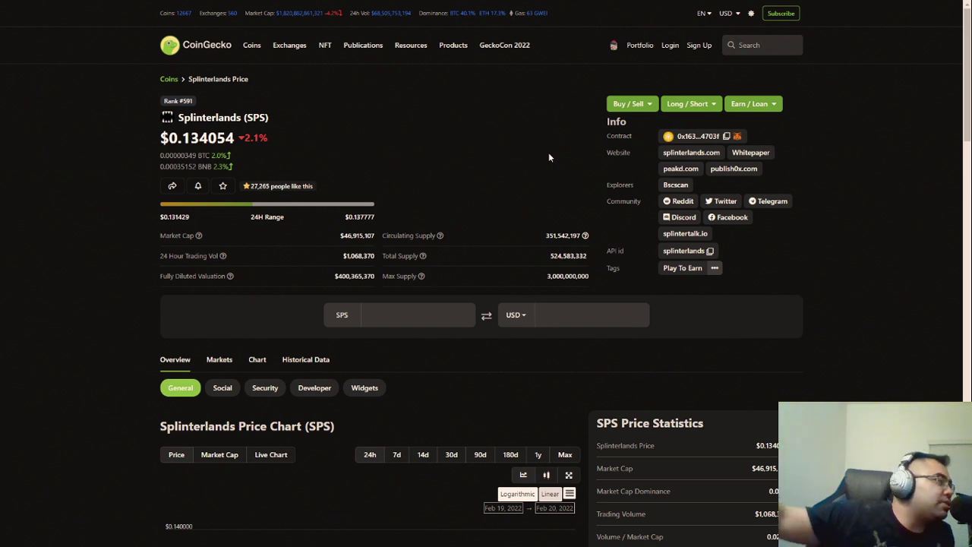
{"action": "mouse_move", "coordinate": [547, 170]}
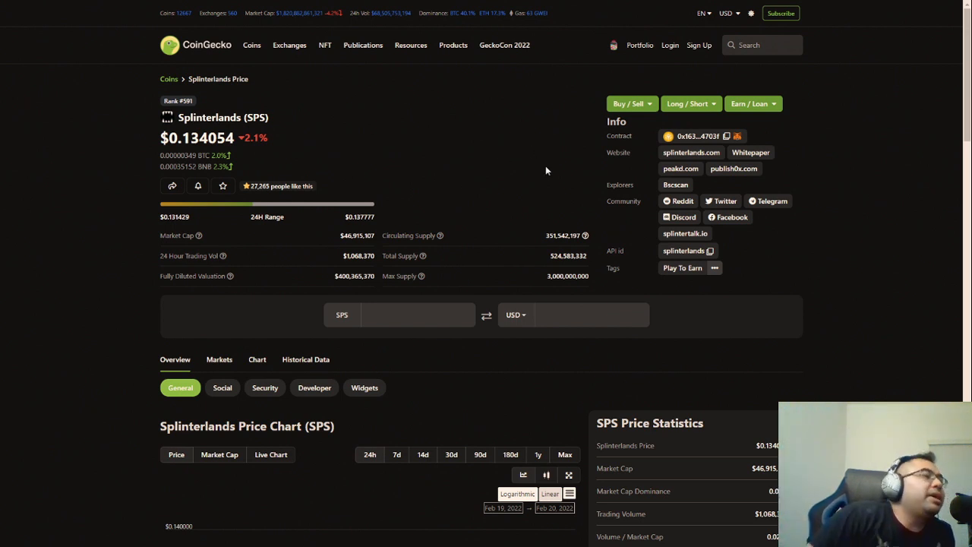
{"action": "mouse_move", "coordinate": [533, 171]}
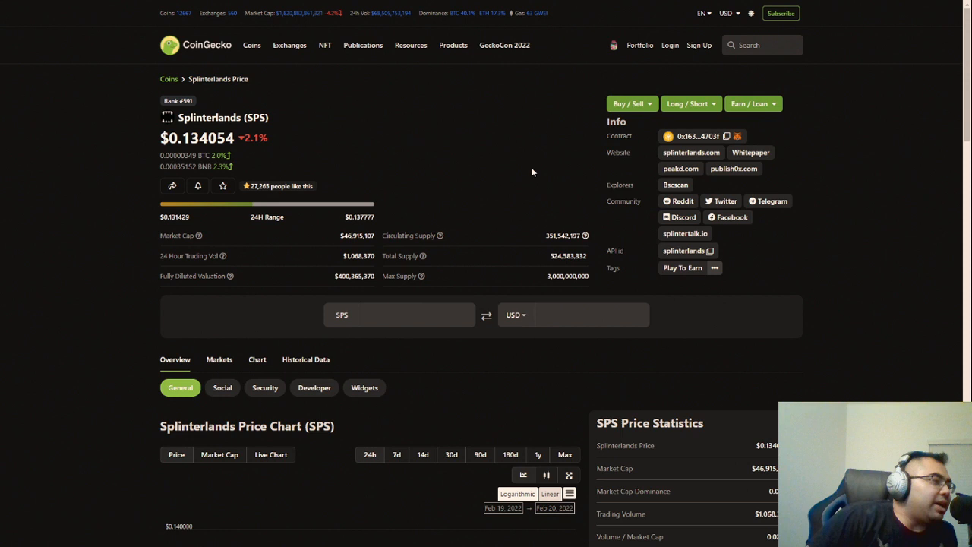
{"action": "mouse_move", "coordinate": [493, 158]}
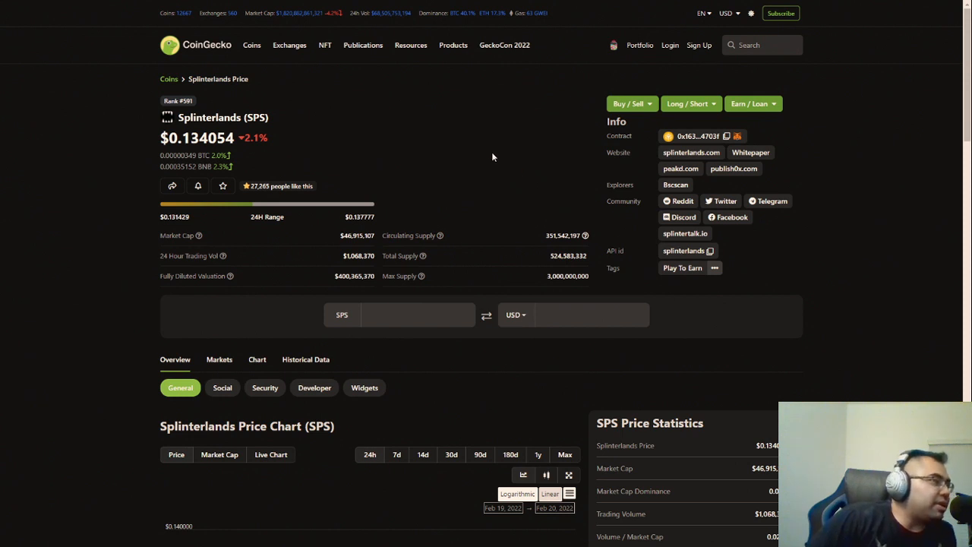
{"action": "mouse_move", "coordinate": [424, 174]}
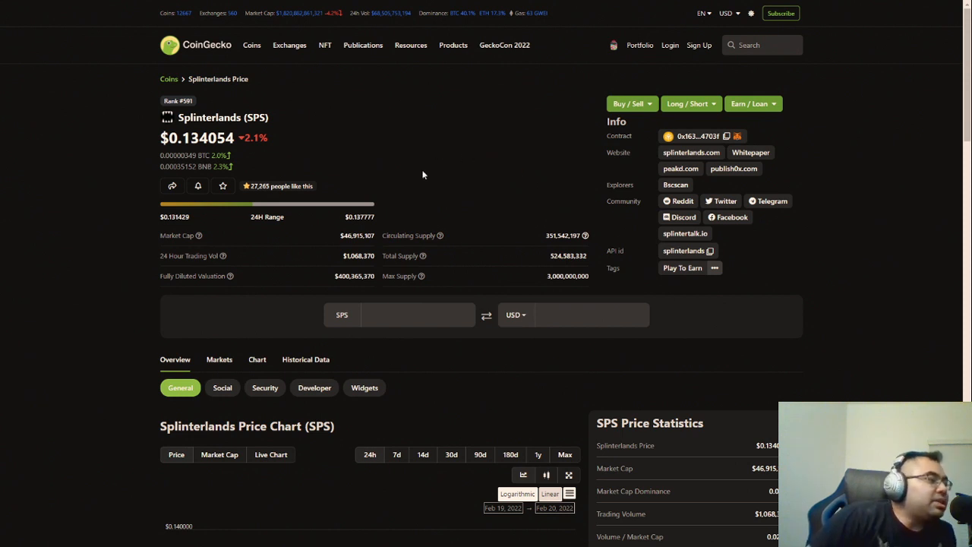
{"action": "mouse_move", "coordinate": [440, 159]}
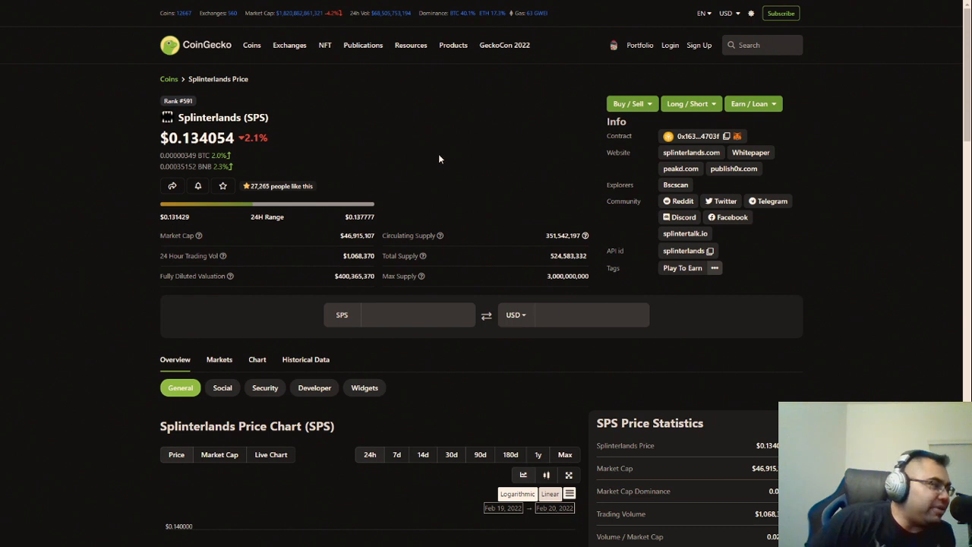
{"action": "mouse_move", "coordinate": [430, 149]}
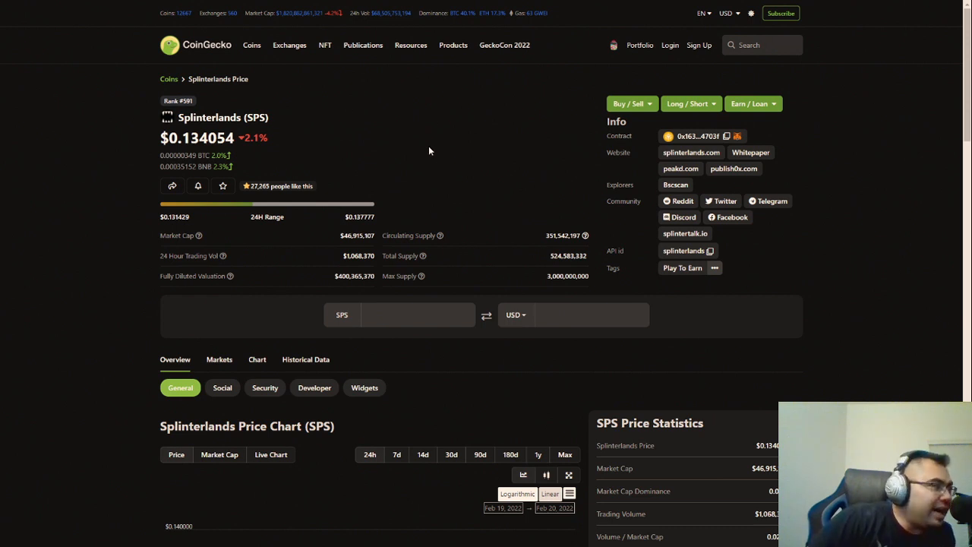
{"action": "mouse_move", "coordinate": [461, 169]}
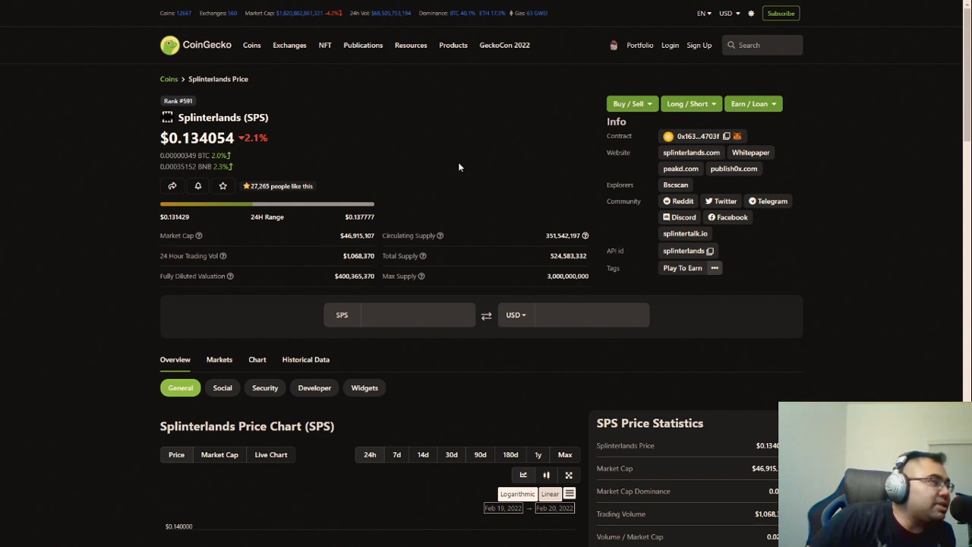
{"action": "mouse_move", "coordinate": [455, 163]}
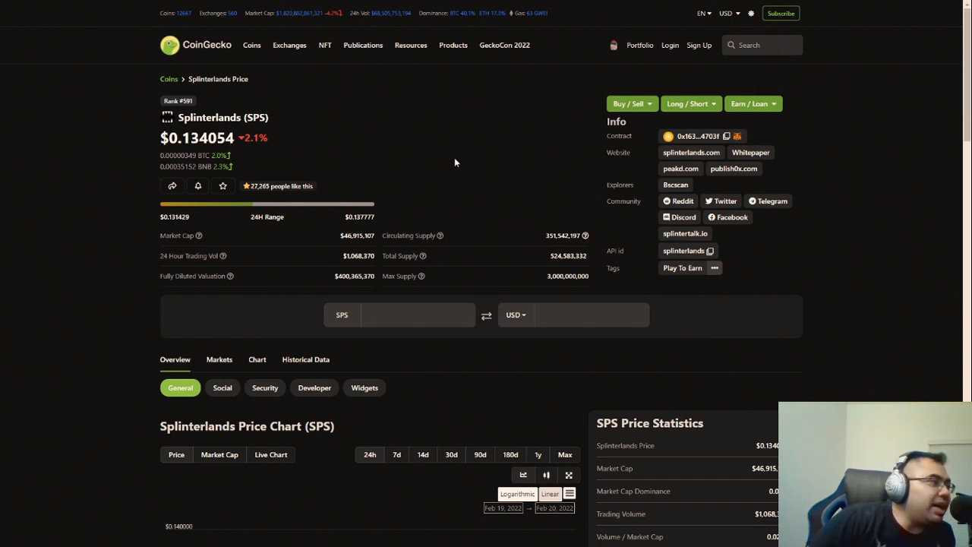
{"action": "left_click", "coordinate": [213, 8]}
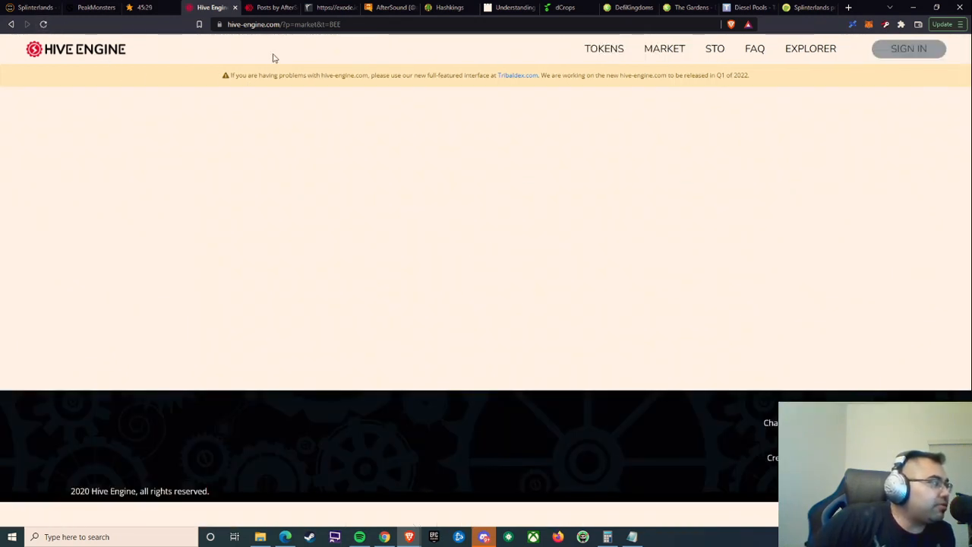
Step: Review Hive Engine's BEE token prices, then go back to CoinGecko's Splinterlands page
{"action": "left_click", "coordinate": [910, 48]}
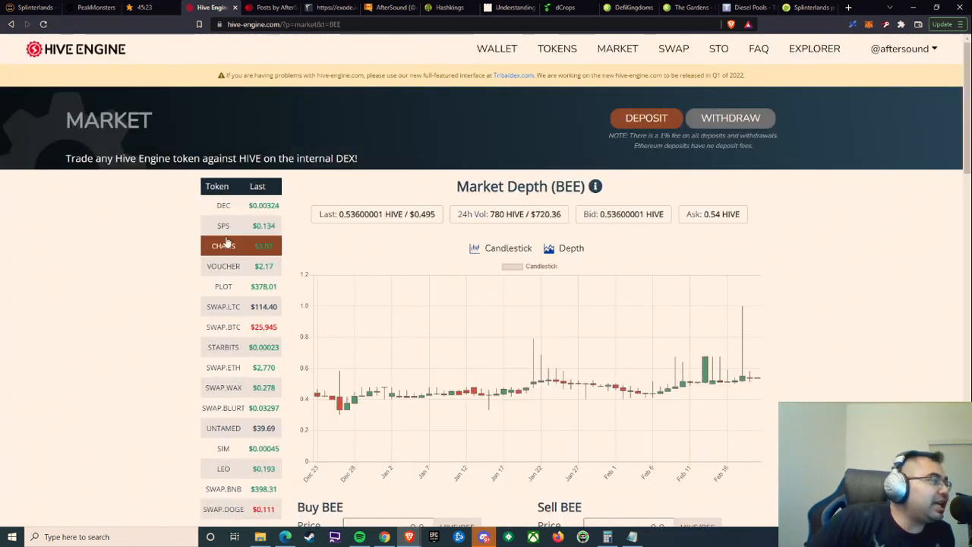
{"action": "mouse_move", "coordinate": [246, 286]}
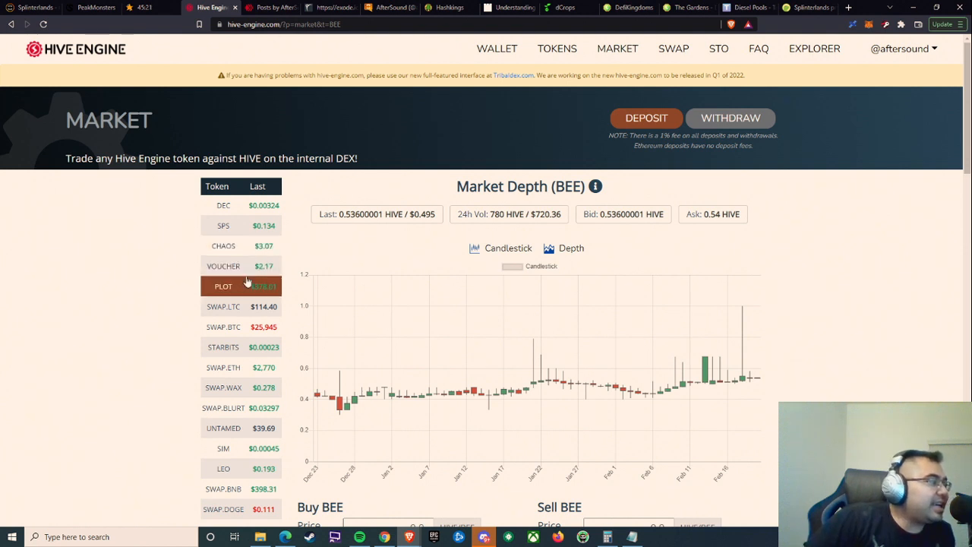
{"action": "mouse_move", "coordinate": [258, 292]}
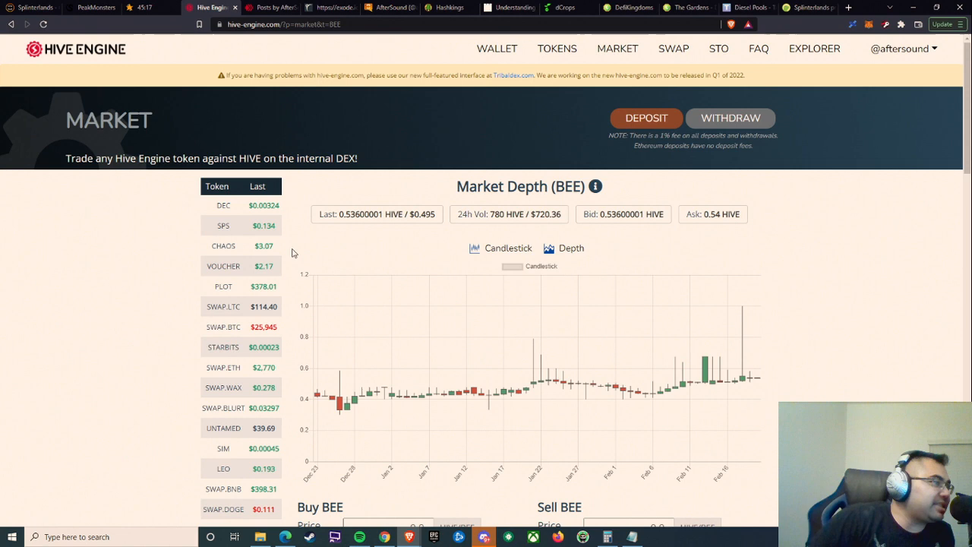
{"action": "left_click", "coordinate": [805, 7]}
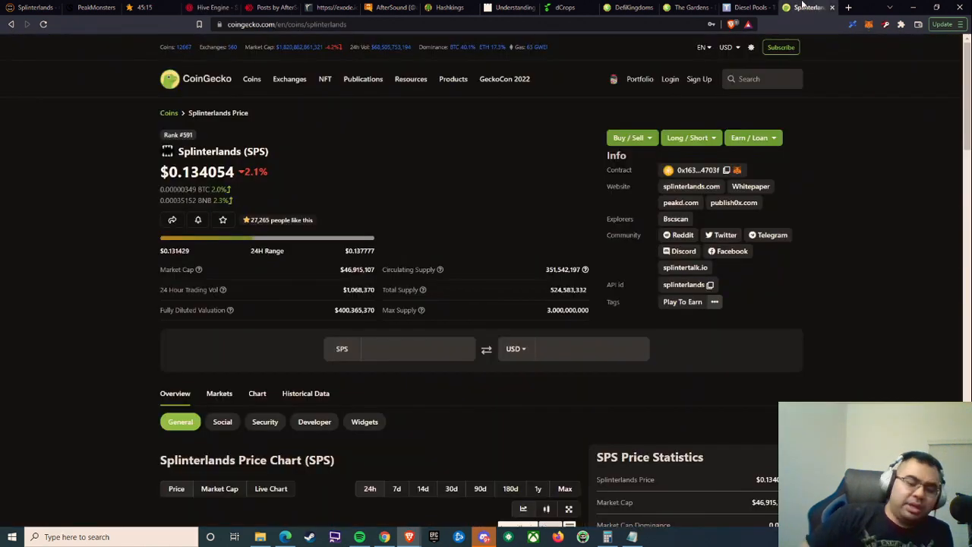
Step: Make the Splinterlands page full-screen and bring up the trending-coins search panel
{"action": "key", "text": "F11"}
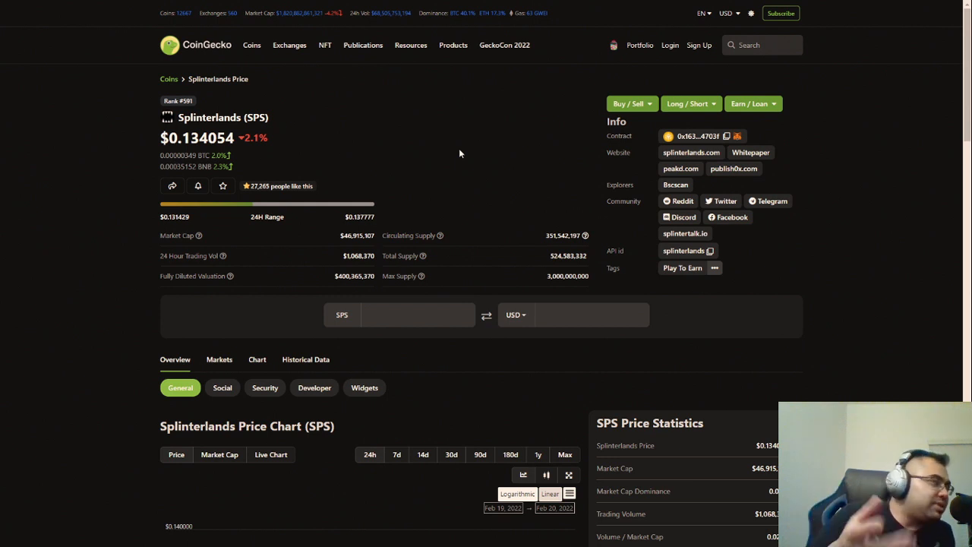
{"action": "mouse_move", "coordinate": [446, 147]}
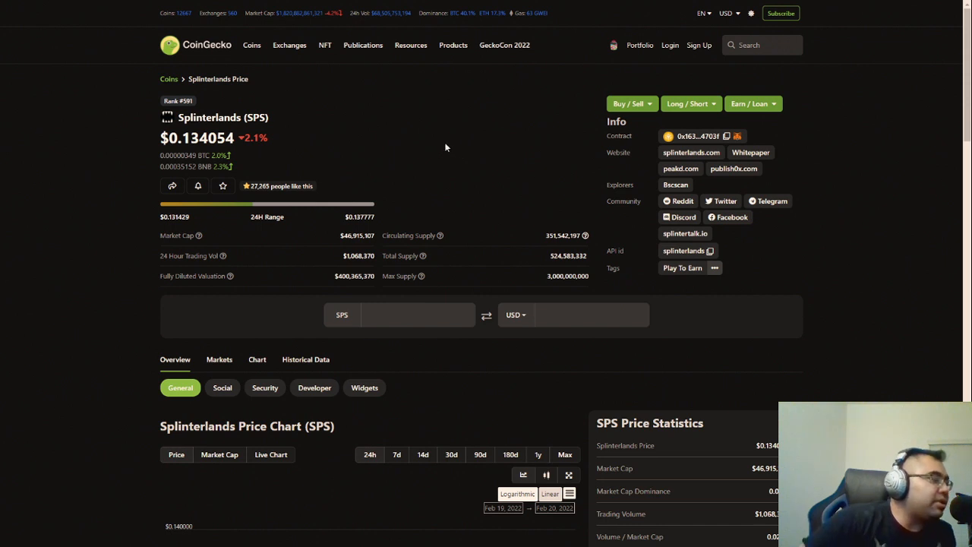
{"action": "mouse_move", "coordinate": [461, 155]}
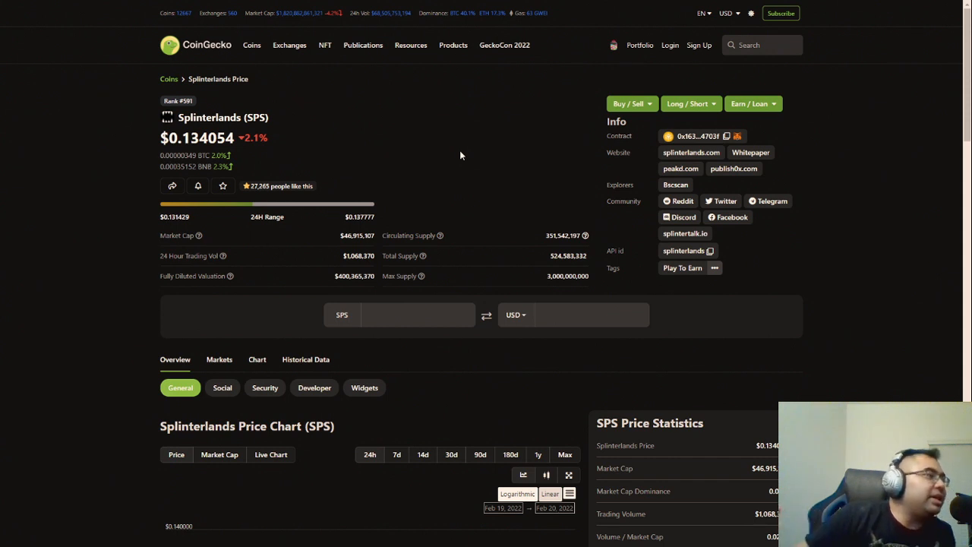
{"action": "mouse_move", "coordinate": [456, 145]}
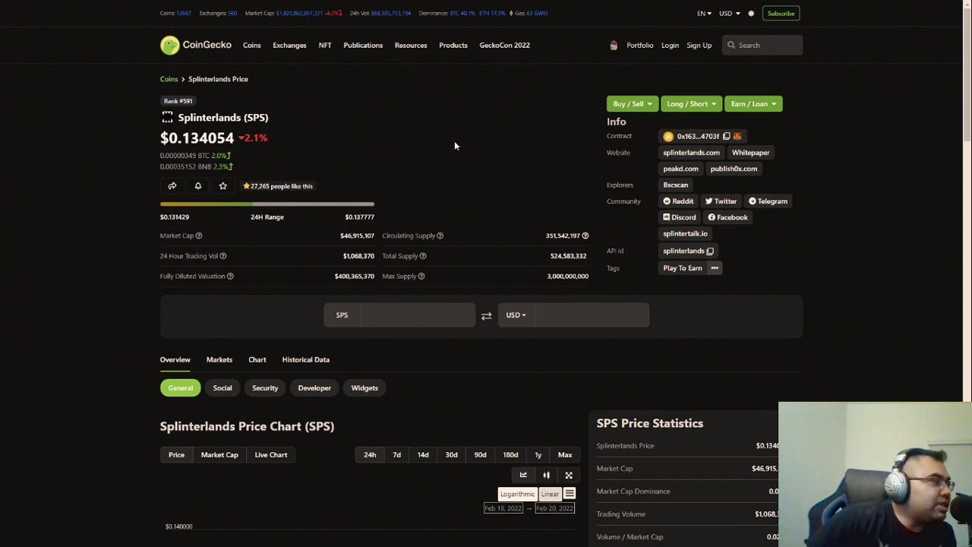
{"action": "mouse_move", "coordinate": [466, 148]}
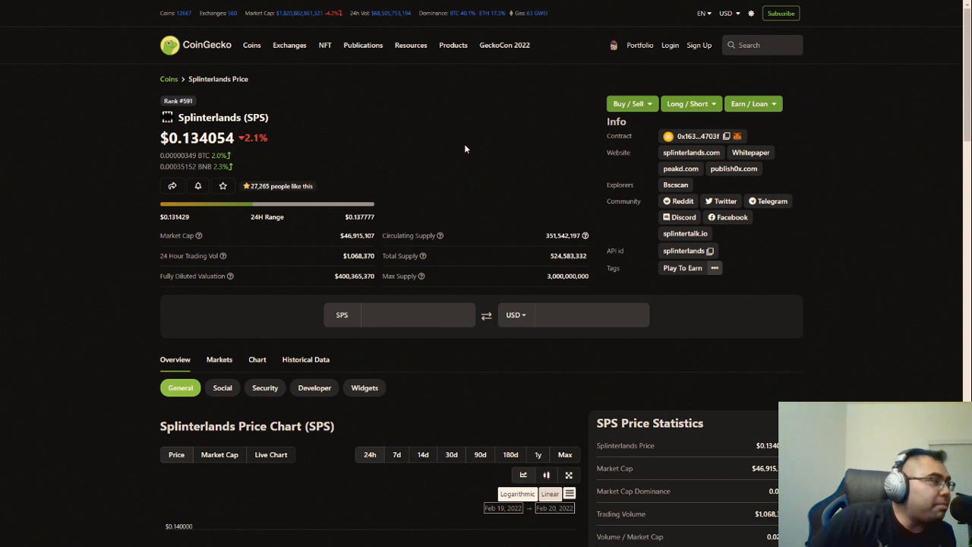
{"action": "mouse_move", "coordinate": [370, 126]}
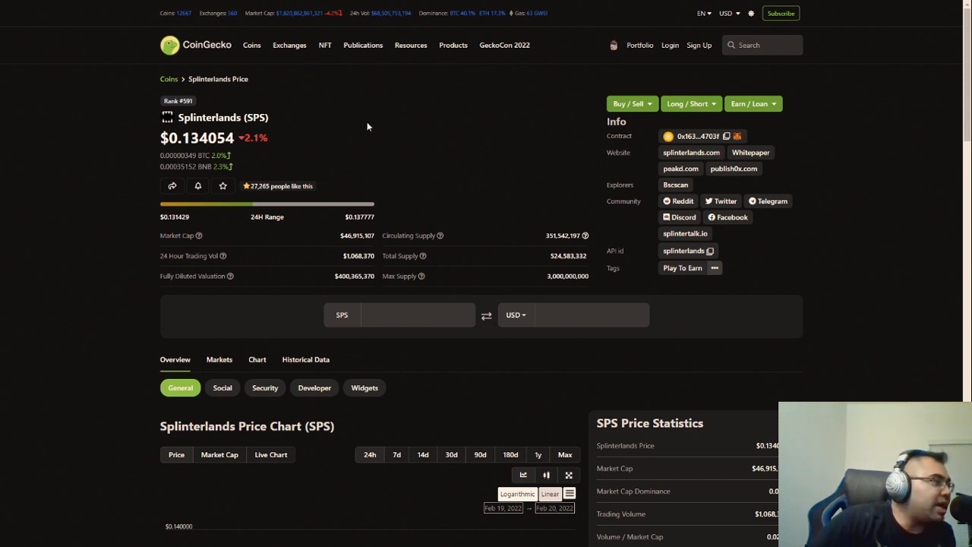
{"action": "mouse_move", "coordinate": [401, 142]}
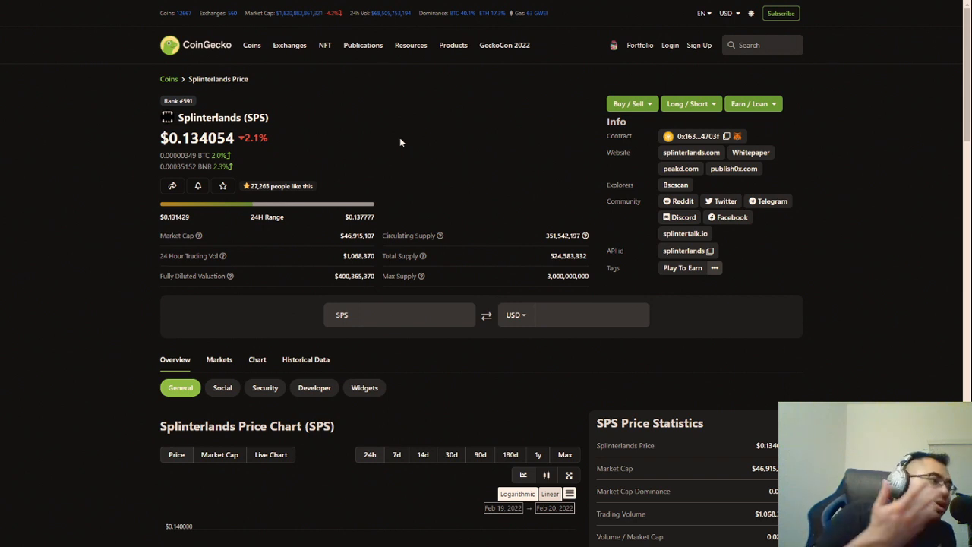
{"action": "mouse_move", "coordinate": [490, 150]}
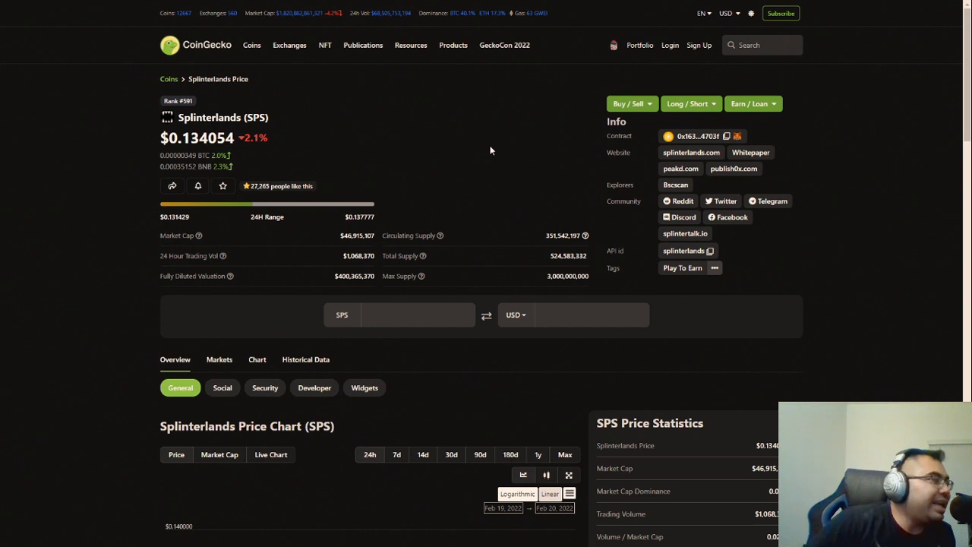
{"action": "mouse_move", "coordinate": [549, 175]}
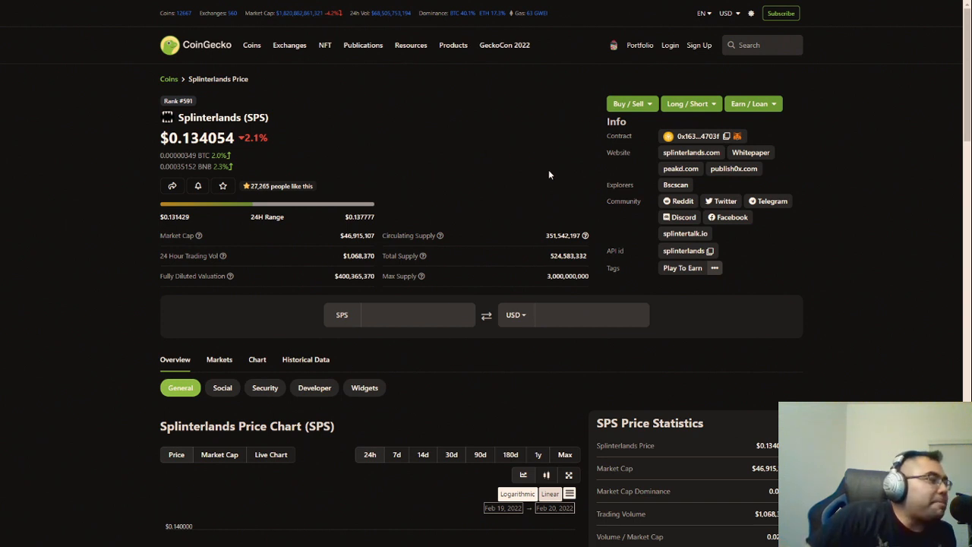
{"action": "mouse_move", "coordinate": [541, 167]}
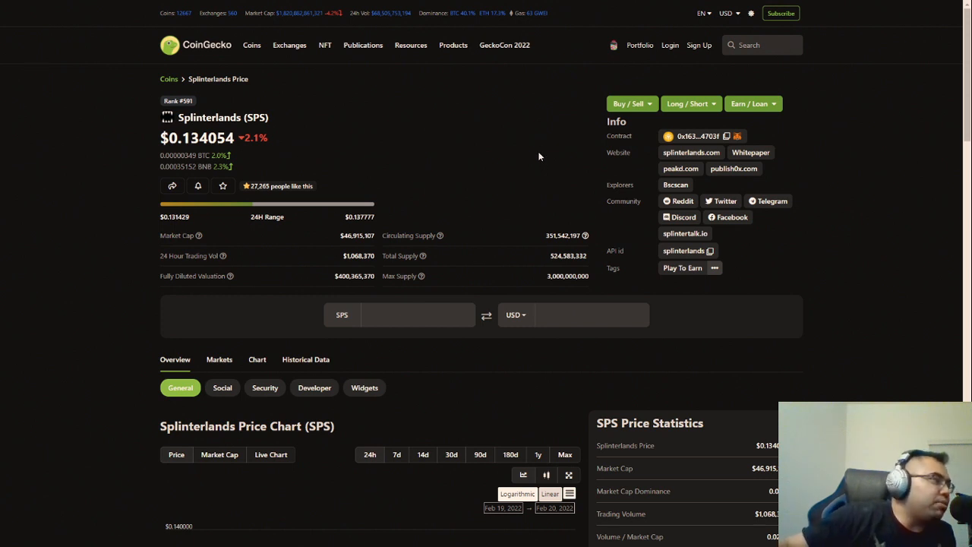
{"action": "mouse_move", "coordinate": [554, 147]}
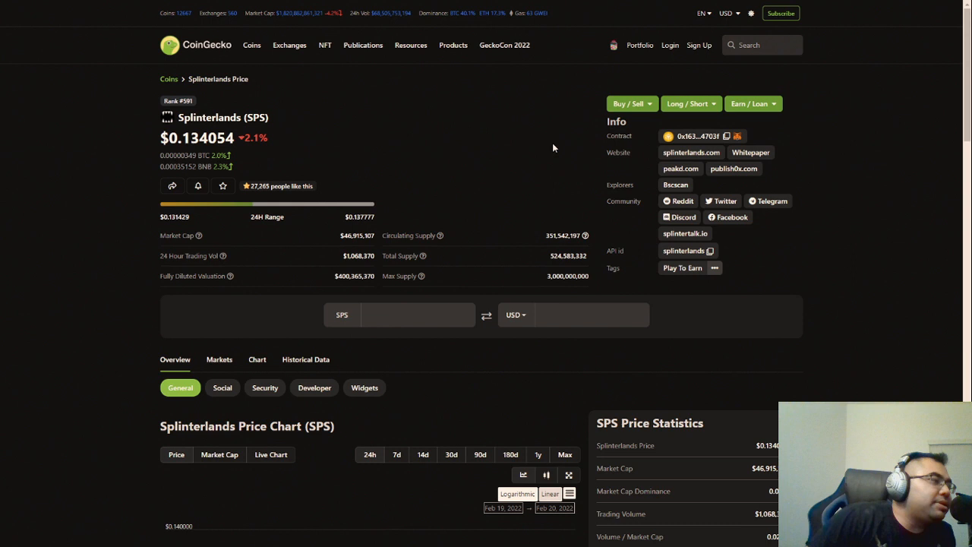
{"action": "mouse_move", "coordinate": [474, 149]}
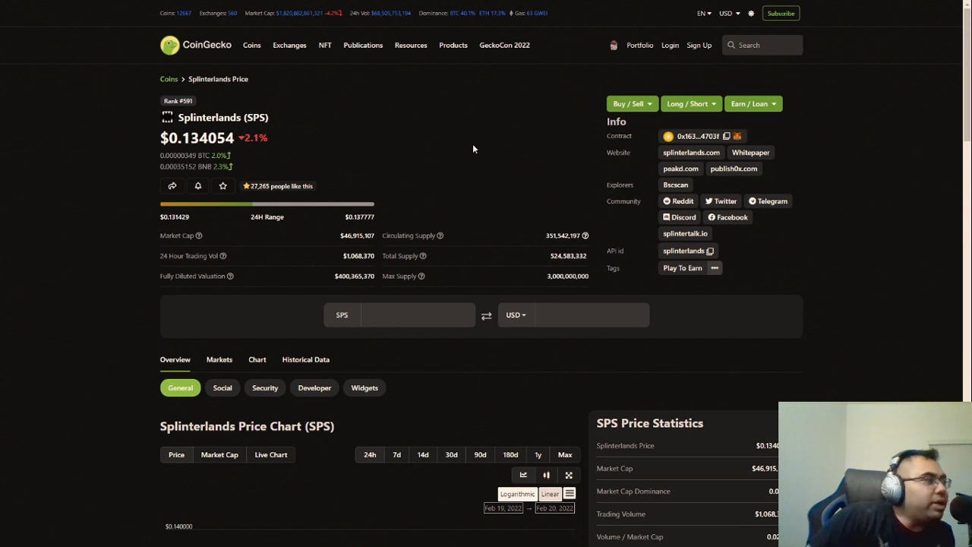
{"action": "mouse_move", "coordinate": [762, 103]}
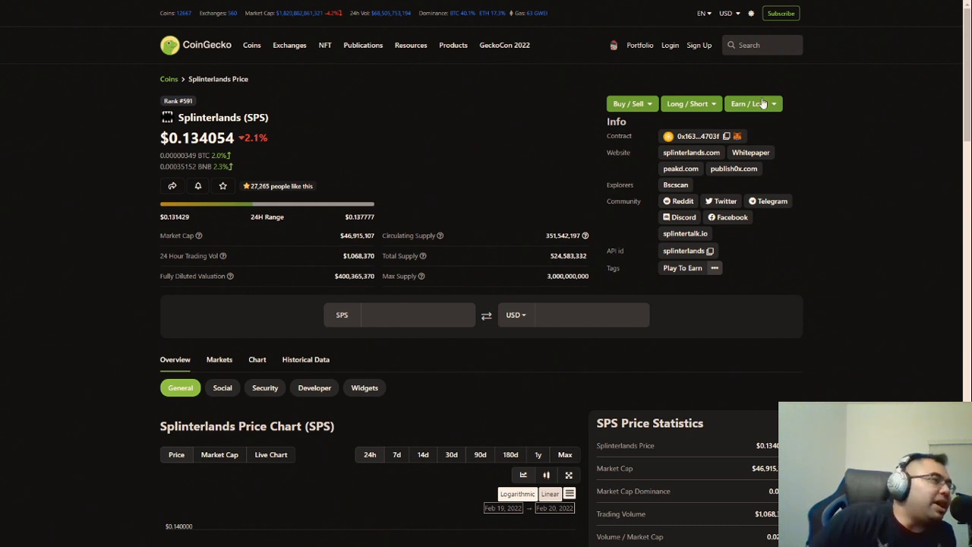
{"action": "left_click", "coordinate": [760, 45]}
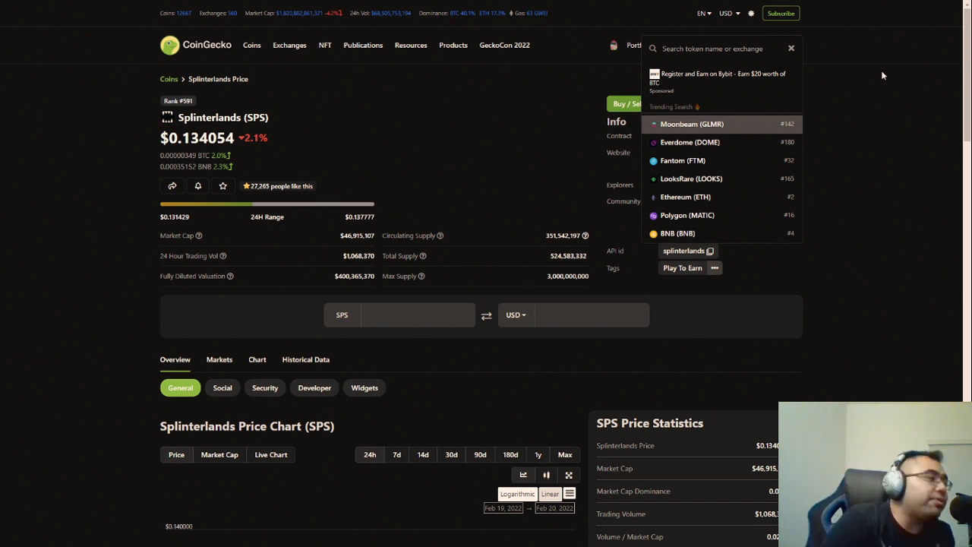
Step: Search 'hive' and open the Hive (HIVE) page, priced $0.9236 at rank #182
{"action": "type", "text": "hive"}
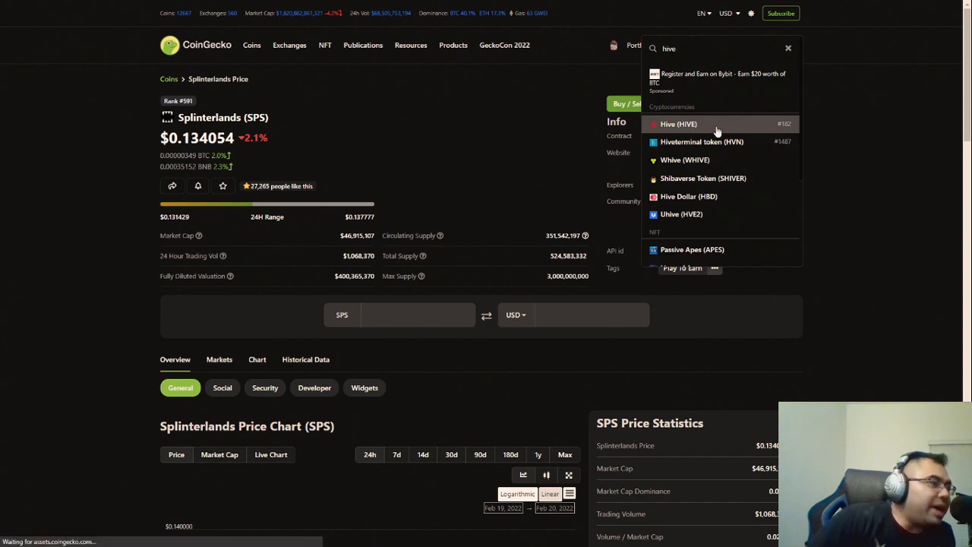
{"action": "left_click", "coordinate": [678, 123]}
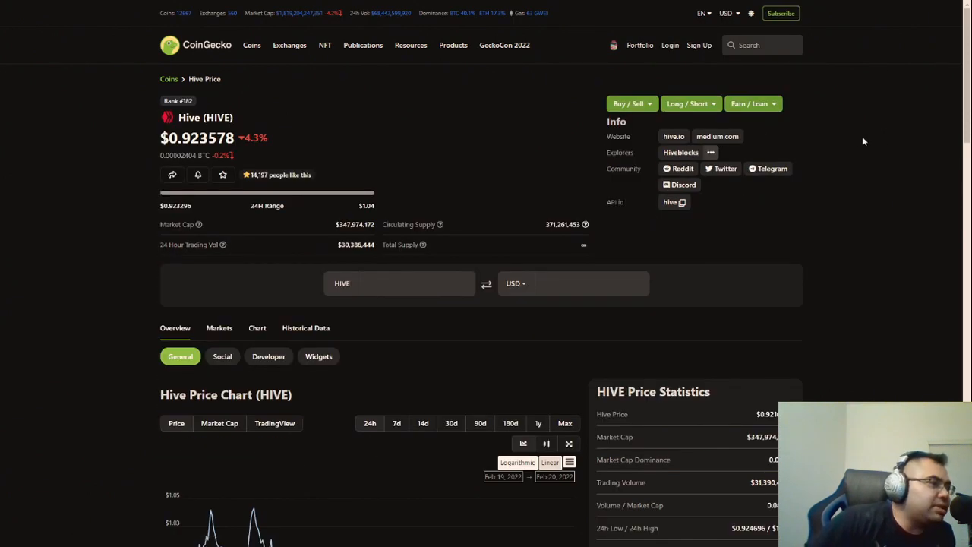
{"action": "mouse_move", "coordinate": [856, 141]}
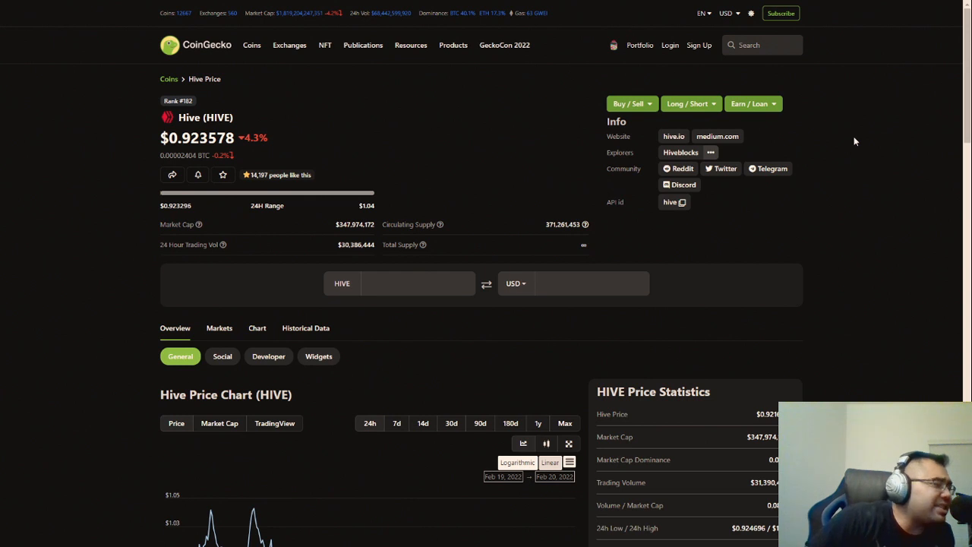
{"action": "mouse_move", "coordinate": [802, 128]}
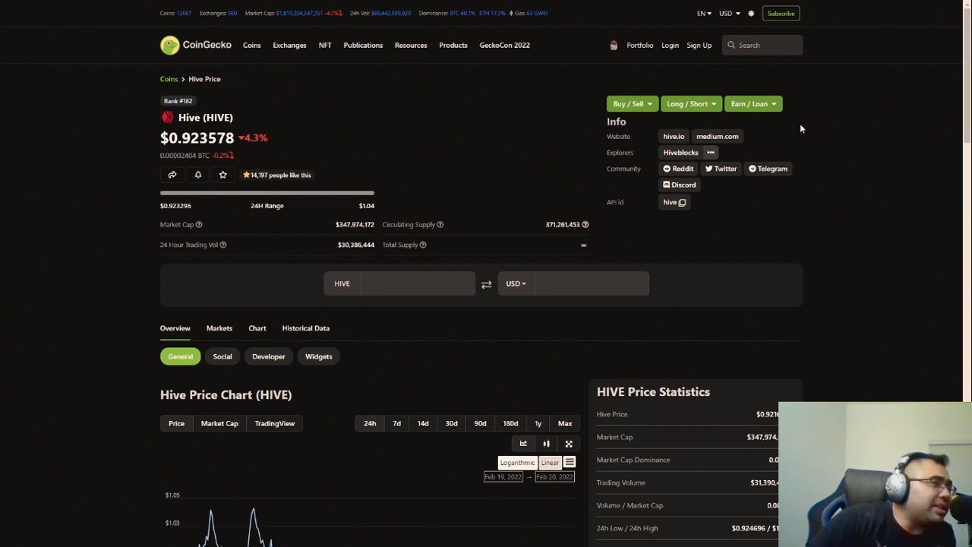
{"action": "mouse_move", "coordinate": [794, 131]}
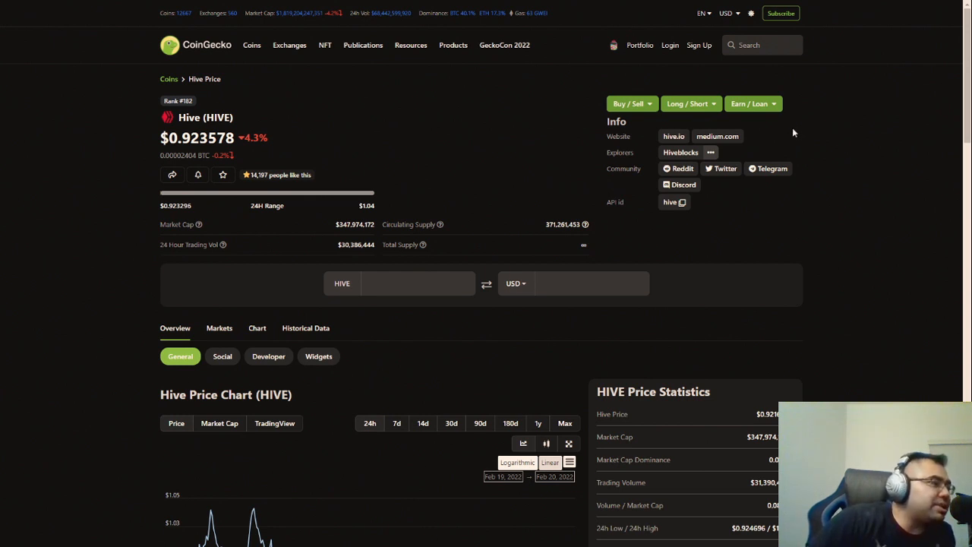
{"action": "mouse_move", "coordinate": [804, 139]}
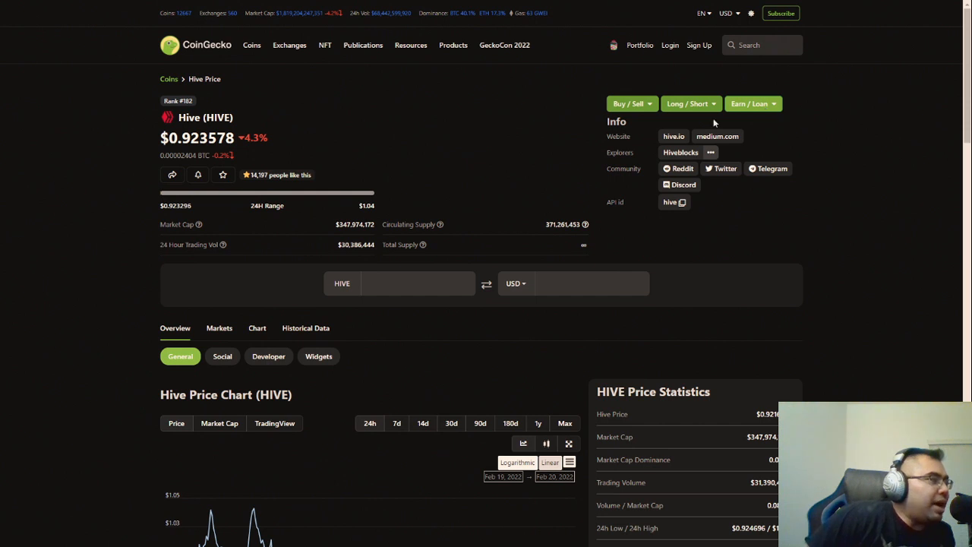
{"action": "mouse_move", "coordinate": [375, 163]}
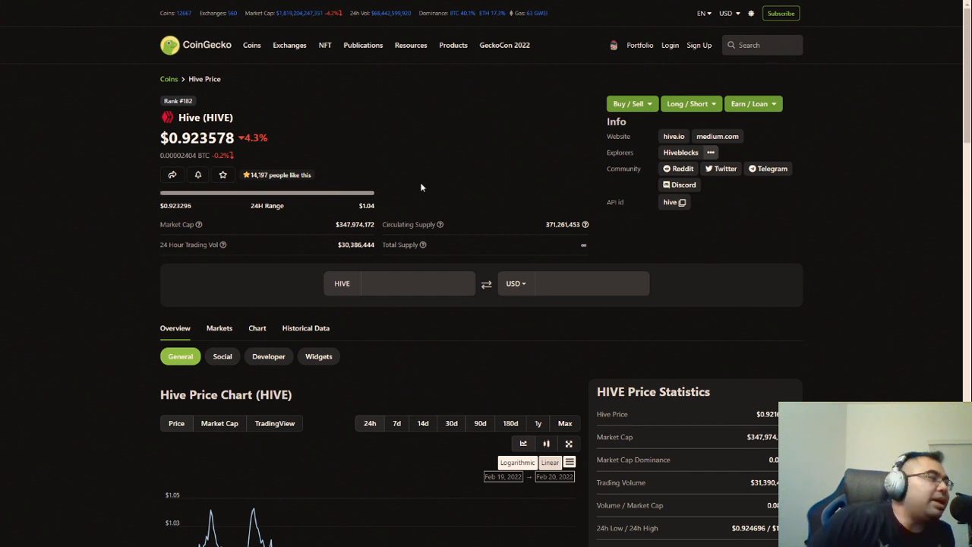
{"action": "mouse_move", "coordinate": [510, 206]}
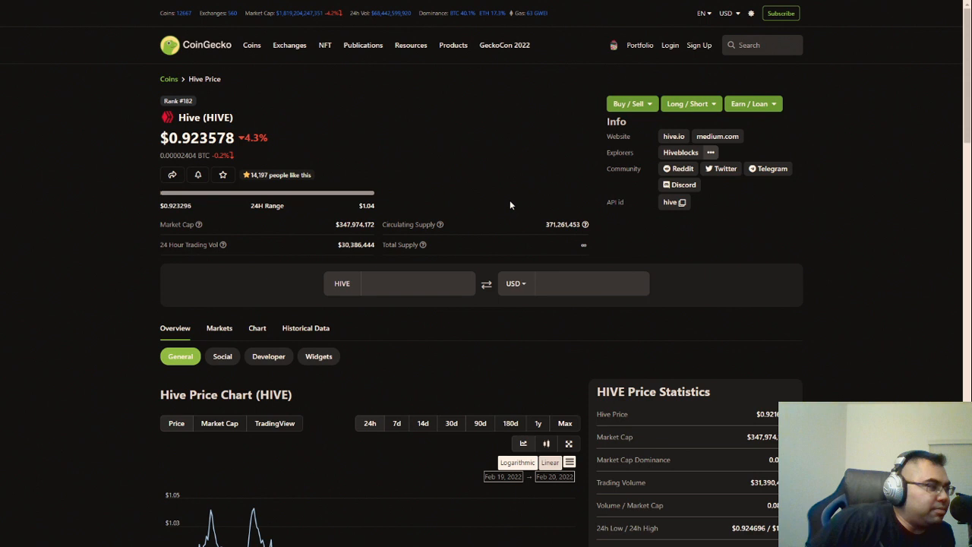
{"action": "mouse_move", "coordinate": [518, 205]}
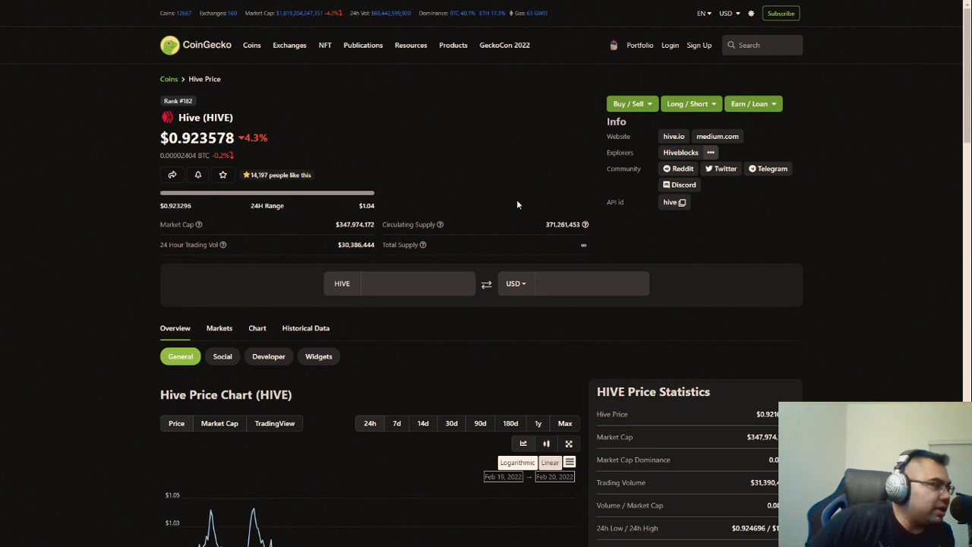
{"action": "mouse_move", "coordinate": [533, 255]}
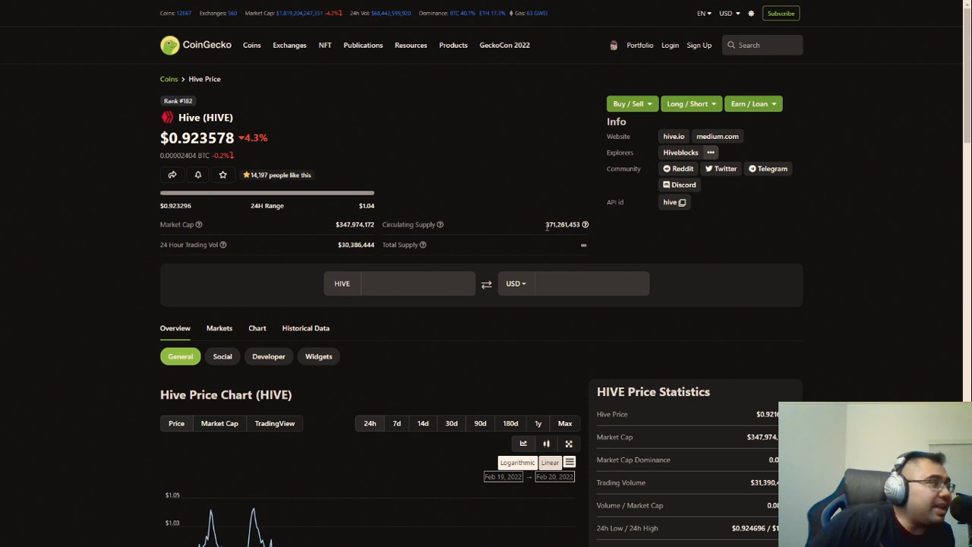
{"action": "mouse_move", "coordinate": [546, 231]}
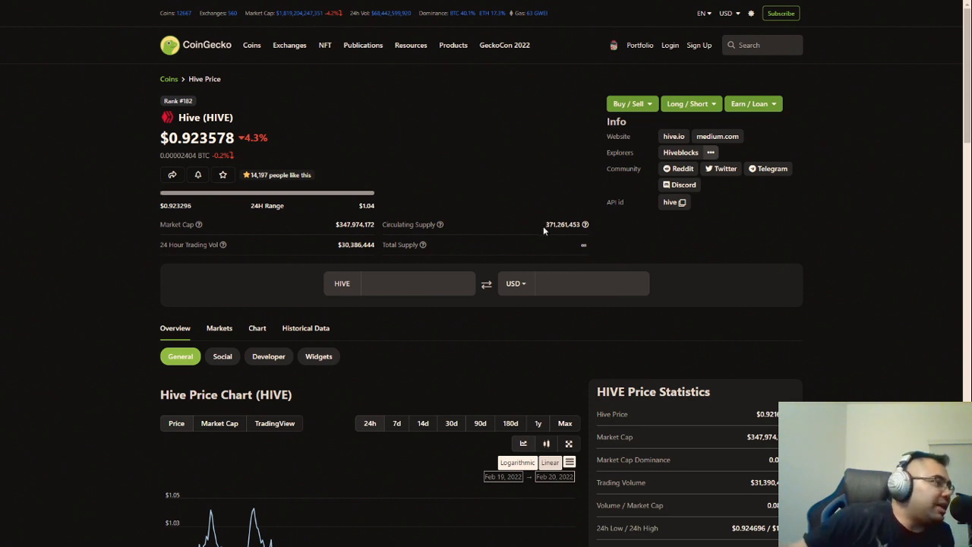
{"action": "mouse_move", "coordinate": [536, 230]}
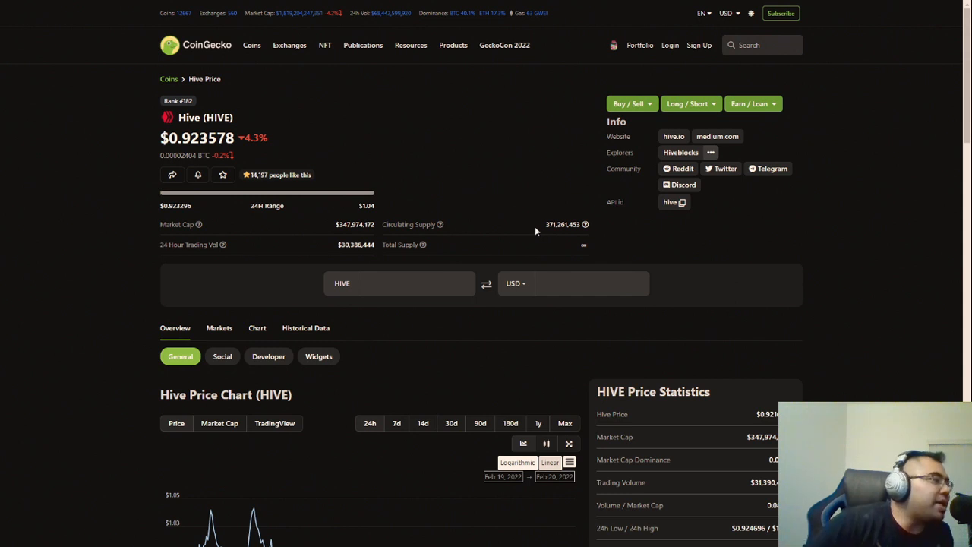
{"action": "mouse_move", "coordinate": [524, 227]}
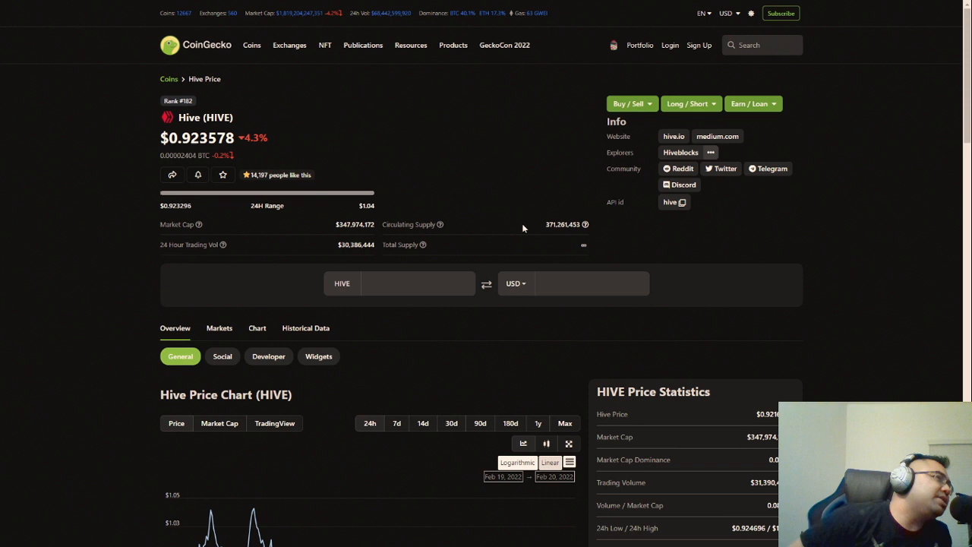
{"action": "mouse_move", "coordinate": [486, 212]}
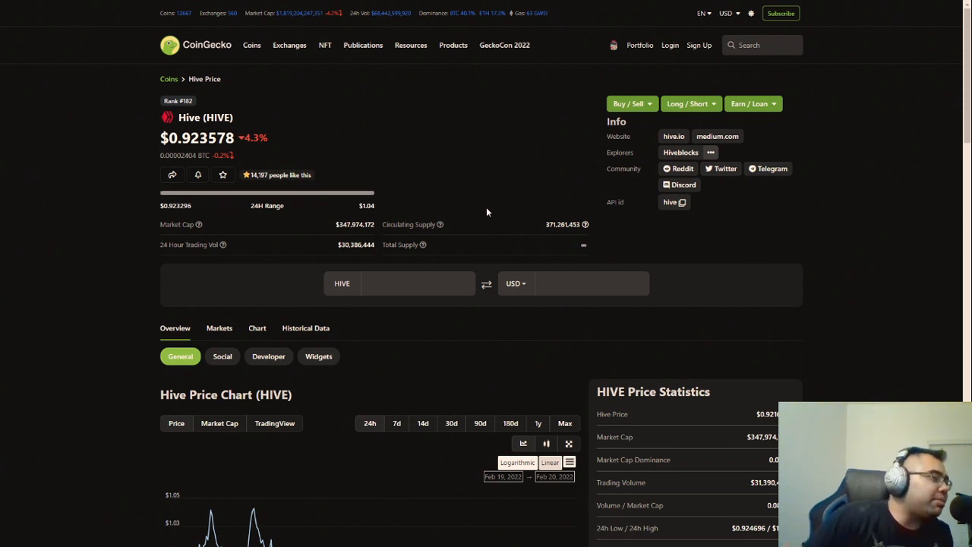
{"action": "mouse_move", "coordinate": [498, 223]}
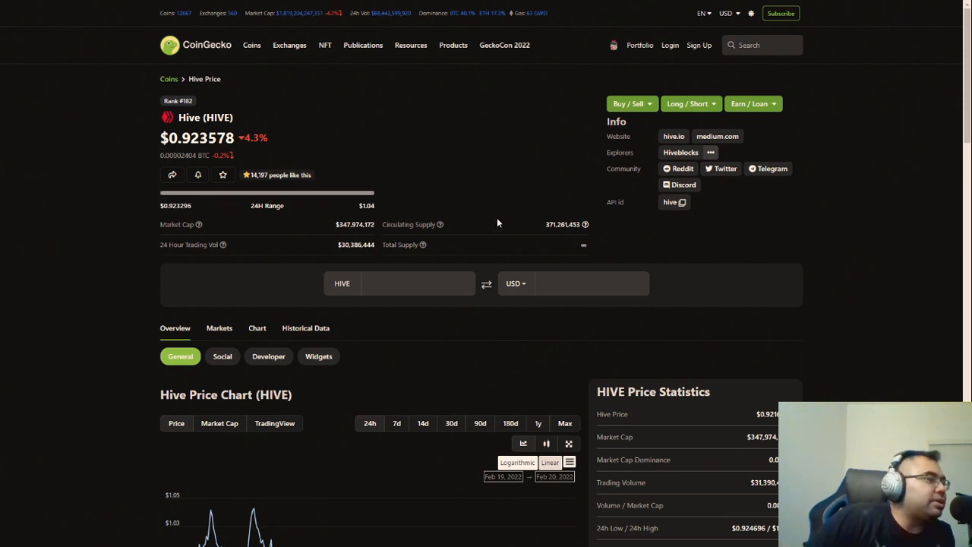
{"action": "mouse_move", "coordinate": [397, 155]}
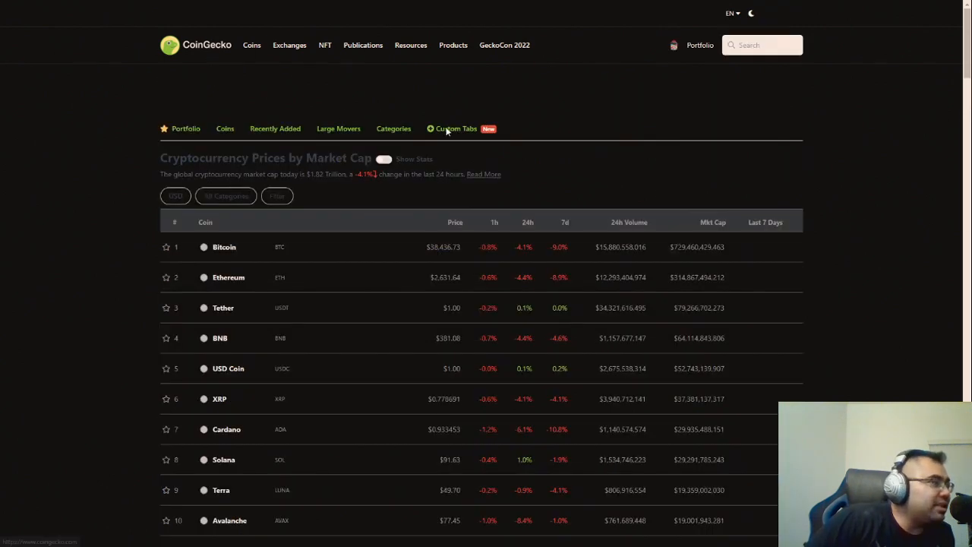
{"action": "scroll", "scroll_direction": "down", "scroll_amount": 3}
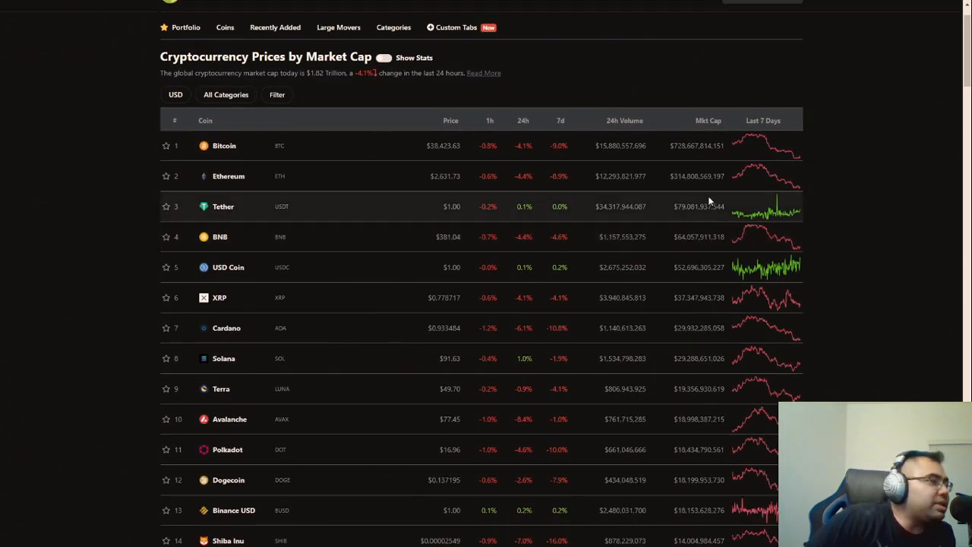
{"action": "double_click", "coordinate": [687, 176]}
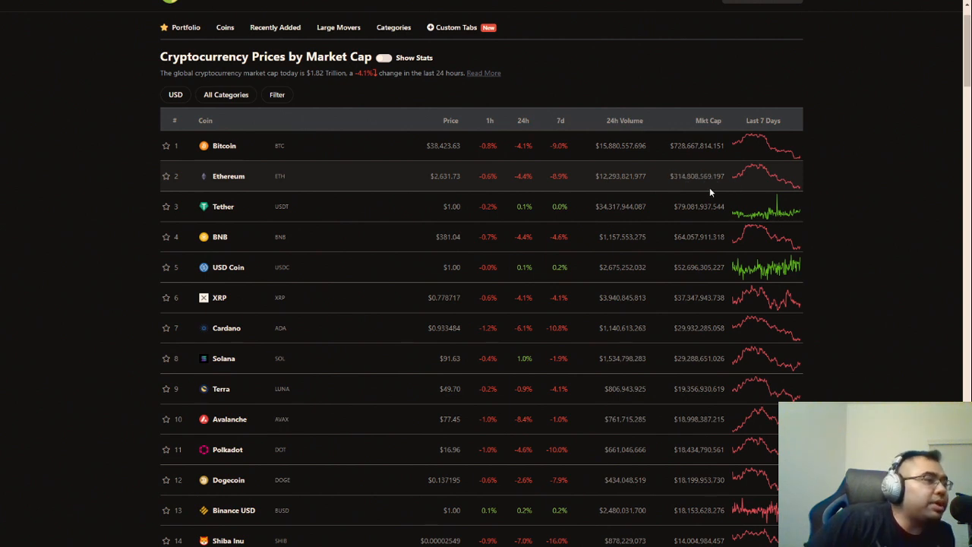
{"action": "mouse_move", "coordinate": [698, 189]}
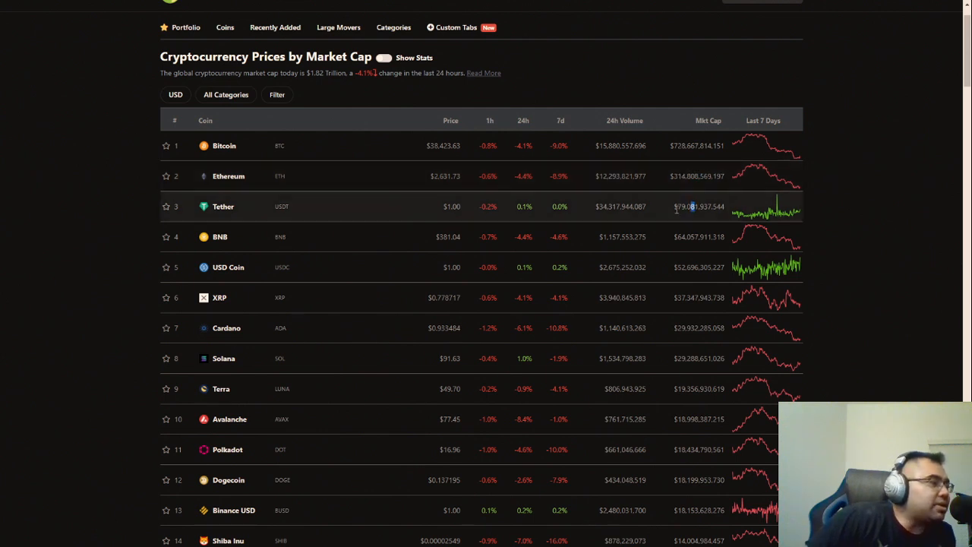
{"action": "mouse_move", "coordinate": [293, 259]}
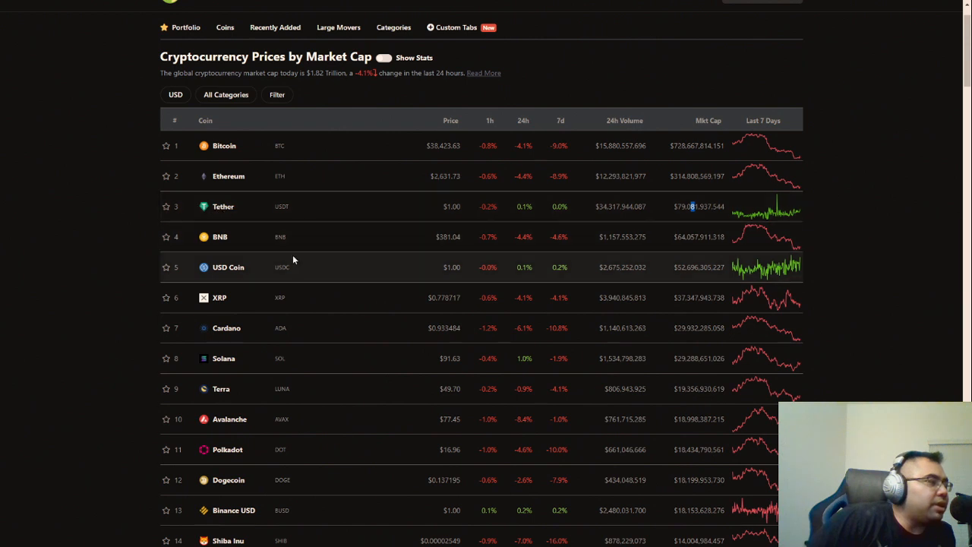
{"action": "mouse_move", "coordinate": [675, 236]}
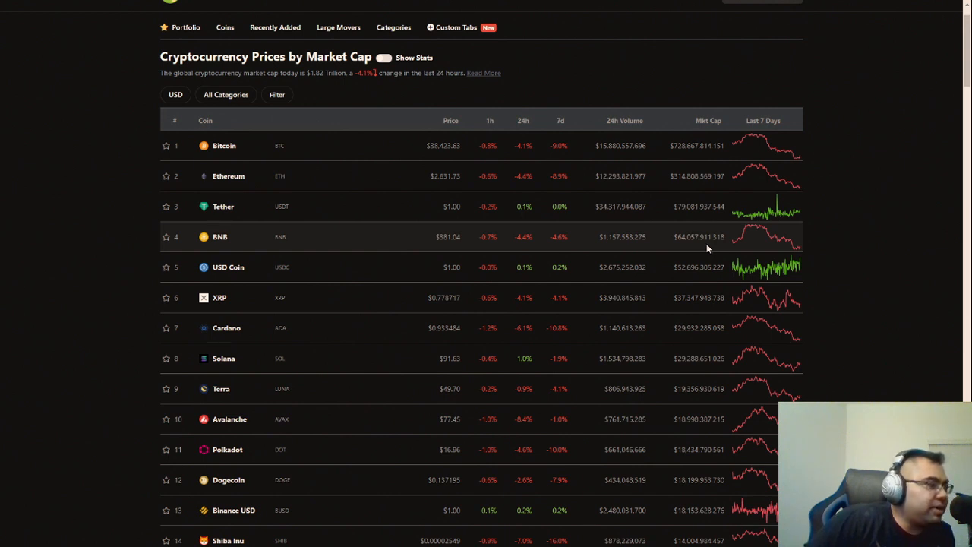
{"action": "double_click", "coordinate": [707, 358]}
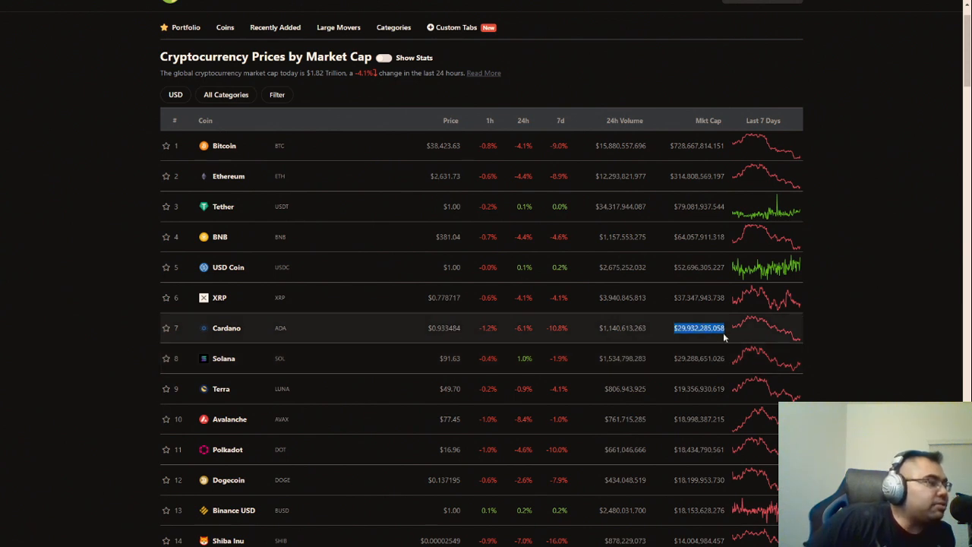
{"action": "scroll", "scroll_direction": "down", "scroll_amount": 3}
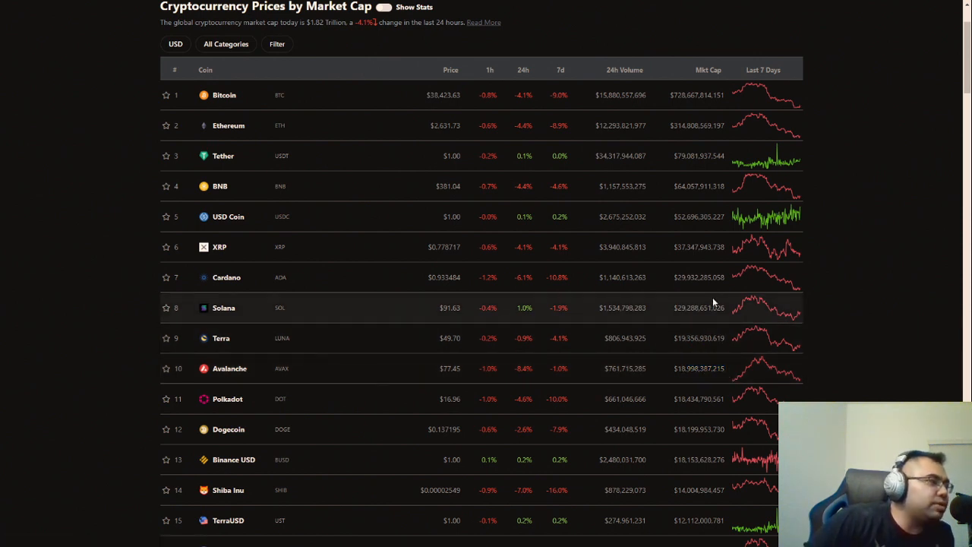
{"action": "mouse_move", "coordinate": [707, 298]}
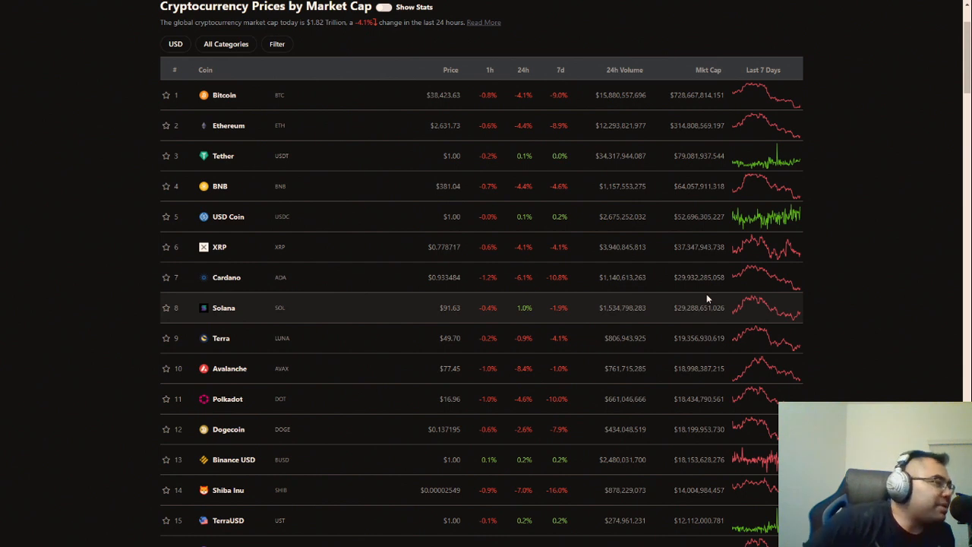
{"action": "mouse_move", "coordinate": [680, 135]}
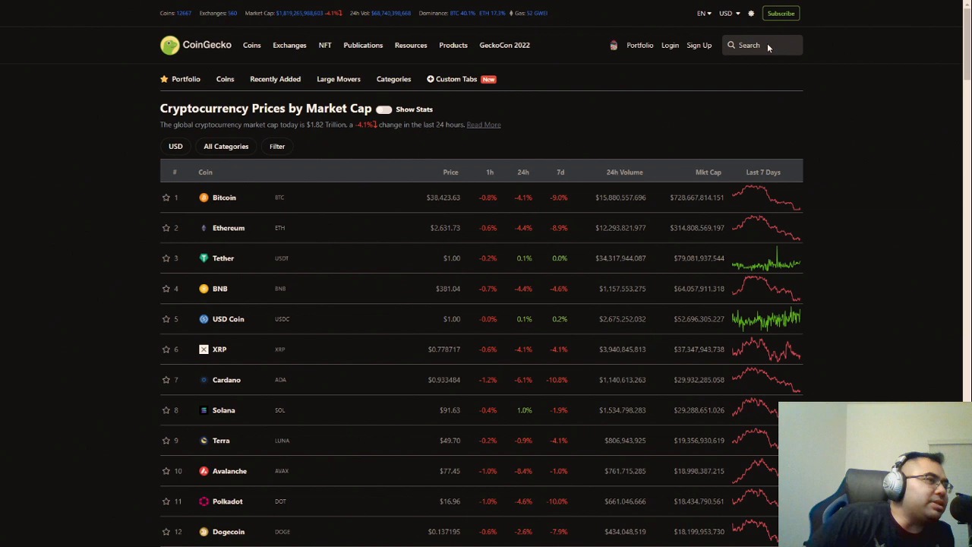
{"action": "type", "text": "hive"}
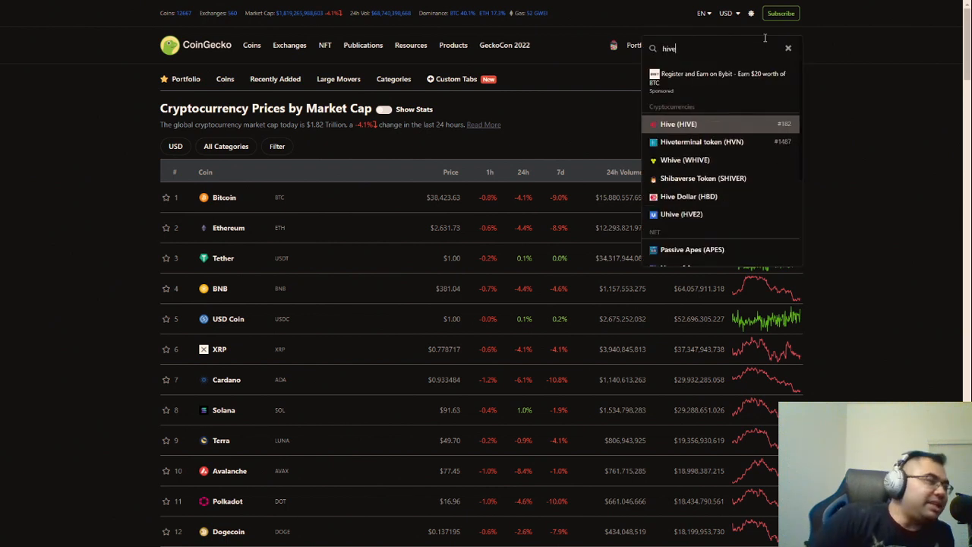
{"action": "left_click", "coordinate": [679, 124]}
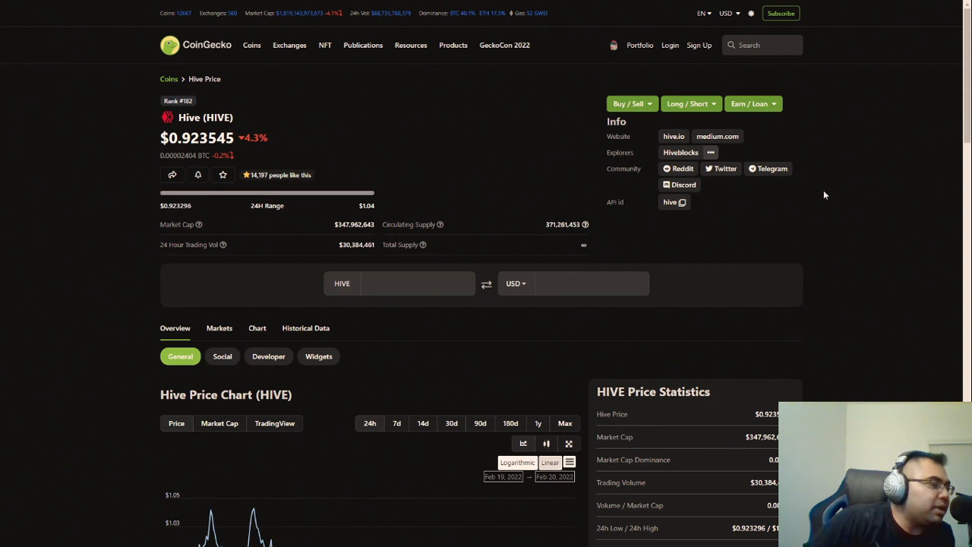
{"action": "scroll", "scroll_direction": "down", "scroll_amount": 3}
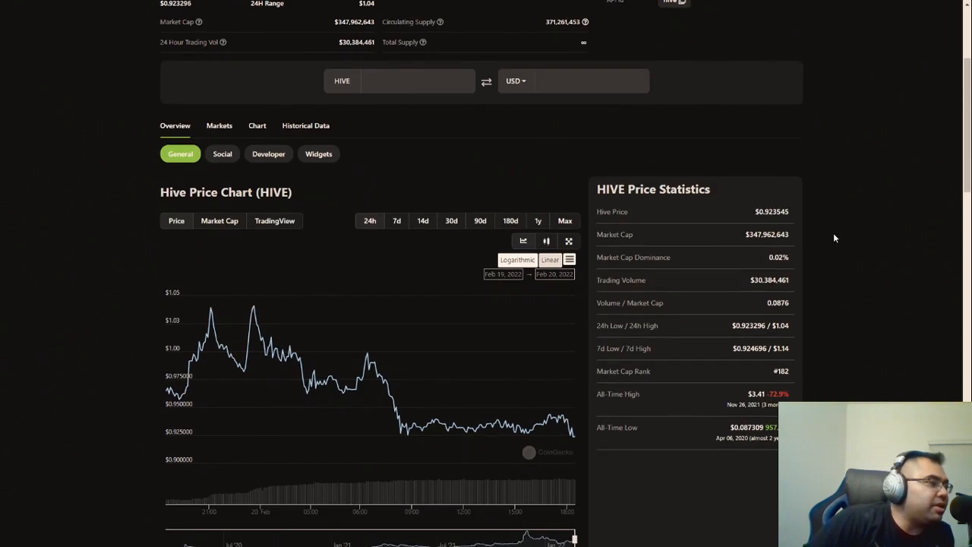
{"action": "mouse_move", "coordinate": [832, 234]}
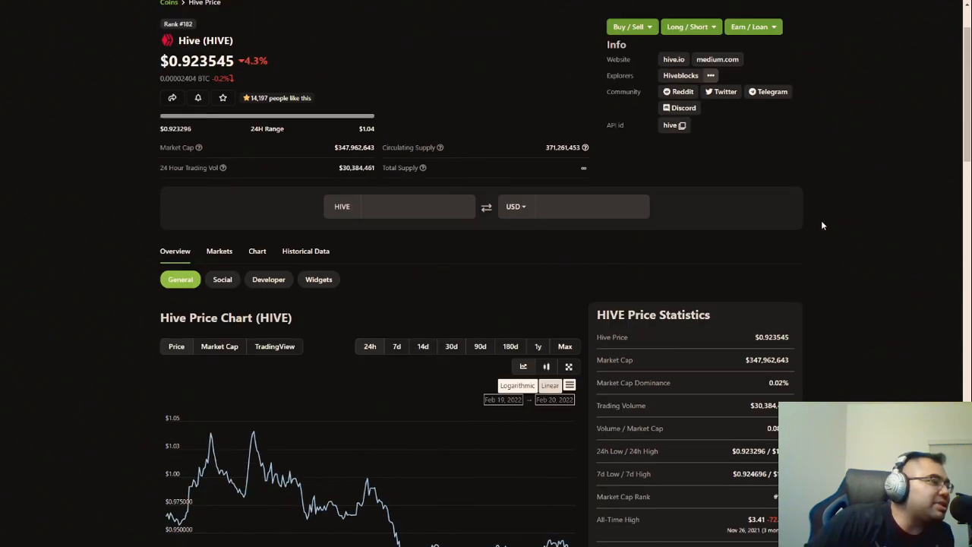
{"action": "scroll", "scroll_direction": "up", "scroll_amount": 3}
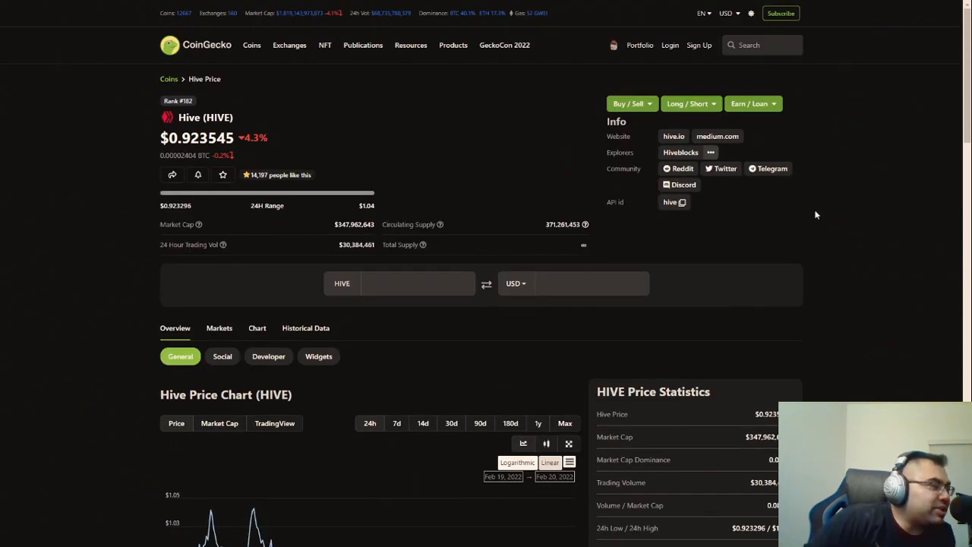
{"action": "mouse_move", "coordinate": [254, 237]}
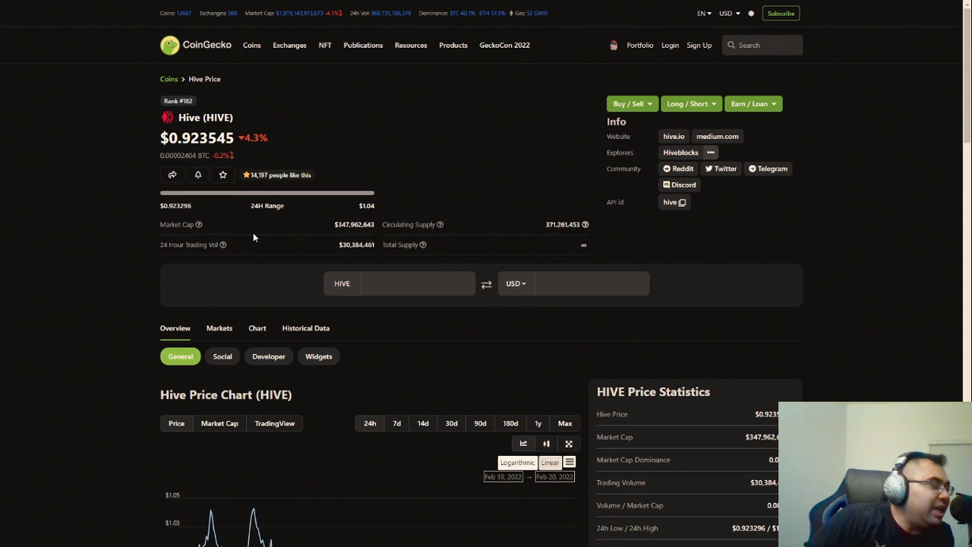
{"action": "mouse_move", "coordinate": [176, 117]}
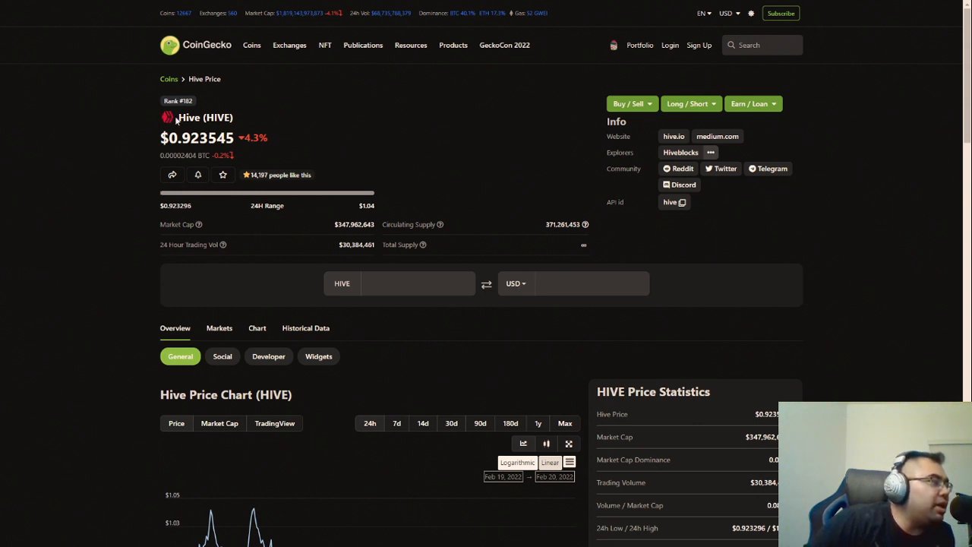
{"action": "mouse_move", "coordinate": [366, 261]}
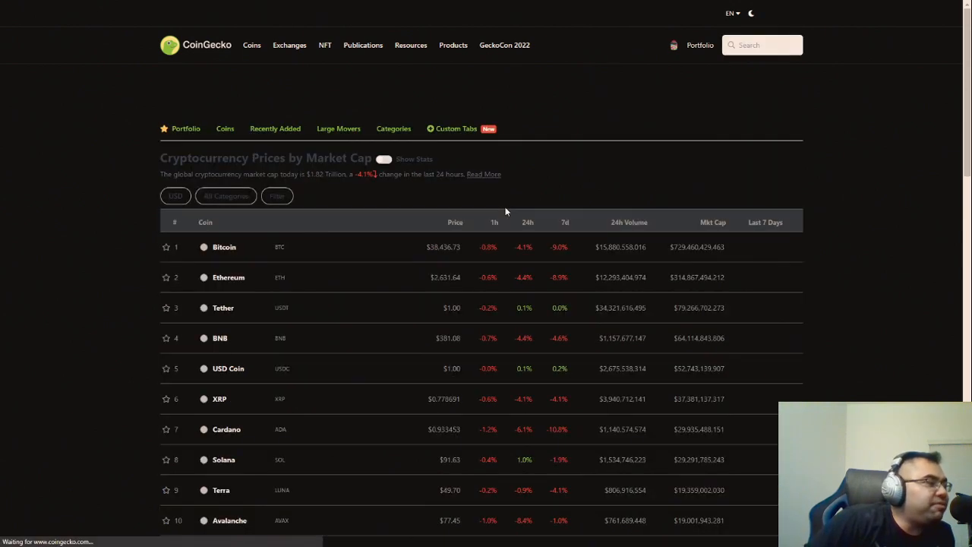
{"action": "scroll", "scroll_direction": "down", "scroll_amount": 3}
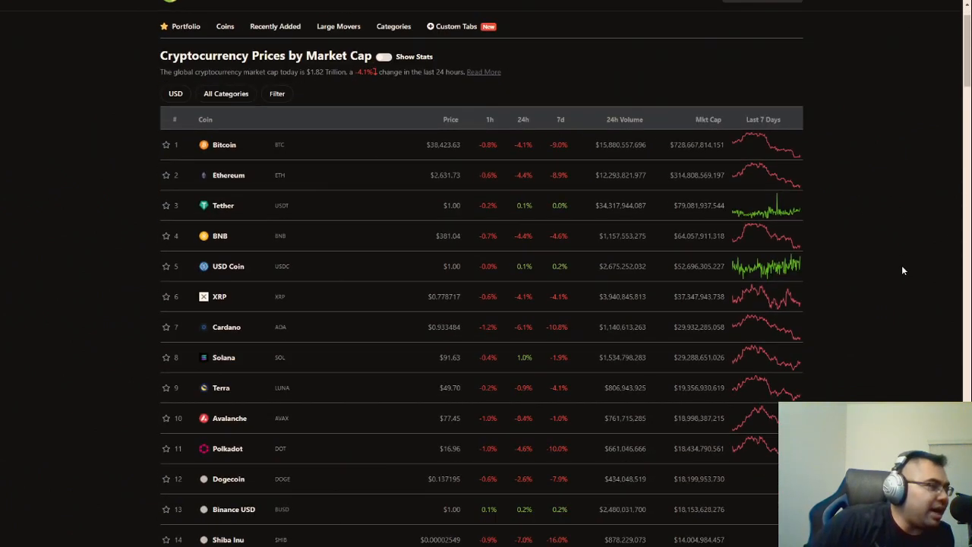
{"action": "scroll", "scroll_direction": "down", "scroll_amount": 3}
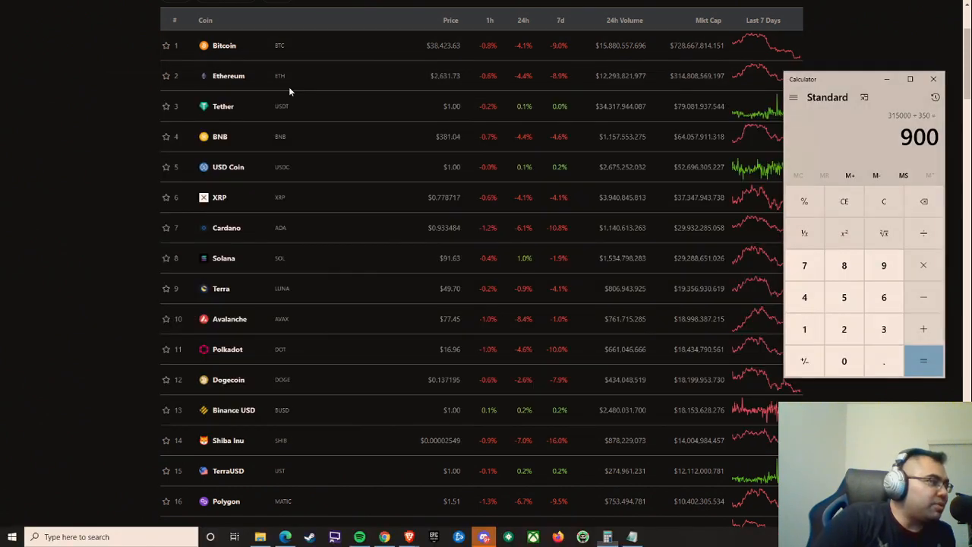
Step: Clear the old result, calculate 314000 ÷ 350 ≈ 897.14, then clear to 0
{"action": "left_click", "coordinate": [884, 203]}
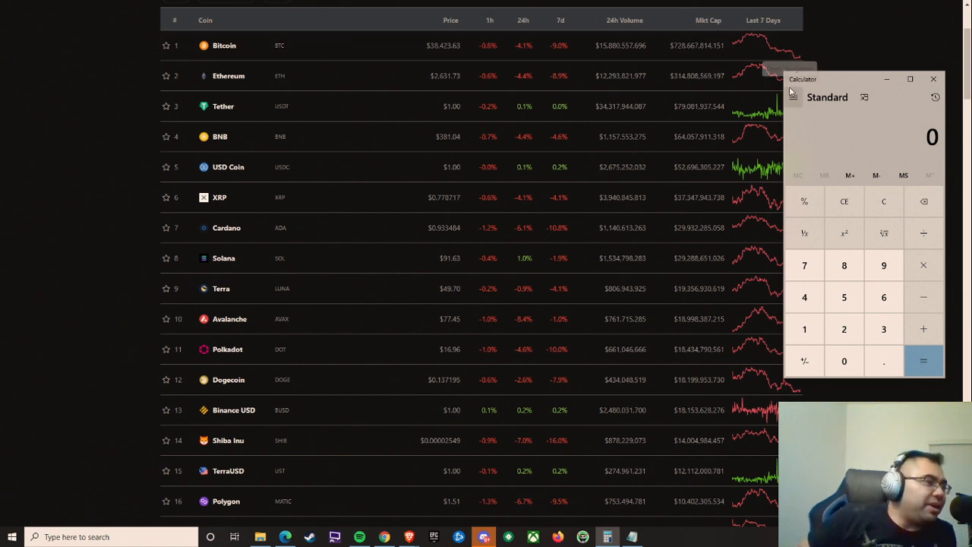
{"action": "left_click", "coordinate": [804, 328]}
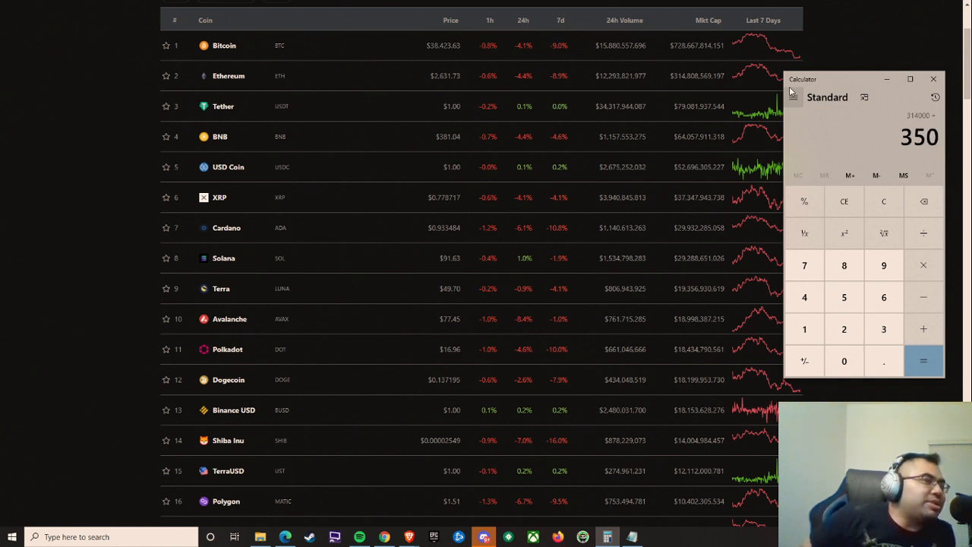
{"action": "left_click", "coordinate": [922, 360]}
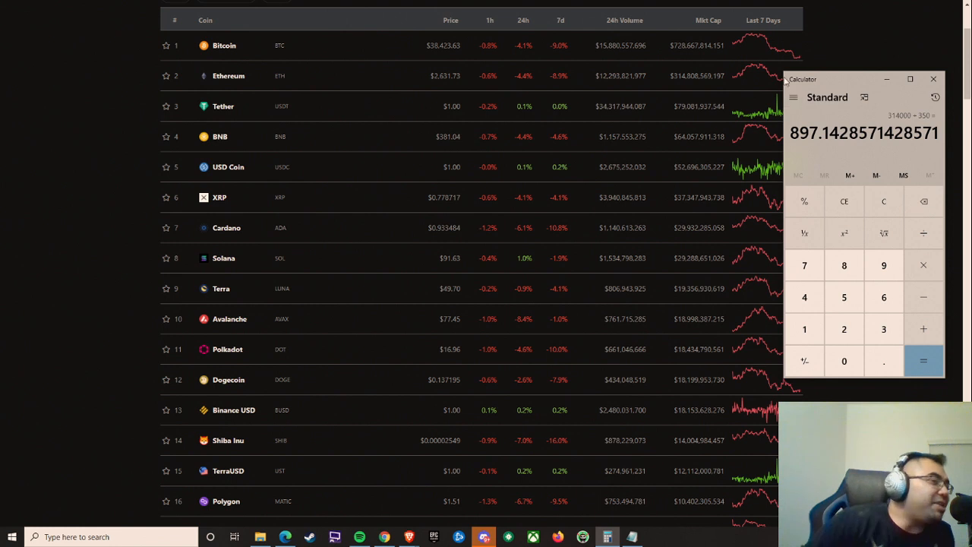
{"action": "mouse_move", "coordinate": [822, 158]}
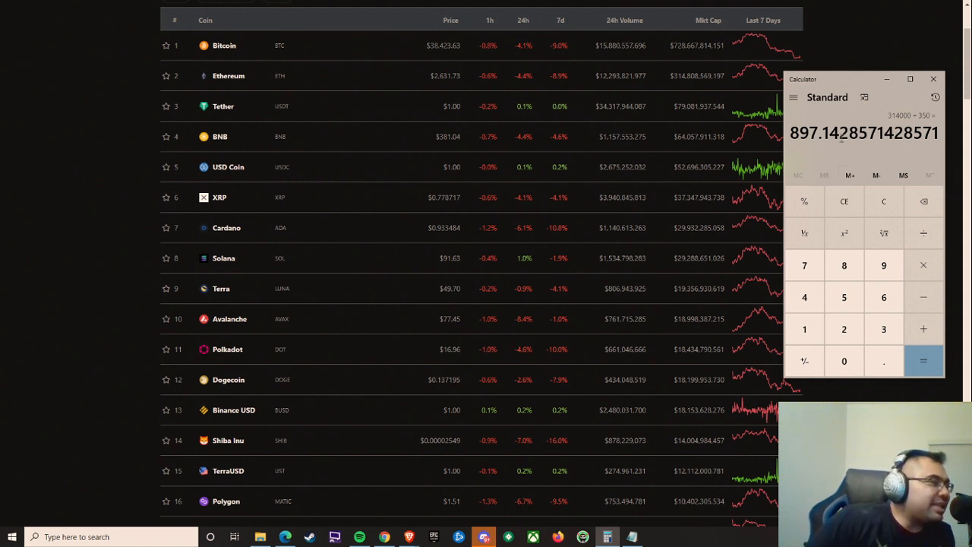
{"action": "left_click", "coordinate": [883, 202]}
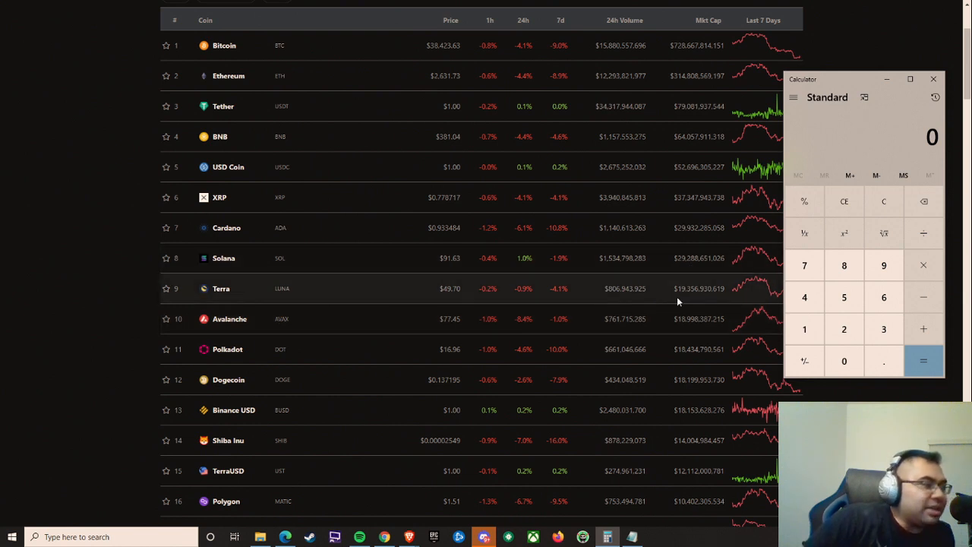
{"action": "mouse_move", "coordinate": [676, 257]}
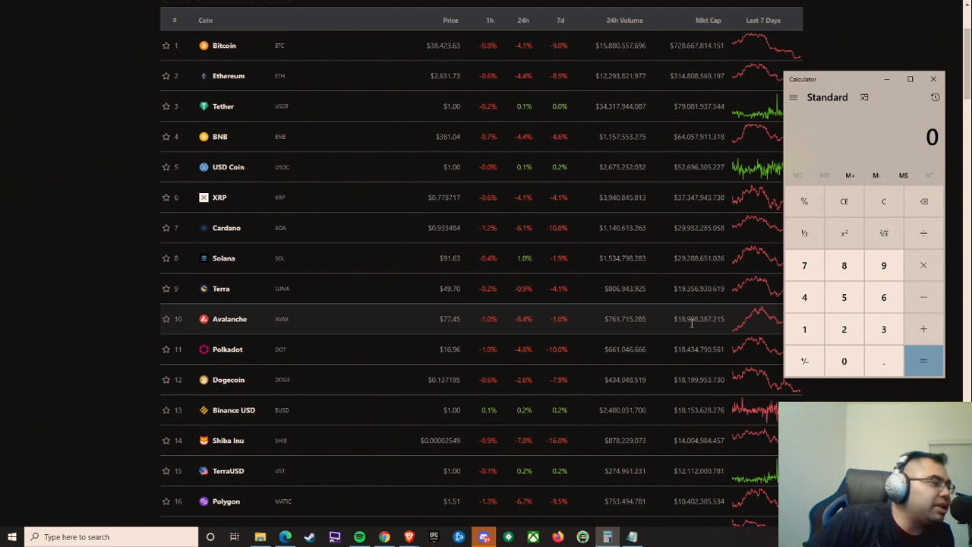
{"action": "mouse_move", "coordinate": [705, 315]}
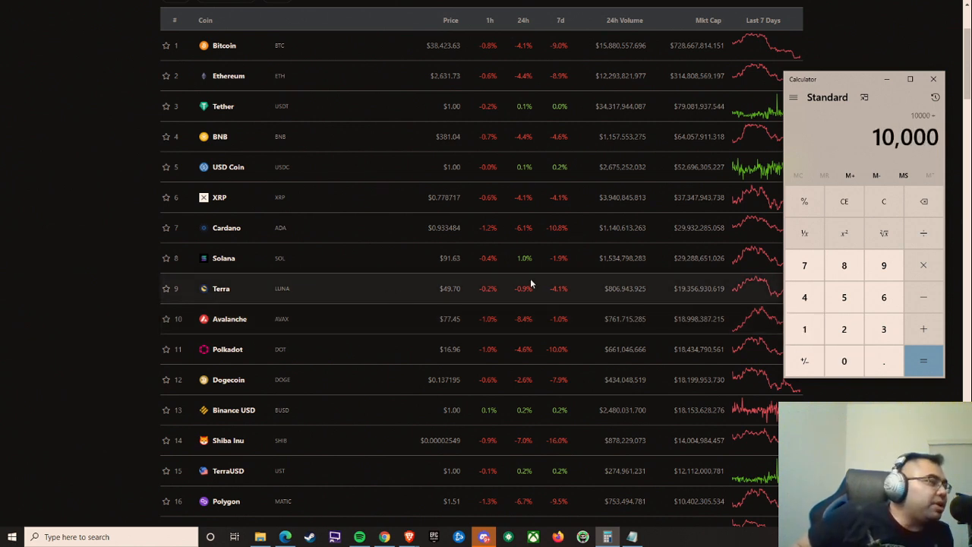
Step: Calculate 10000 ÷ 350 ≈ 28.57, then return to CoinGecko's market-cap rankings
{"action": "left_click", "coordinate": [921, 360]}
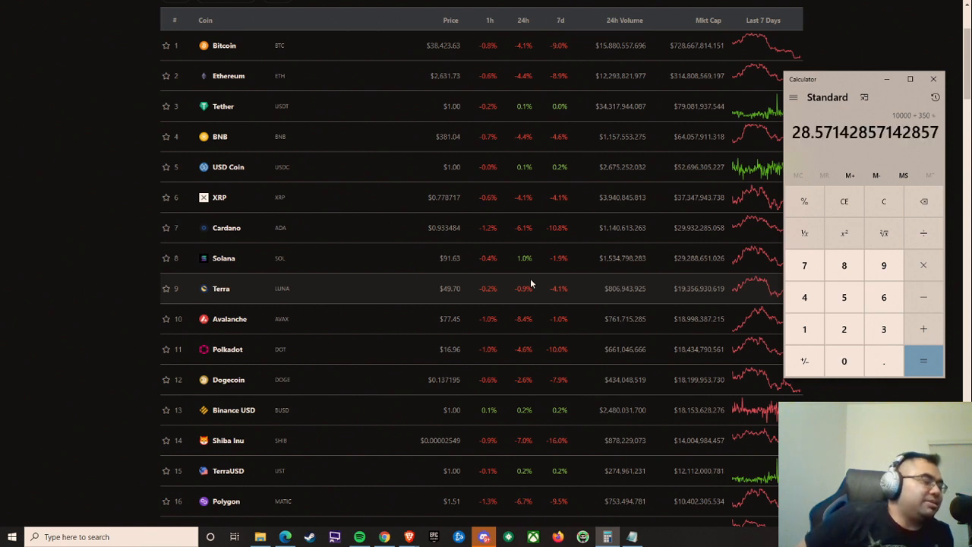
{"action": "mouse_move", "coordinate": [706, 208]}
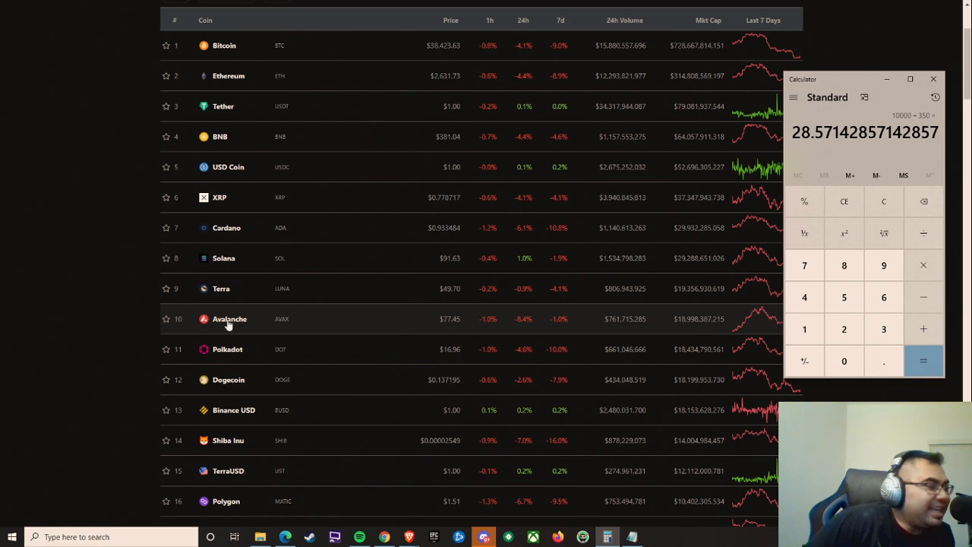
{"action": "scroll", "scroll_direction": "down", "scroll_amount": 3}
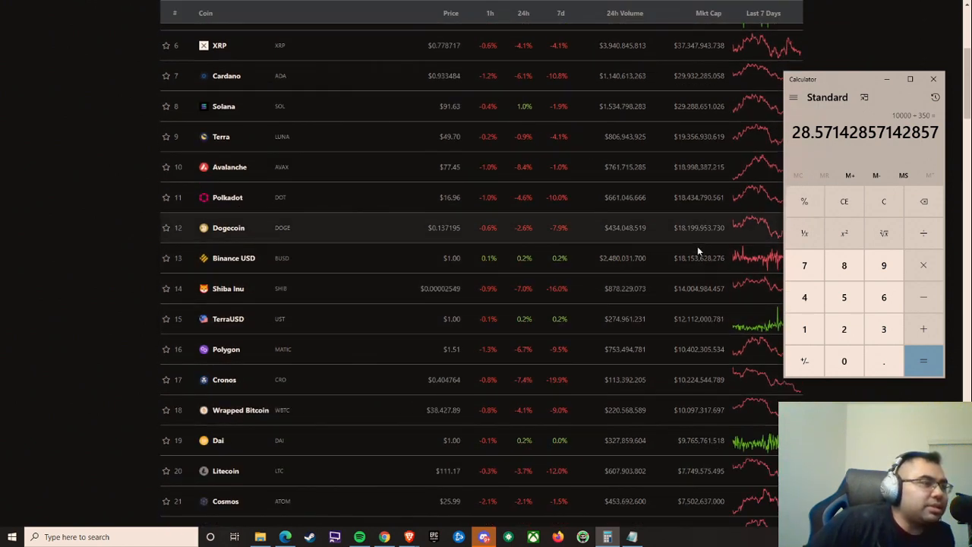
{"action": "scroll", "scroll_direction": "down", "scroll_amount": 3}
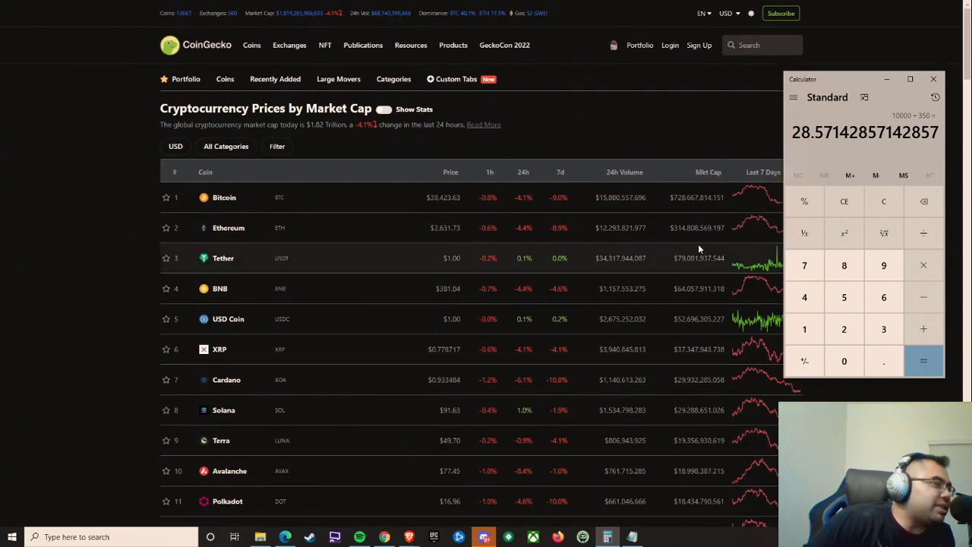
{"action": "scroll", "scroll_direction": "down", "scroll_amount": 3}
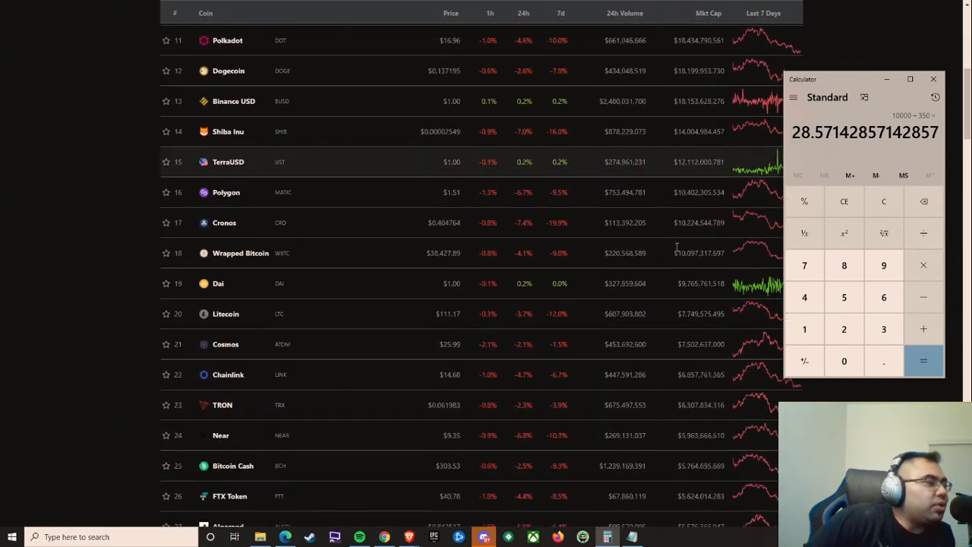
{"action": "scroll", "scroll_direction": "up", "scroll_amount": 3}
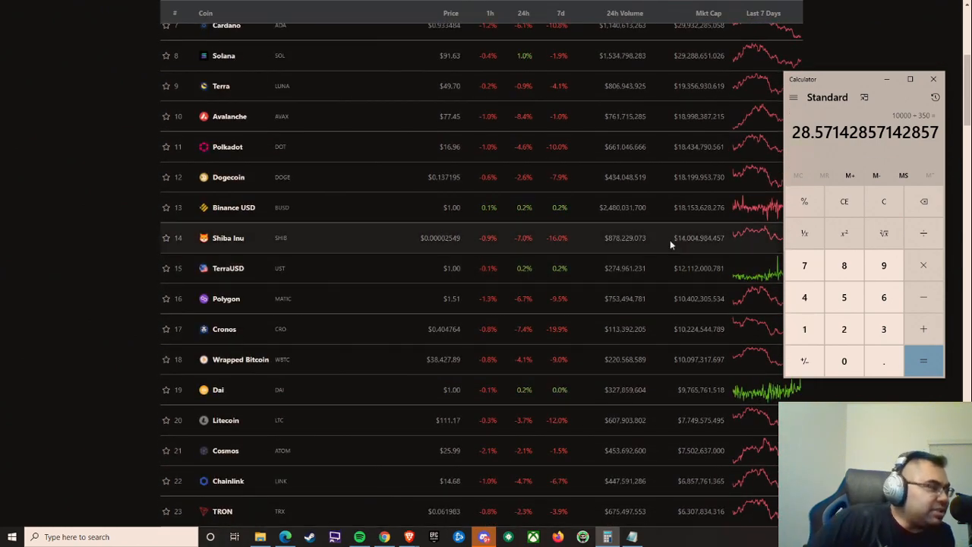
{"action": "scroll", "scroll_direction": "up", "scroll_amount": 3}
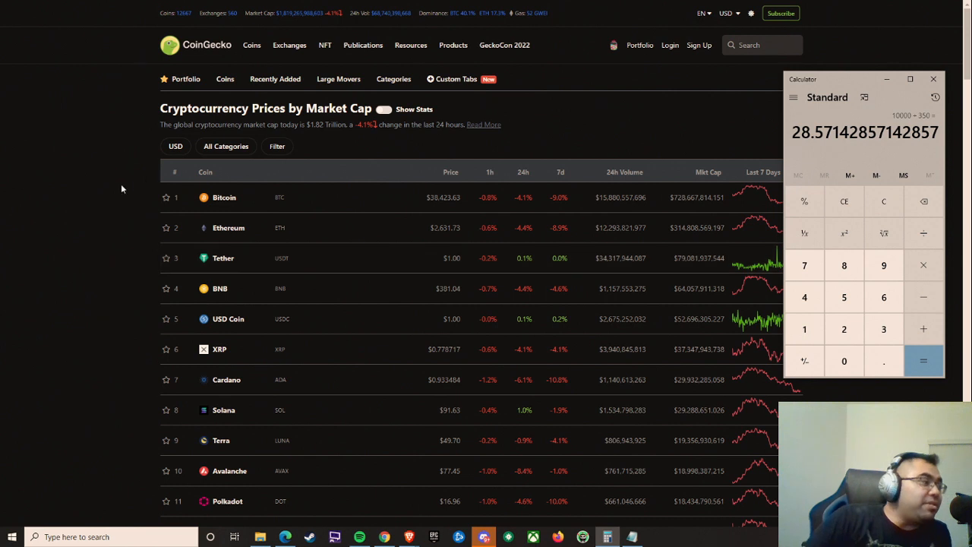
{"action": "left_click", "coordinate": [934, 78]}
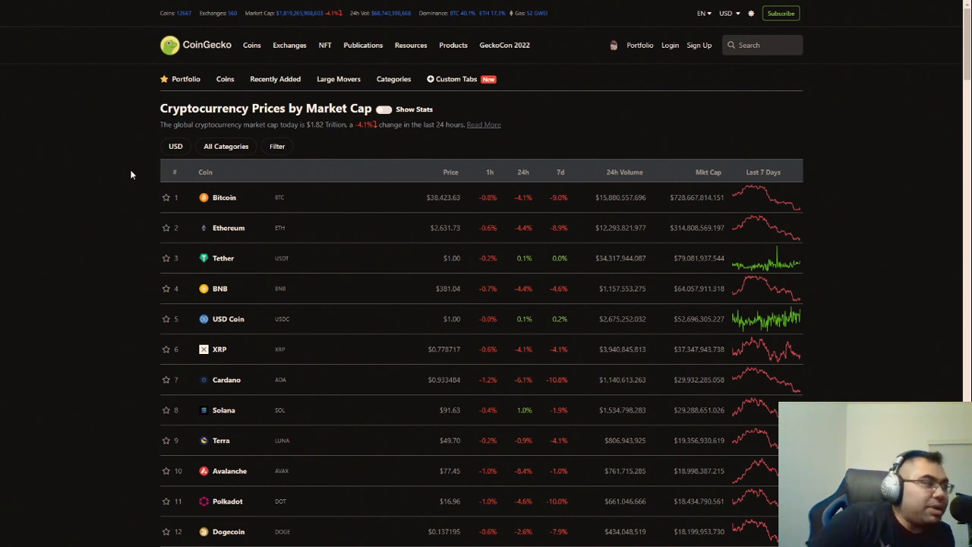
{"action": "mouse_move", "coordinate": [149, 170]}
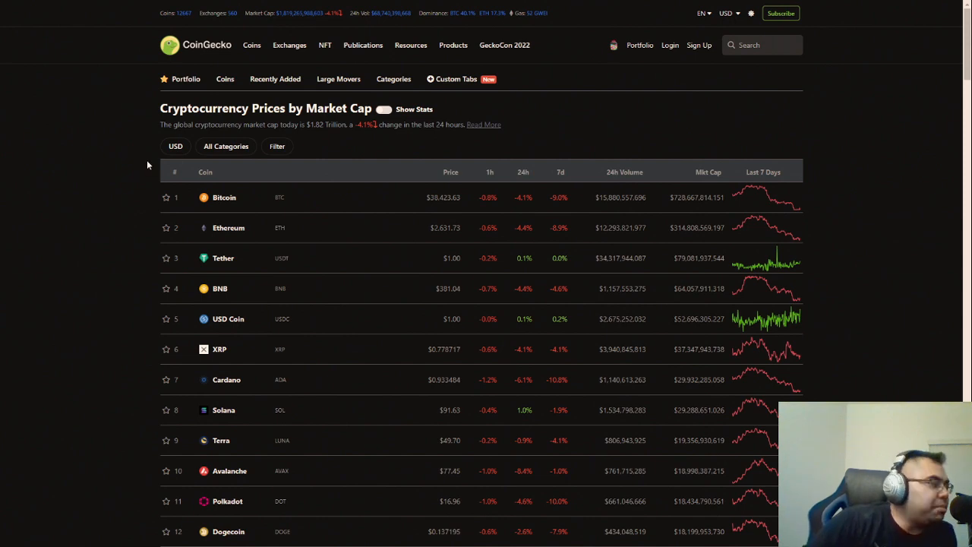
{"action": "scroll", "scroll_direction": "down", "scroll_amount": 3}
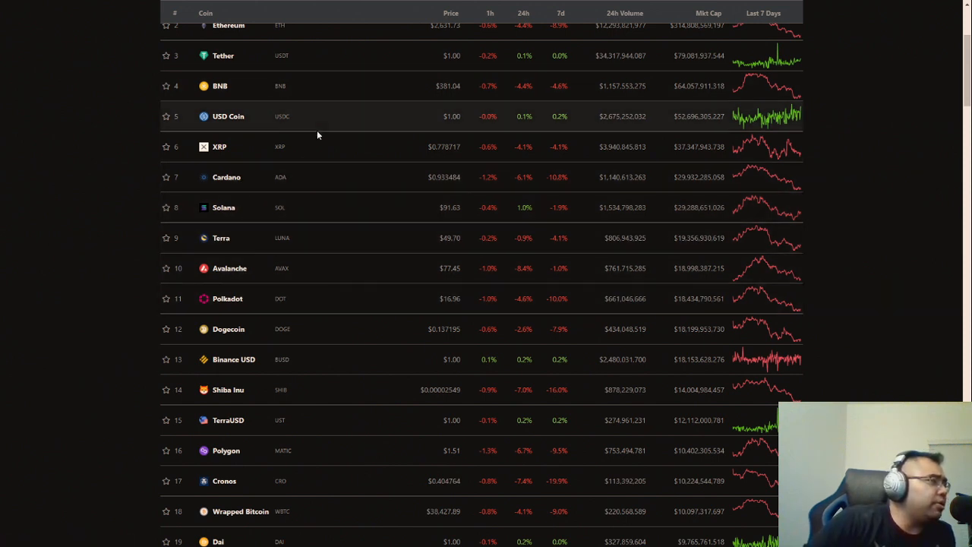
{"action": "scroll", "scroll_direction": "up", "scroll_amount": 3}
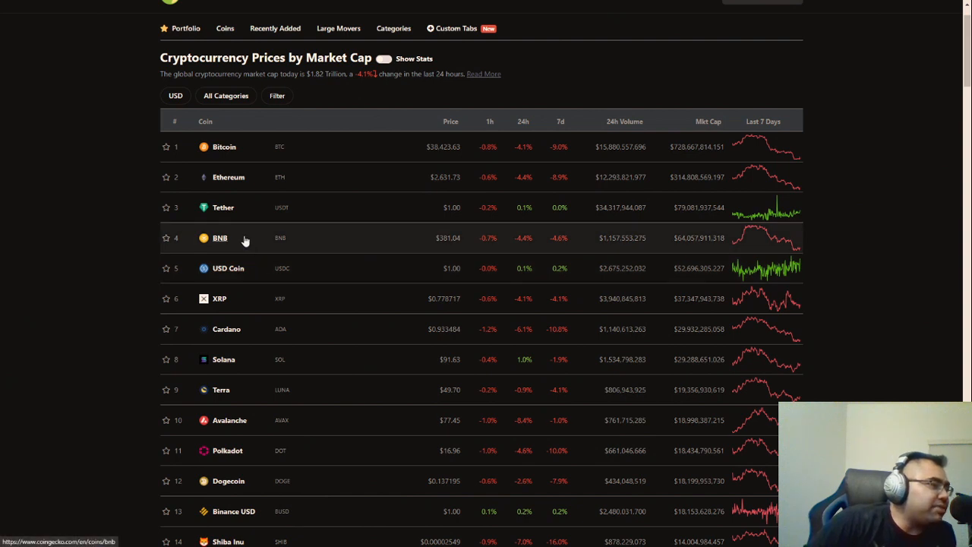
{"action": "mouse_move", "coordinate": [241, 239]}
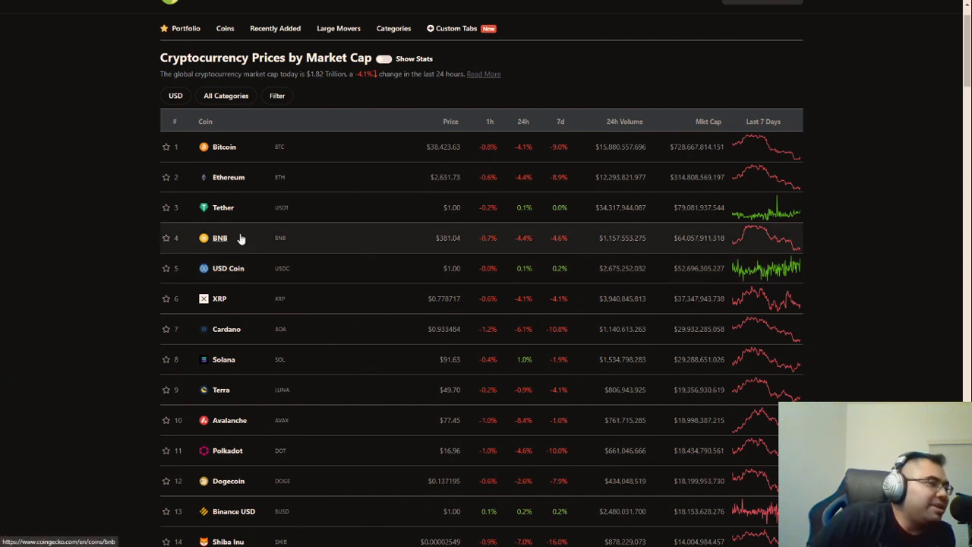
{"action": "mouse_move", "coordinate": [231, 233]}
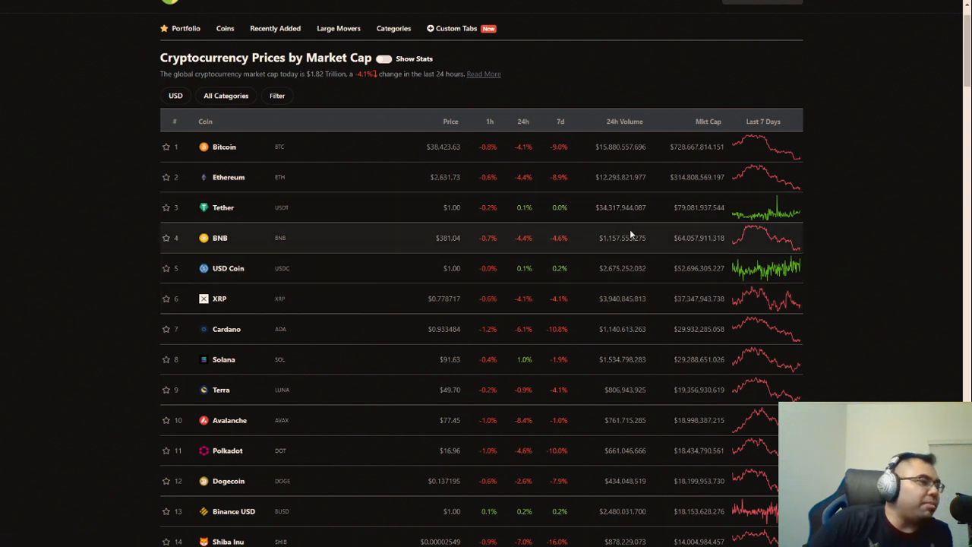
{"action": "mouse_move", "coordinate": [280, 233]}
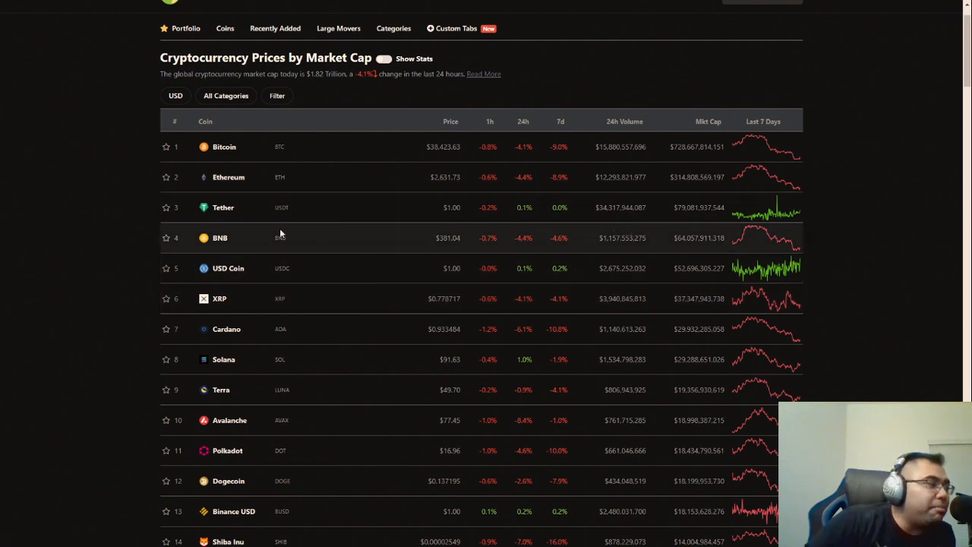
{"action": "mouse_move", "coordinate": [690, 300]}
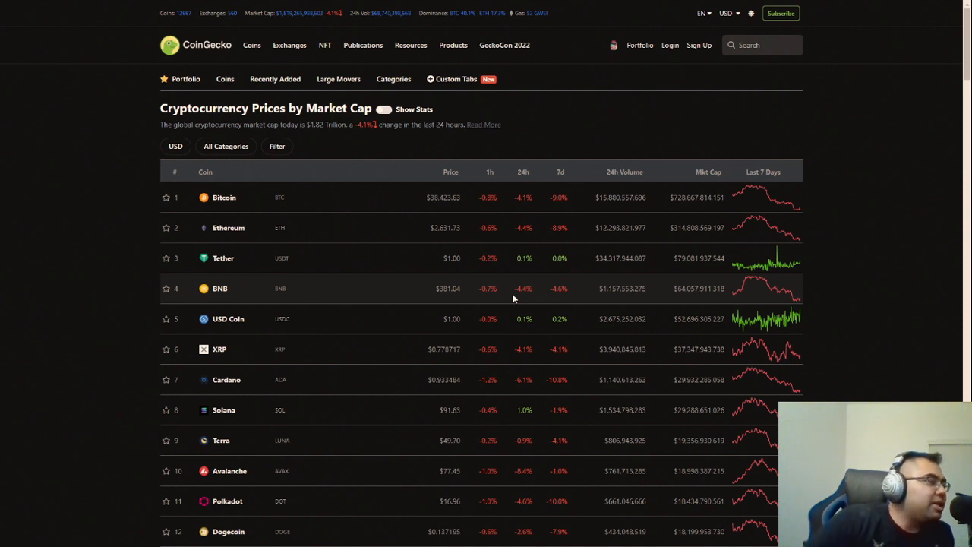
{"action": "mouse_move", "coordinate": [828, 239]}
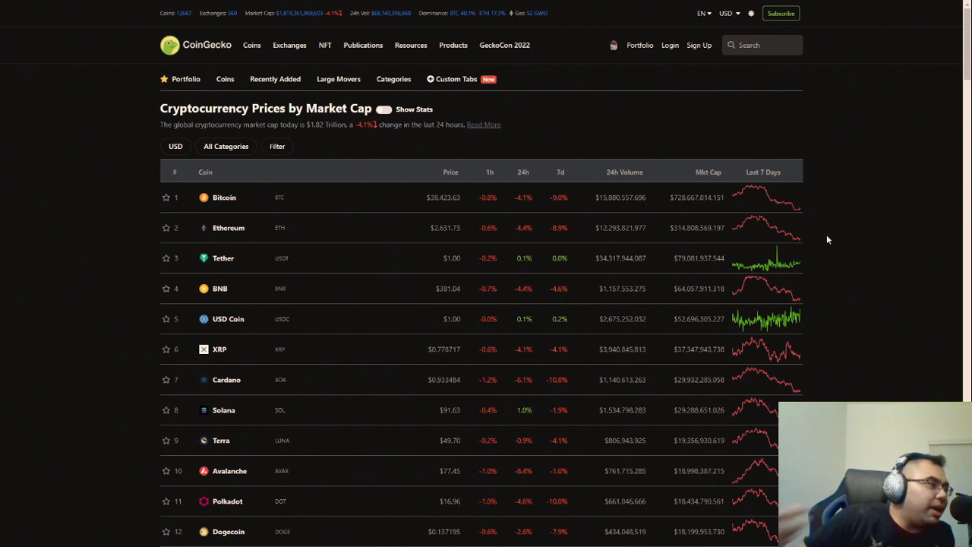
{"action": "mouse_move", "coordinate": [821, 209]}
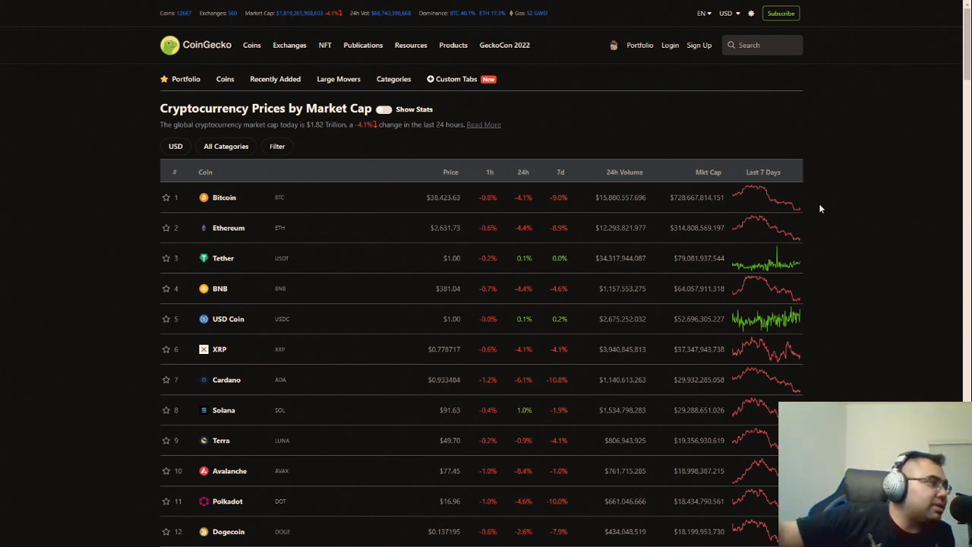
{"action": "mouse_move", "coordinate": [807, 204]}
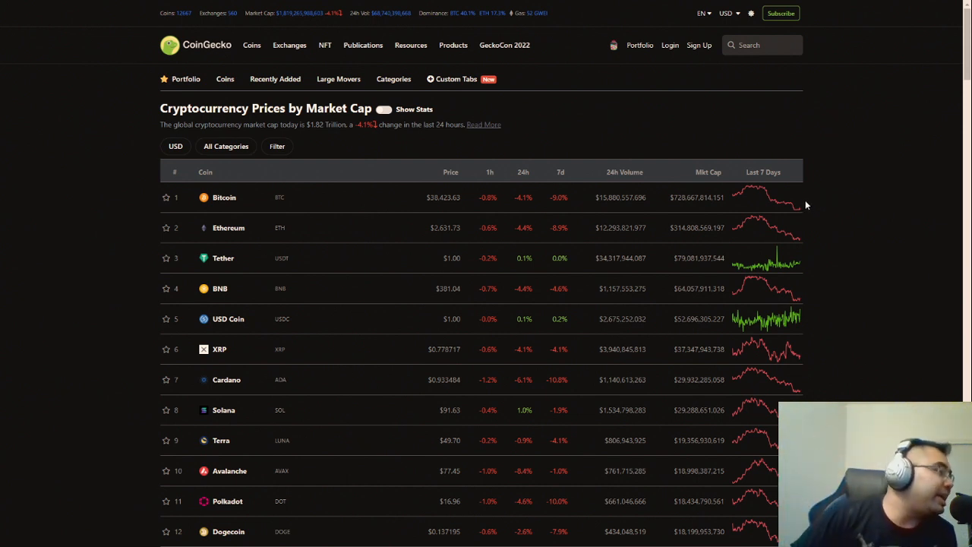
{"action": "mouse_move", "coordinate": [739, 243]}
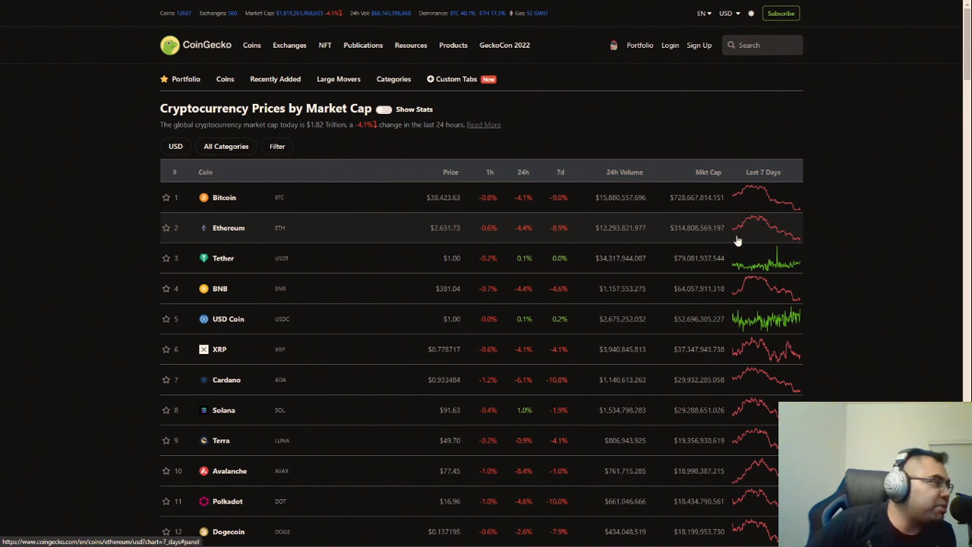
{"action": "mouse_move", "coordinate": [806, 173]}
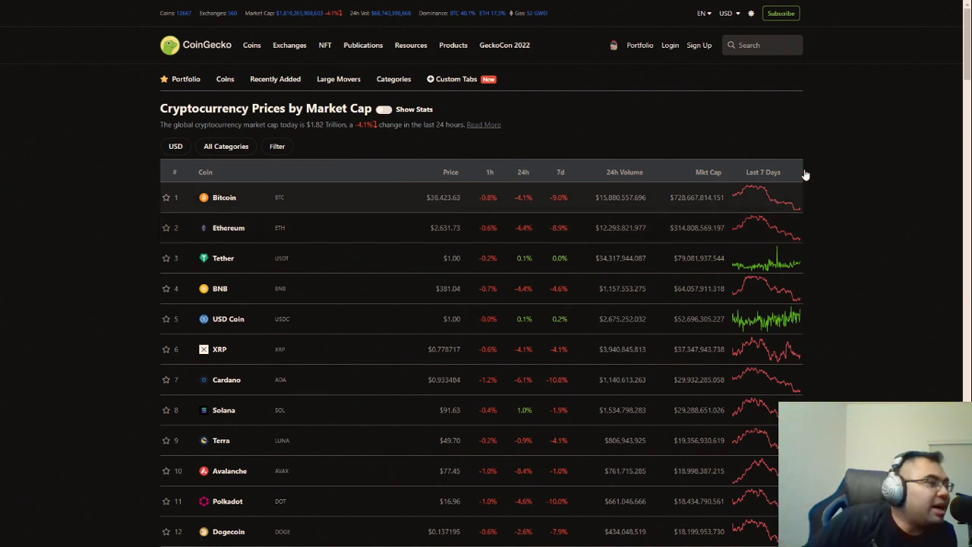
{"action": "mouse_move", "coordinate": [843, 192]}
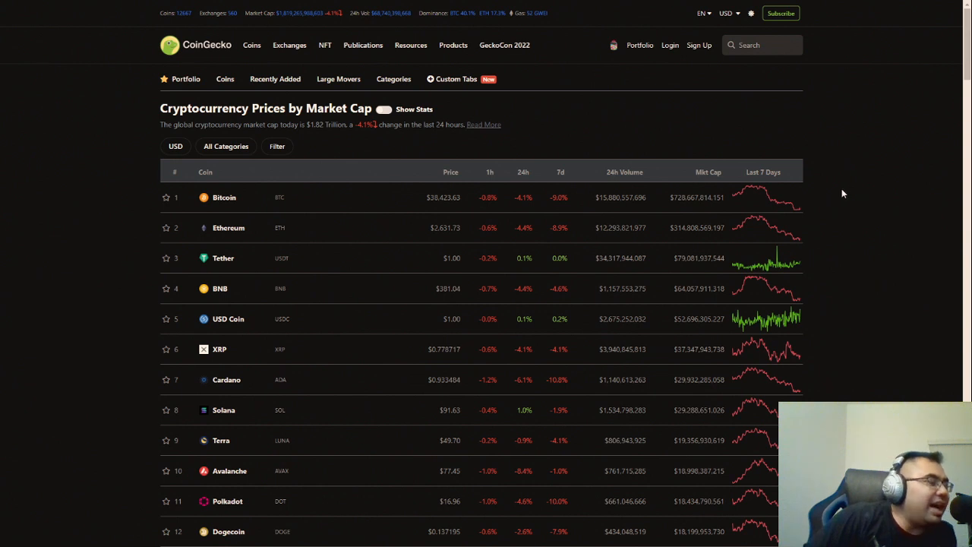
{"action": "scroll", "scroll_direction": "down", "scroll_amount": 3}
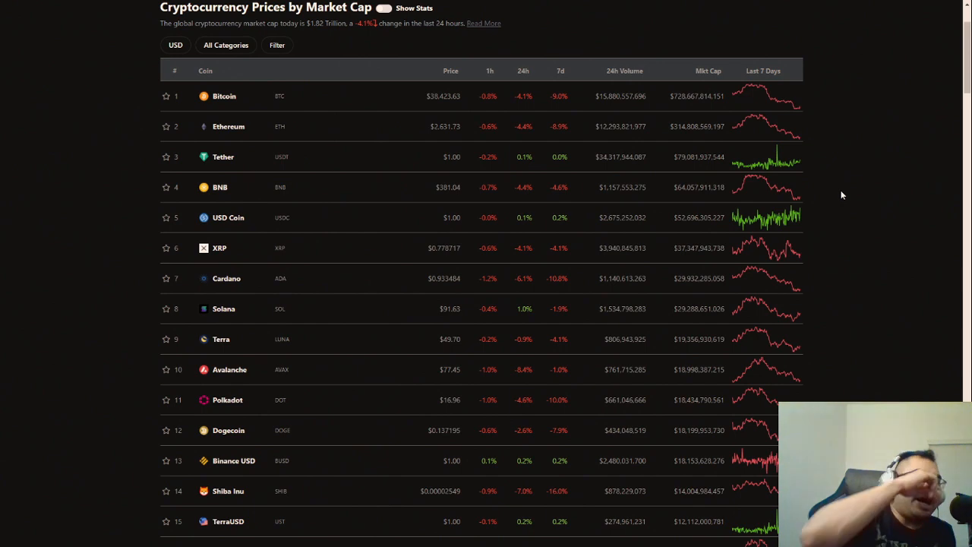
{"action": "scroll", "scroll_direction": "up", "scroll_amount": 3}
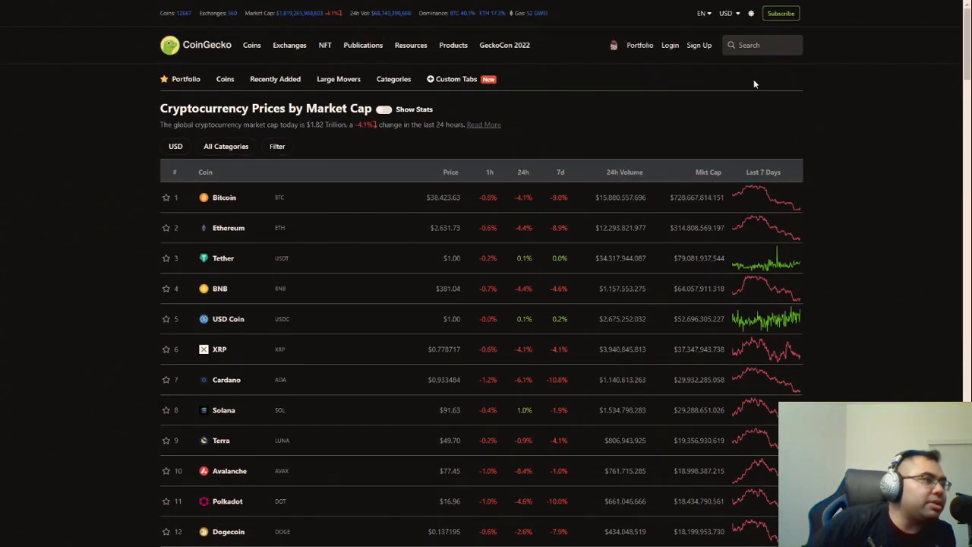
Step: Reopen the Hive (HIVE) page and set its price chart to the 1y range
{"action": "type", "text": "hive"}
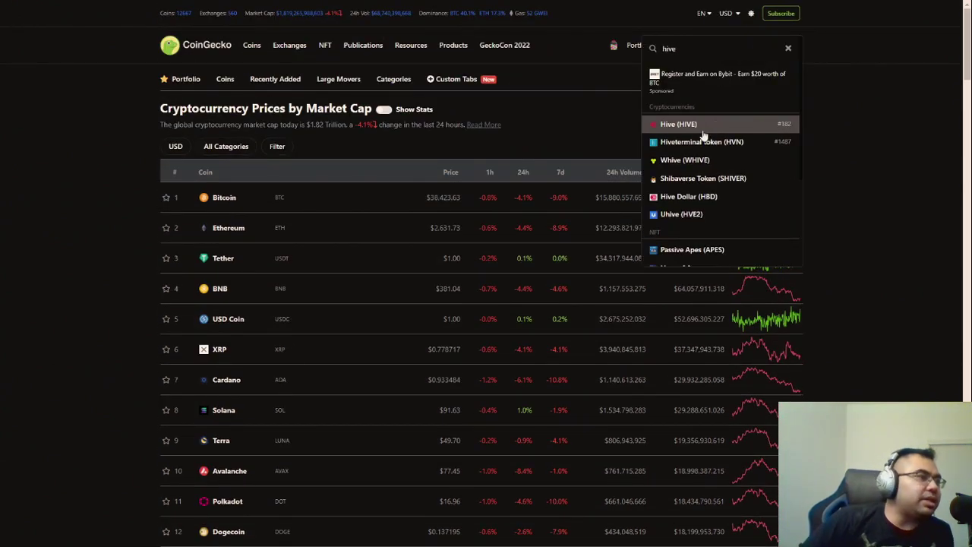
{"action": "left_click", "coordinate": [677, 124]}
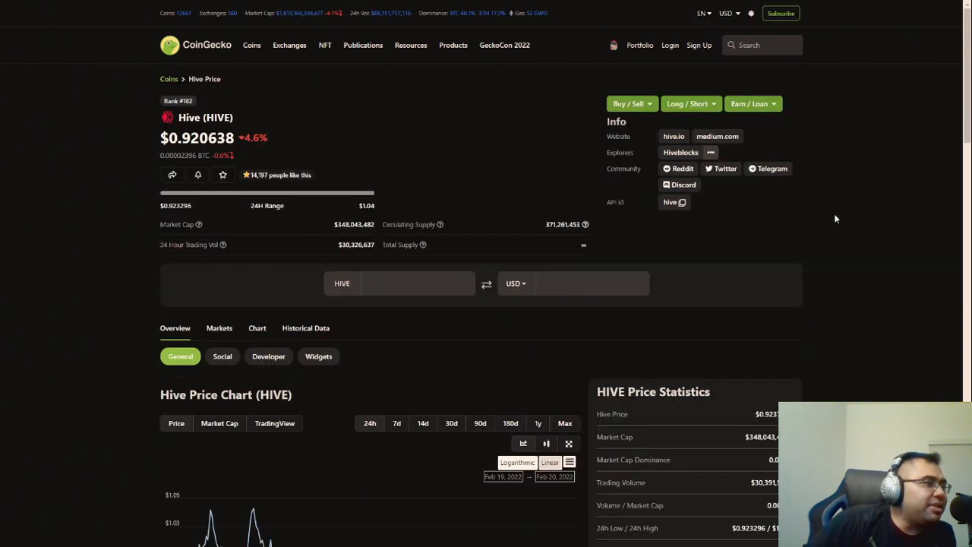
{"action": "scroll", "scroll_direction": "down", "scroll_amount": 3}
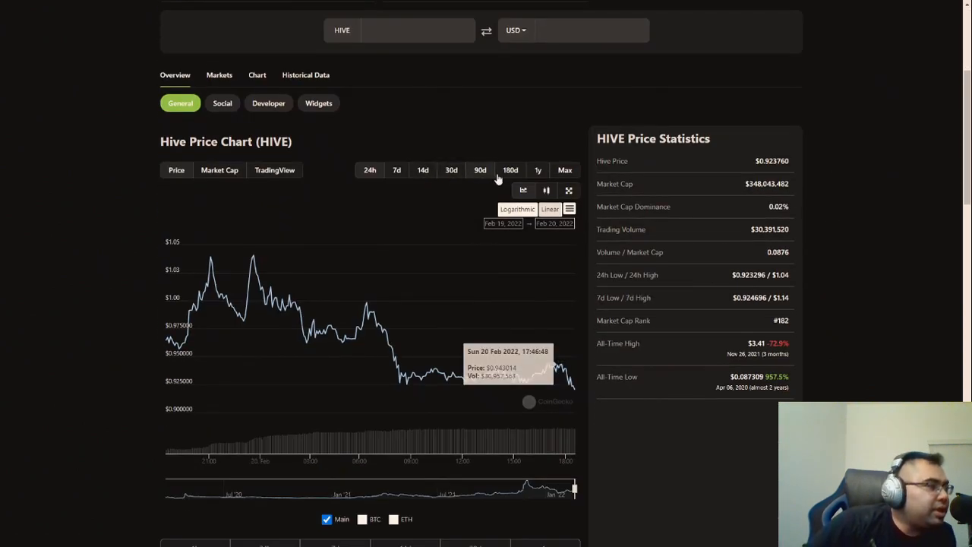
{"action": "left_click", "coordinate": [538, 170]}
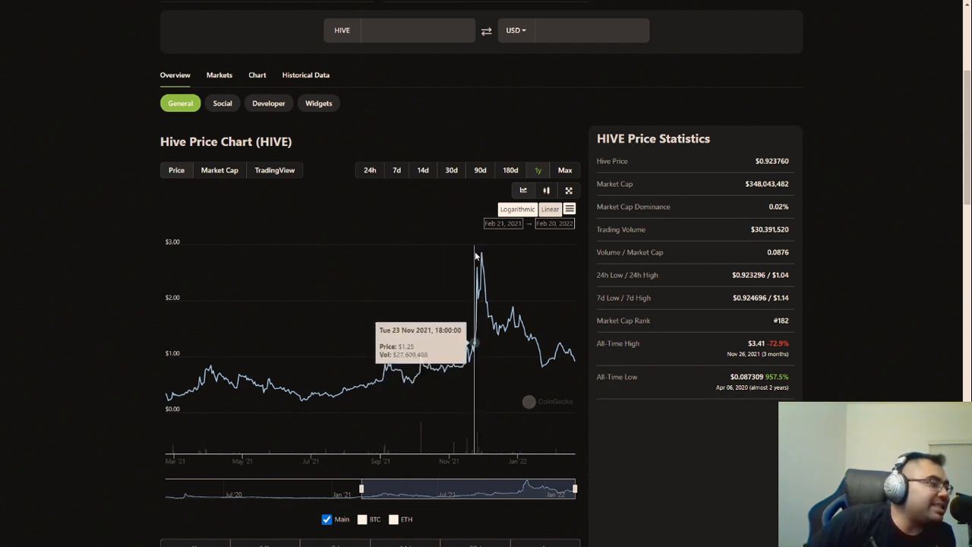
{"action": "mouse_move", "coordinate": [481, 252]}
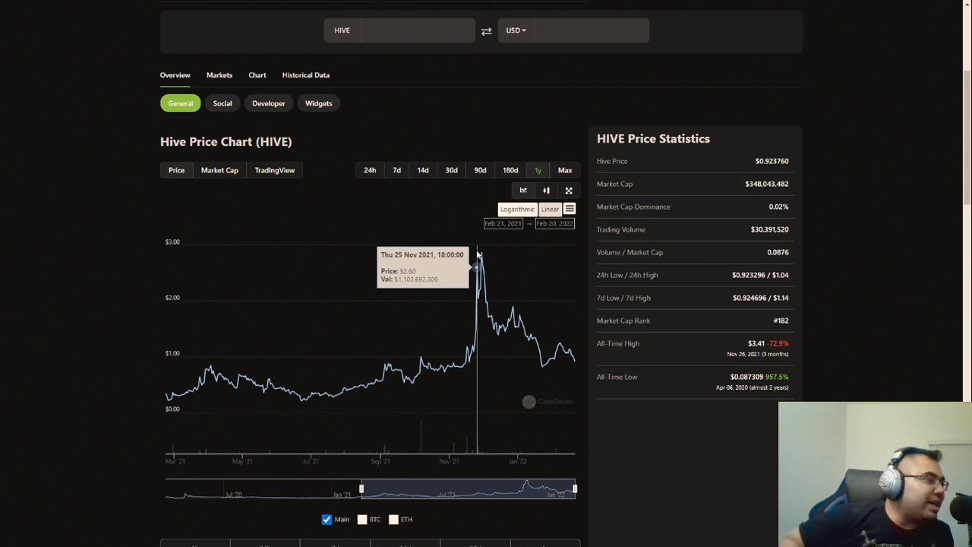
{"action": "mouse_move", "coordinate": [492, 212]}
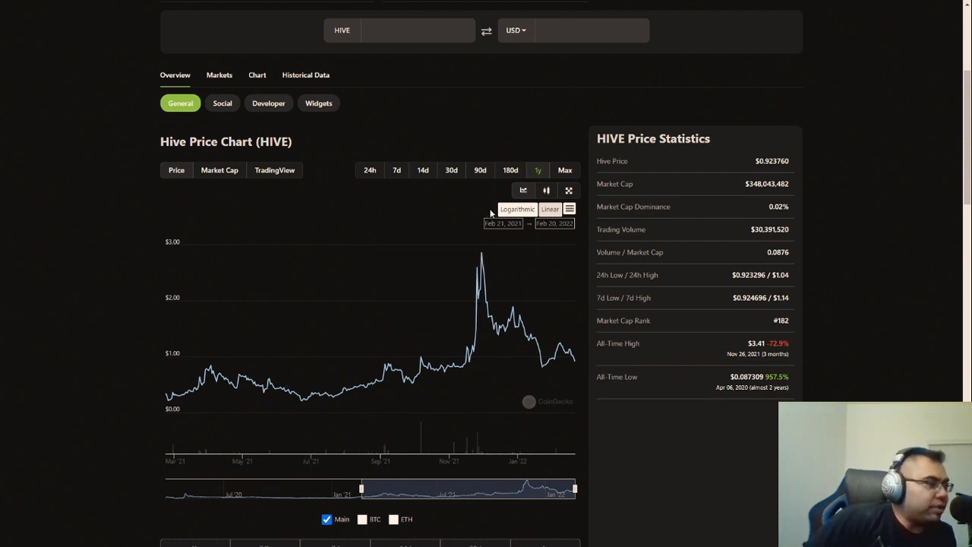
{"action": "mouse_move", "coordinate": [480, 254]}
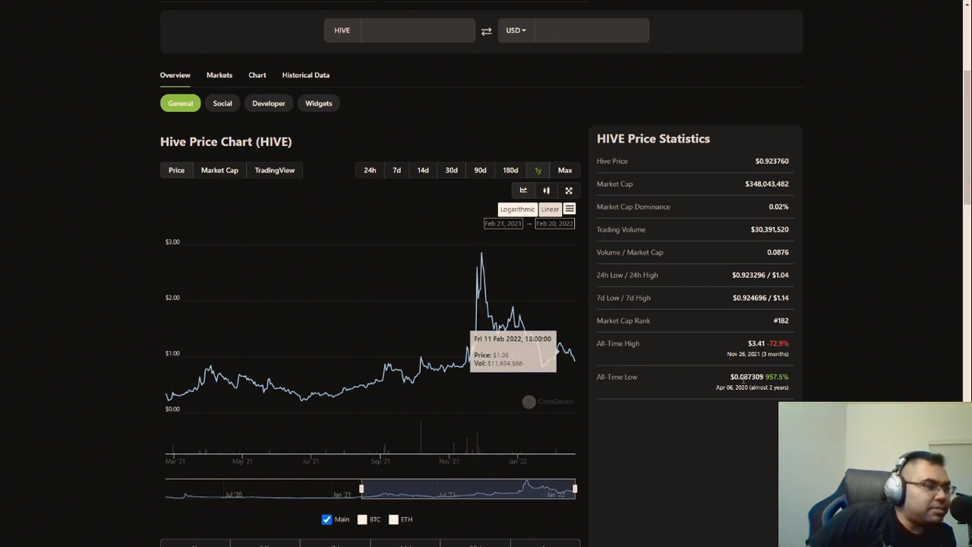
{"action": "mouse_move", "coordinate": [477, 260]}
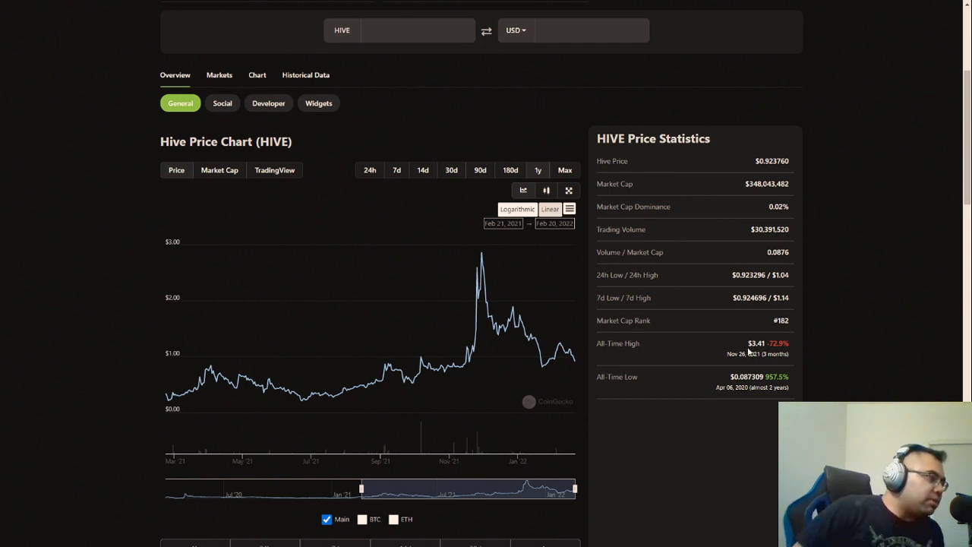
{"action": "mouse_move", "coordinate": [558, 308]}
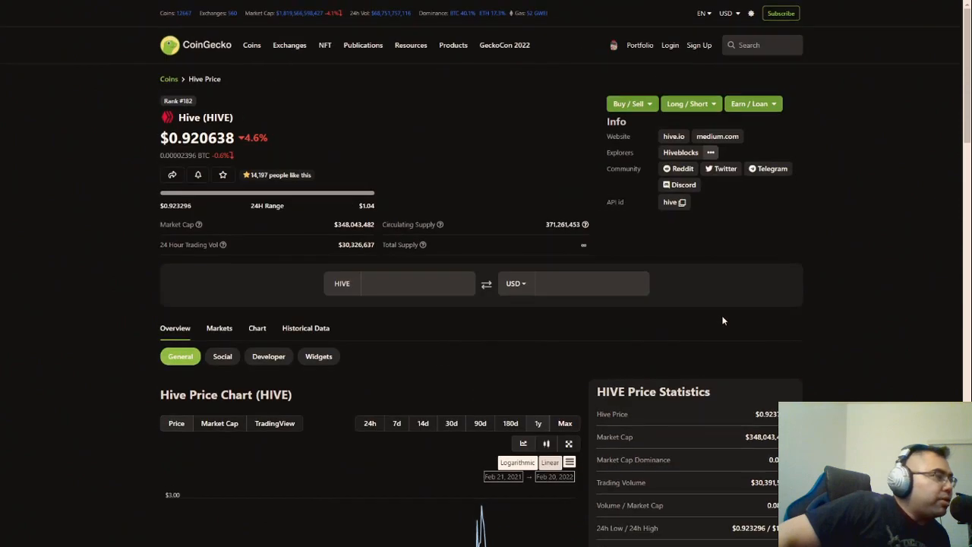
{"action": "scroll", "scroll_direction": "down", "scroll_amount": 3}
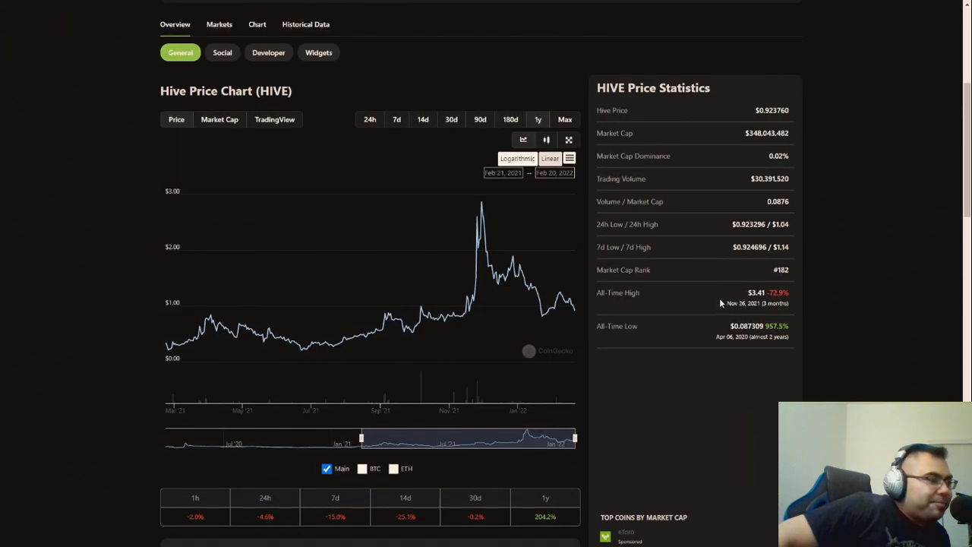
{"action": "mouse_move", "coordinate": [714, 302]}
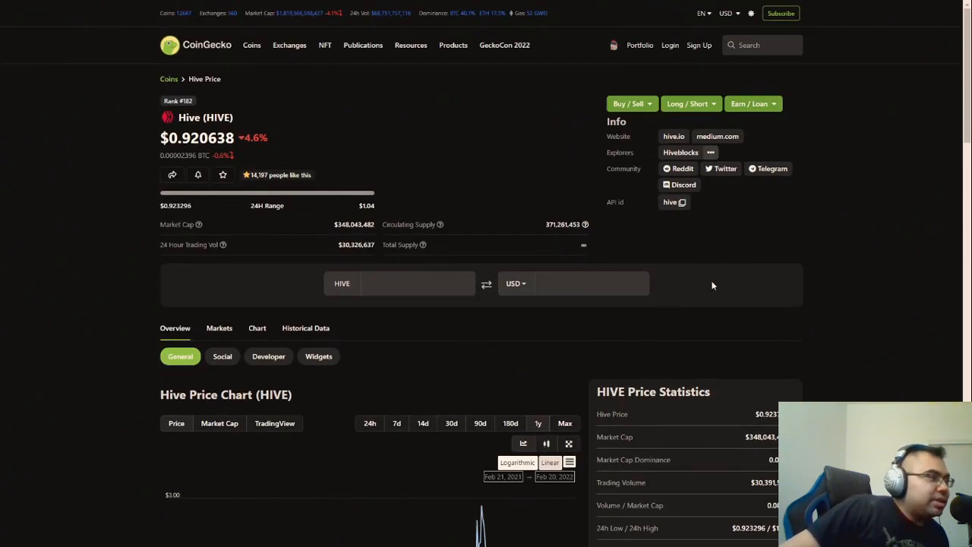
{"action": "scroll", "scroll_direction": "down", "scroll_amount": 3}
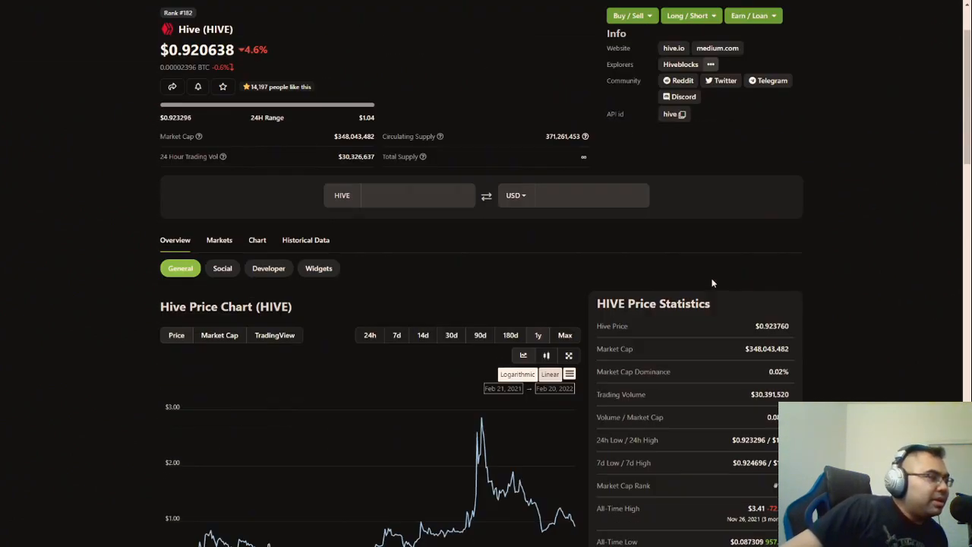
{"action": "scroll", "scroll_direction": "down", "scroll_amount": 3}
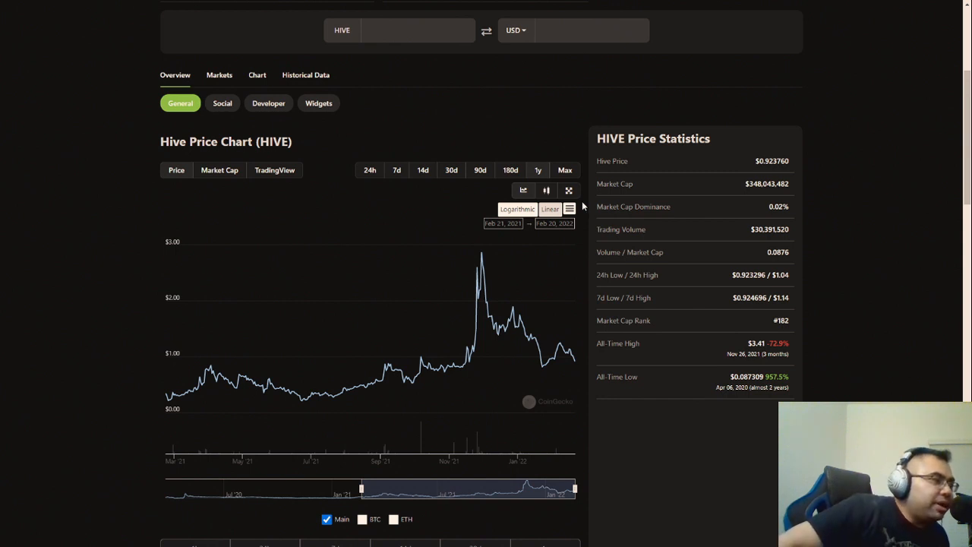
{"action": "mouse_move", "coordinate": [592, 203]}
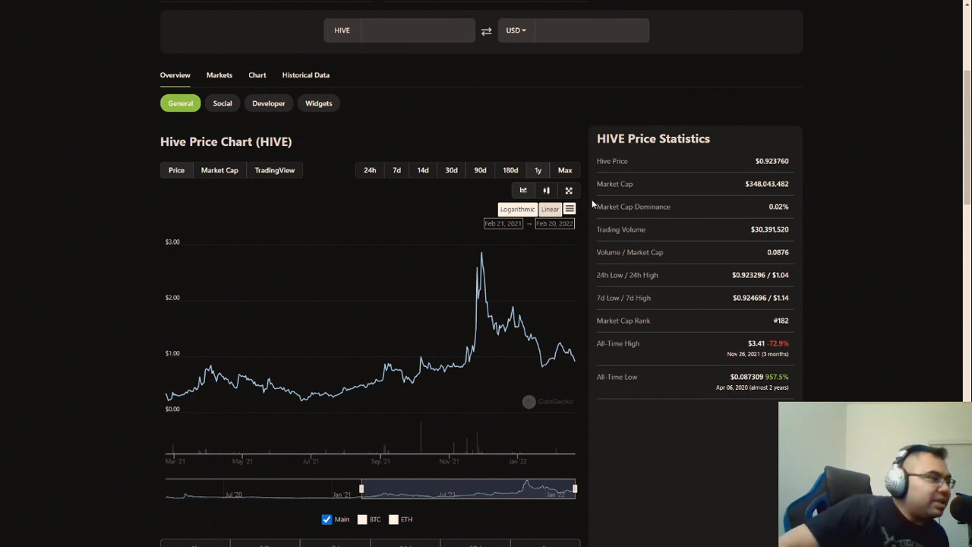
{"action": "mouse_move", "coordinate": [585, 201]}
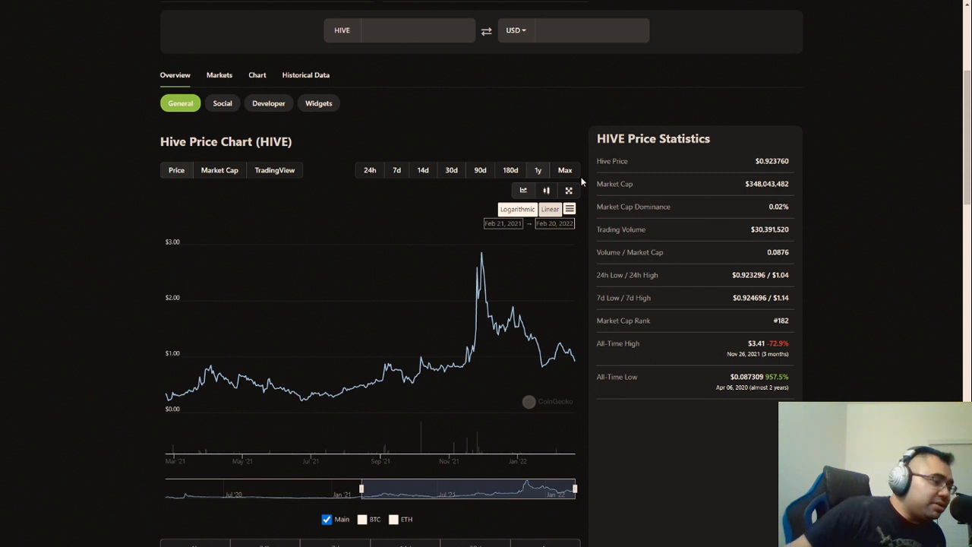
{"action": "mouse_move", "coordinate": [600, 181]}
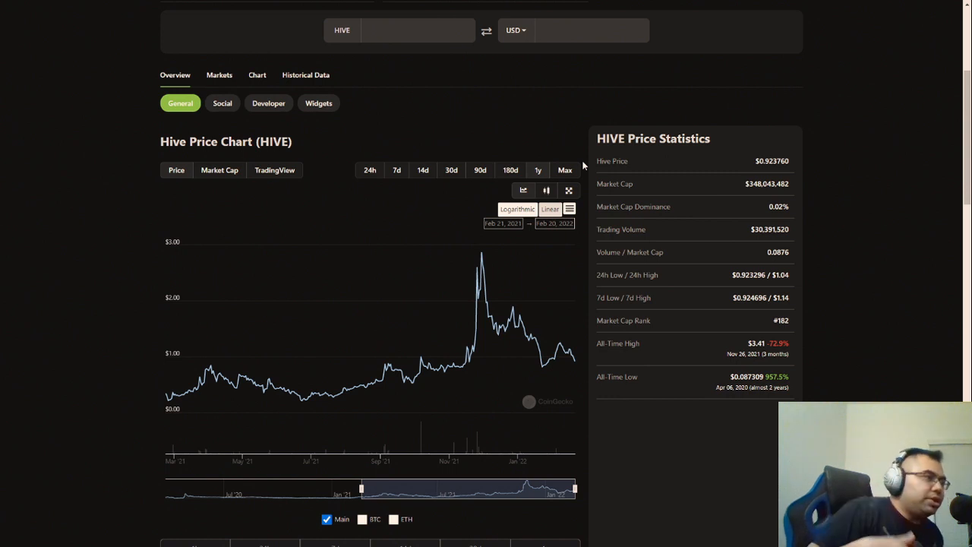
{"action": "mouse_move", "coordinate": [587, 173]}
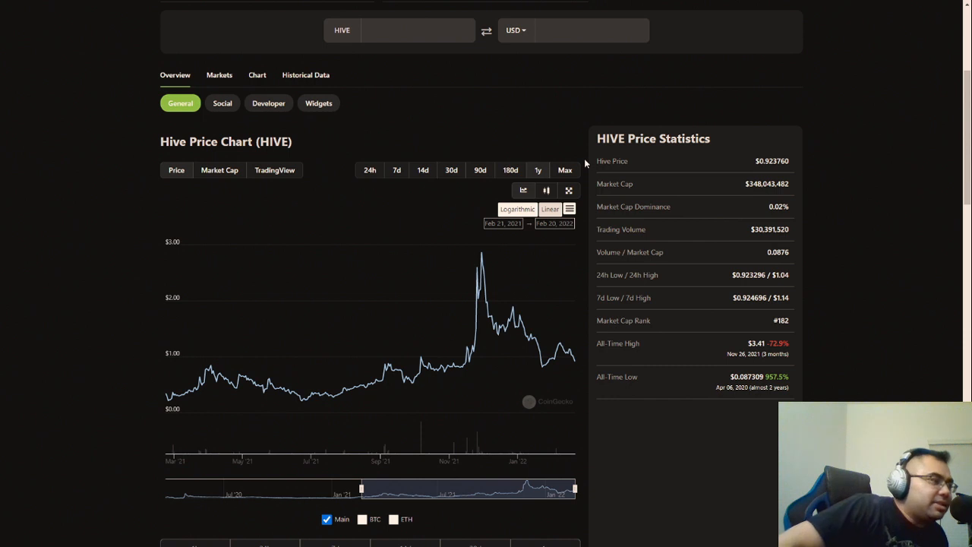
{"action": "mouse_move", "coordinate": [584, 170]}
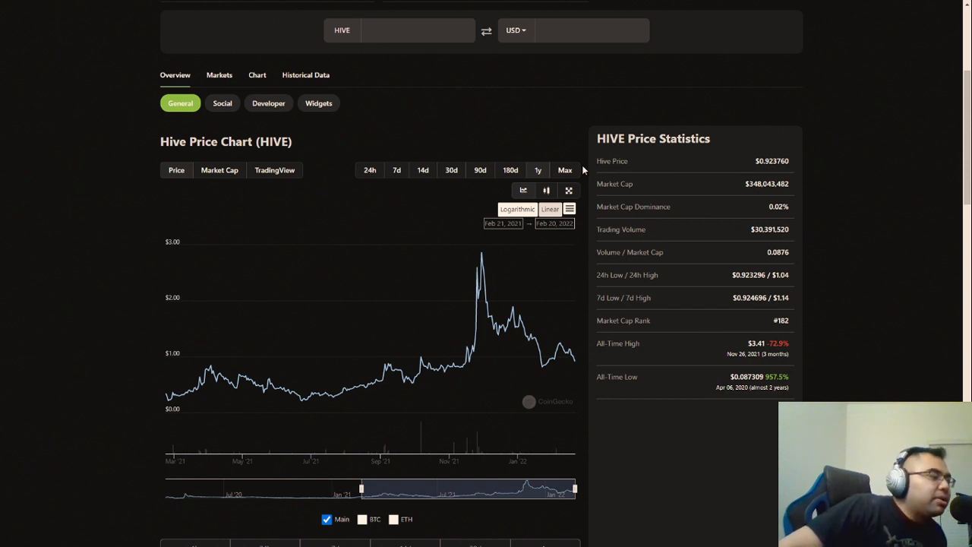
{"action": "mouse_move", "coordinate": [574, 156]}
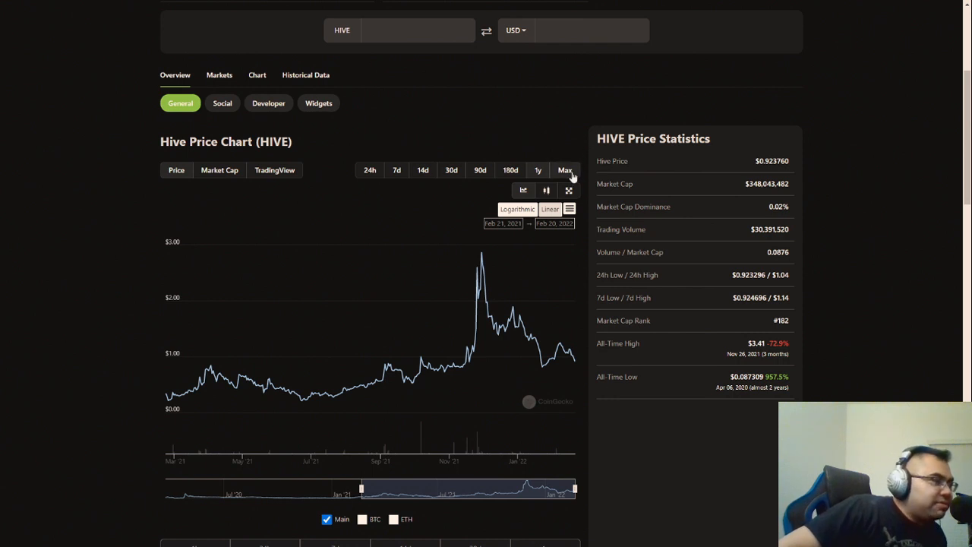
{"action": "mouse_move", "coordinate": [585, 168]}
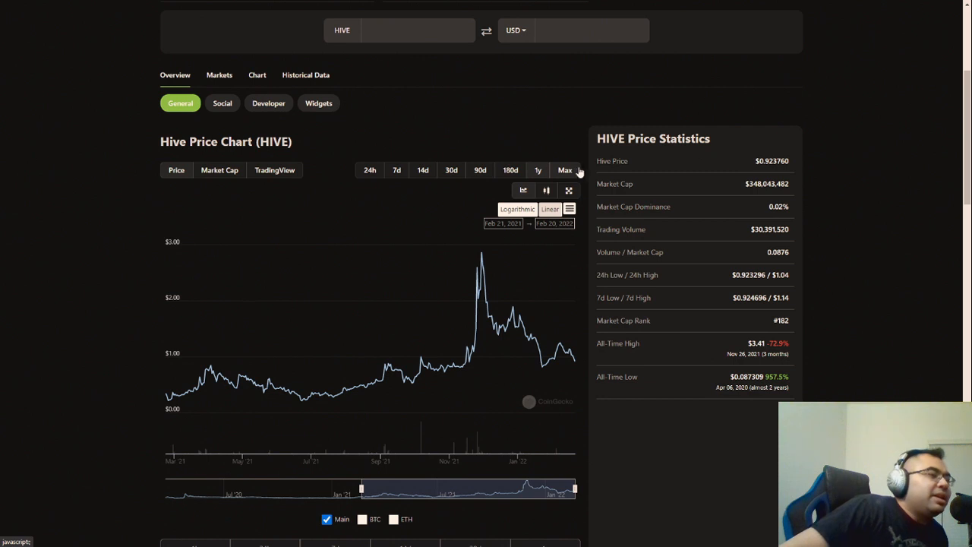
{"action": "mouse_move", "coordinate": [585, 159]}
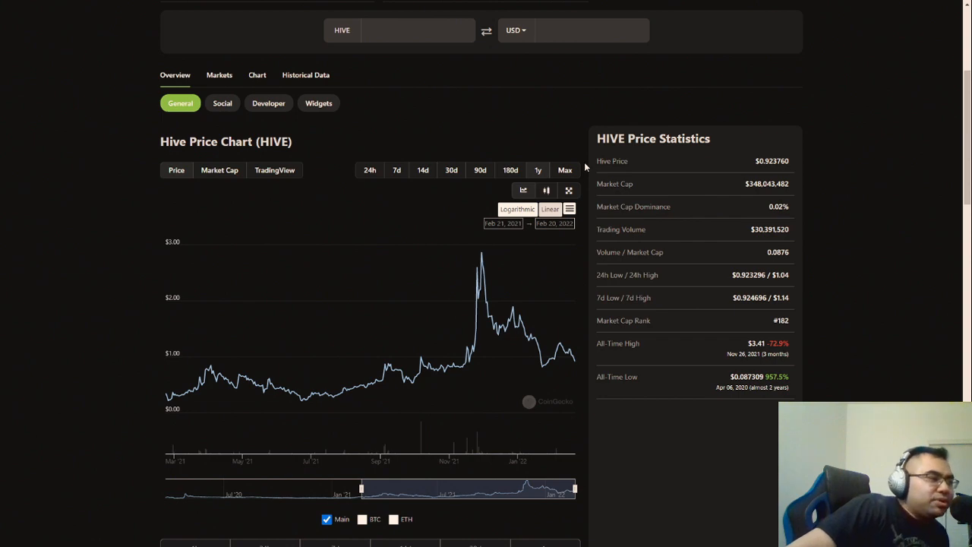
{"action": "scroll", "scroll_direction": "up", "scroll_amount": 3}
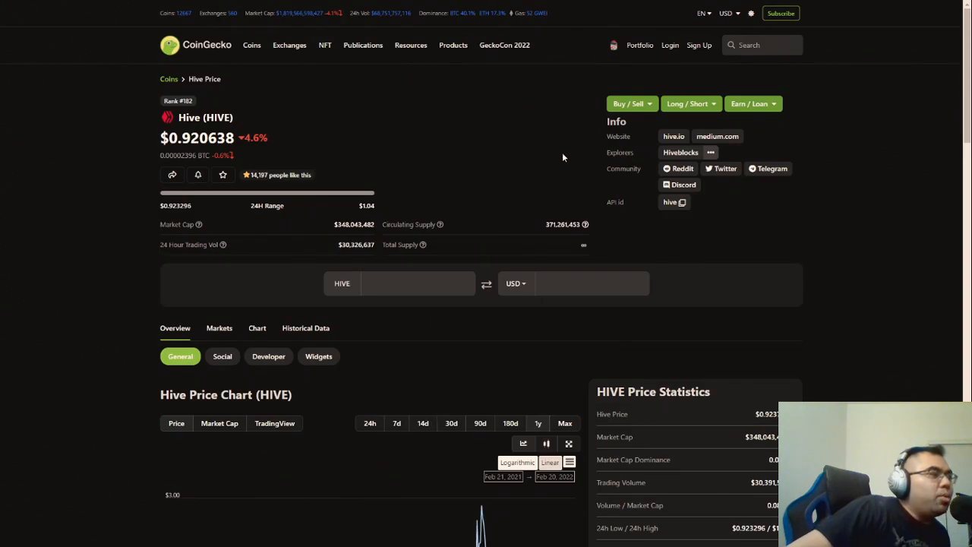
{"action": "mouse_move", "coordinate": [571, 142]}
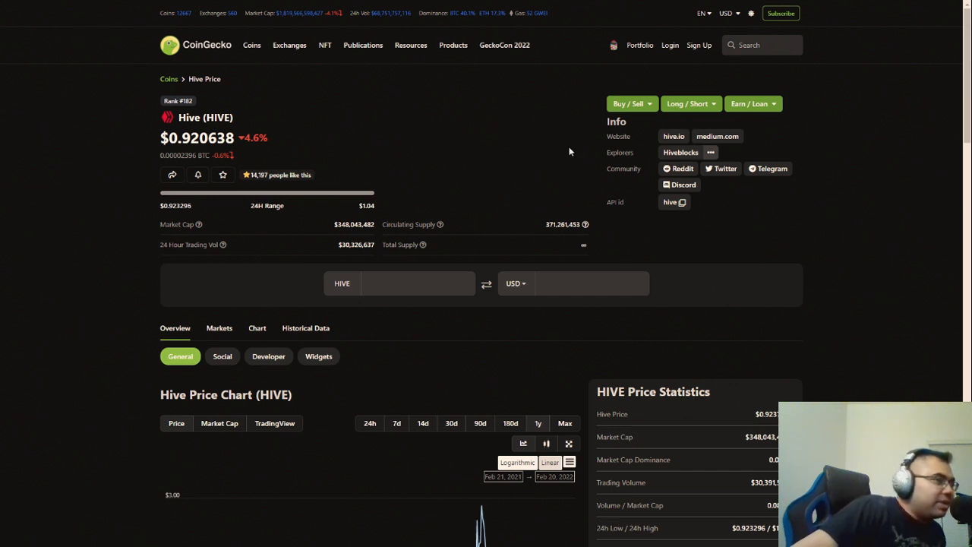
{"action": "mouse_move", "coordinate": [534, 175]}
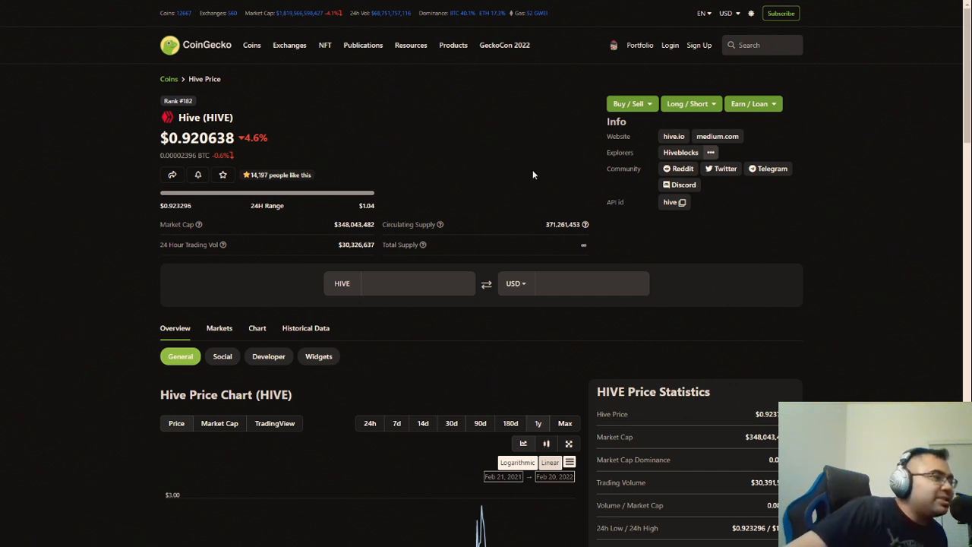
{"action": "mouse_move", "coordinate": [634, 185]}
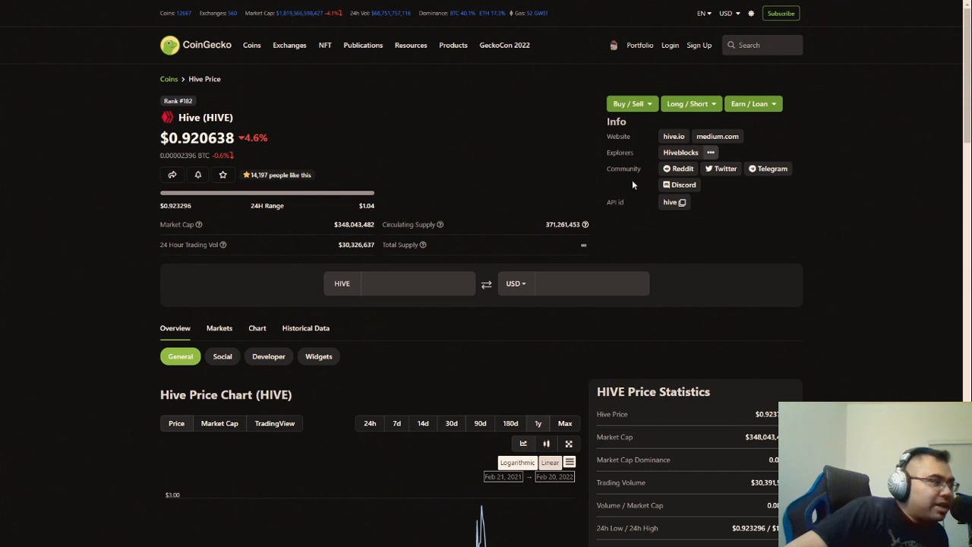
{"action": "mouse_move", "coordinate": [629, 170]}
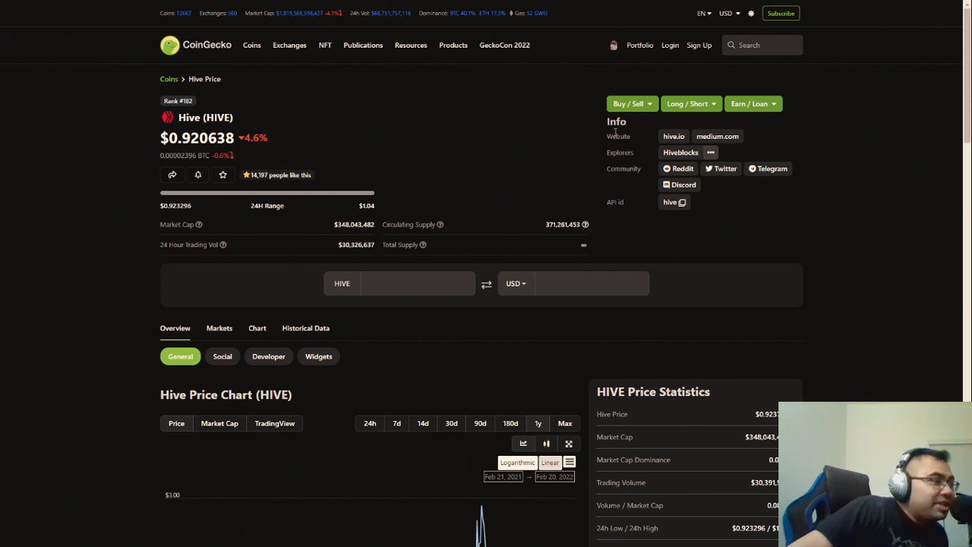
{"action": "mouse_move", "coordinate": [635, 127]}
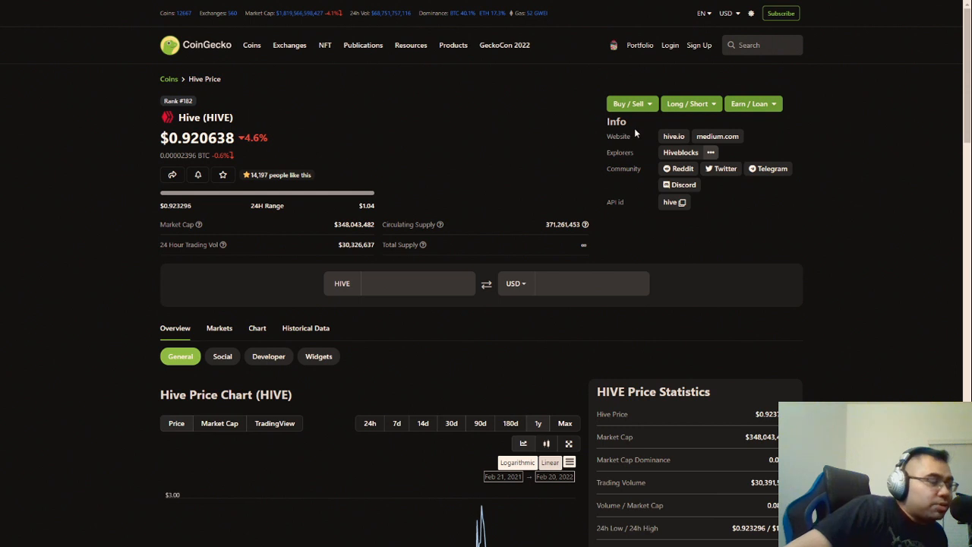
{"action": "mouse_move", "coordinate": [637, 139]}
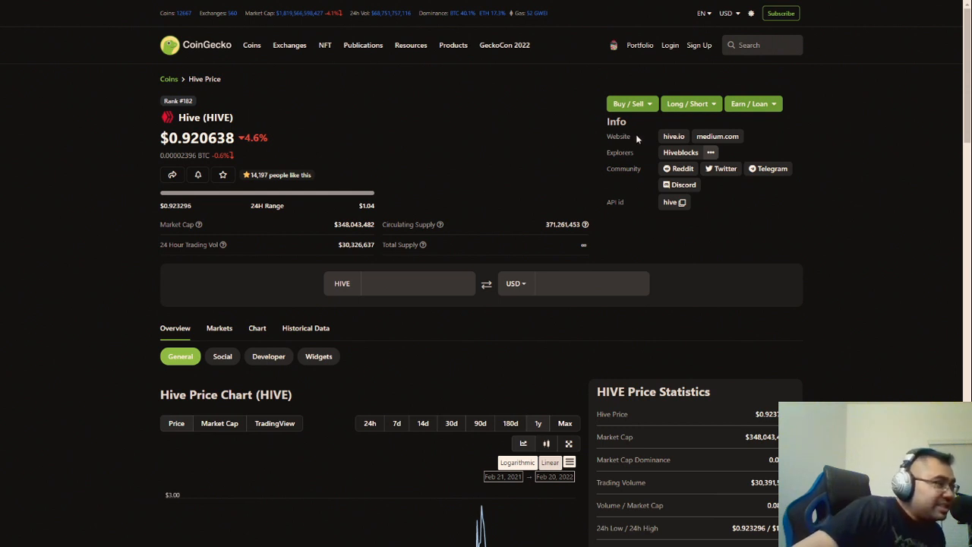
{"action": "mouse_move", "coordinate": [645, 126]}
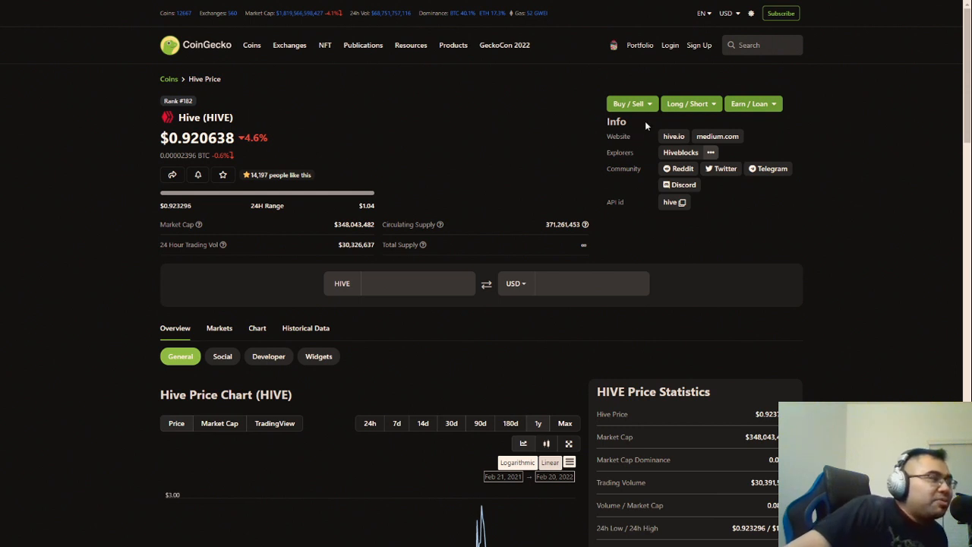
{"action": "mouse_move", "coordinate": [642, 154]}
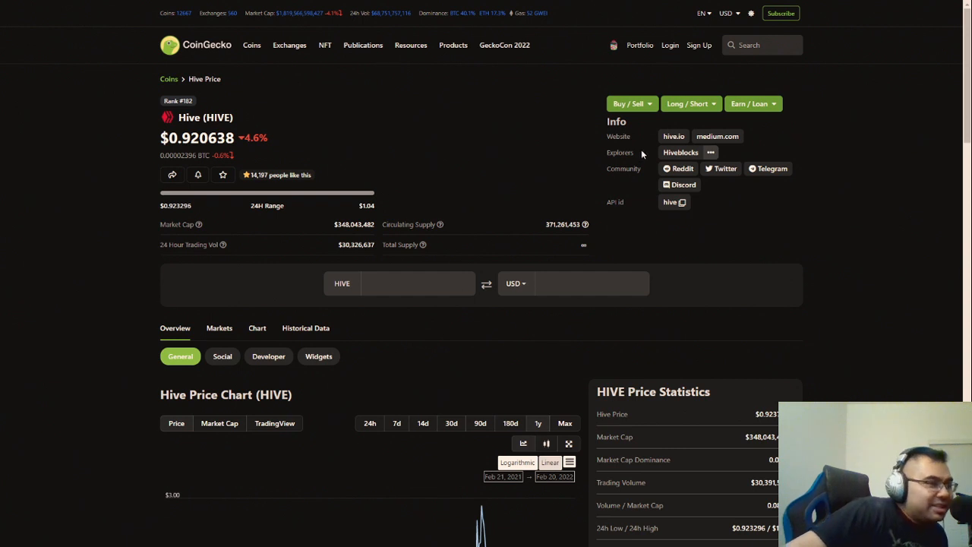
{"action": "mouse_move", "coordinate": [647, 149]}
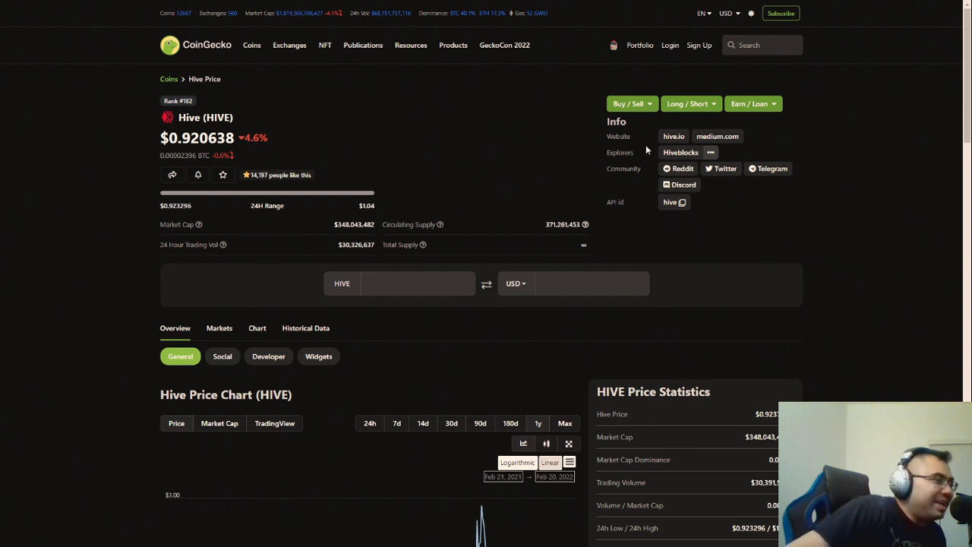
{"action": "mouse_move", "coordinate": [652, 152]}
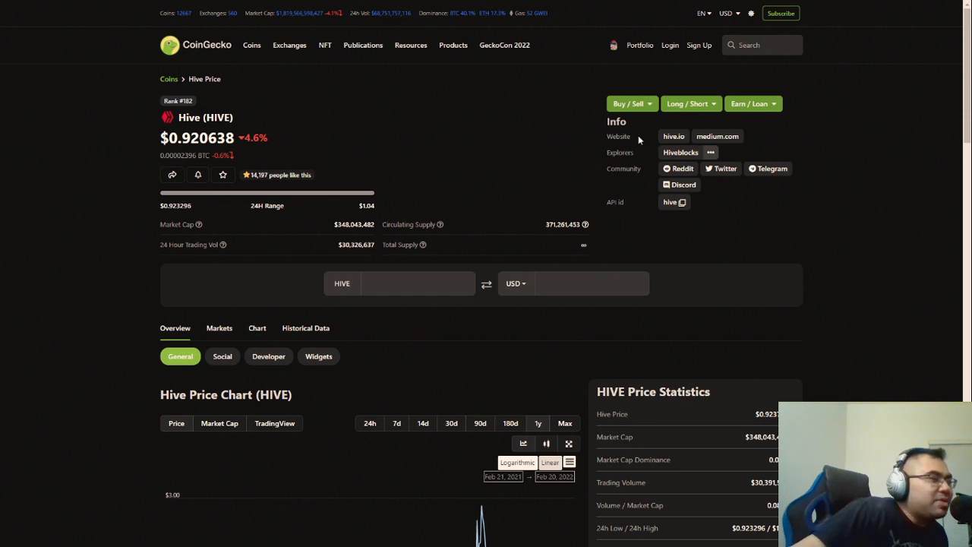
{"action": "scroll", "scroll_direction": "down", "scroll_amount": 3}
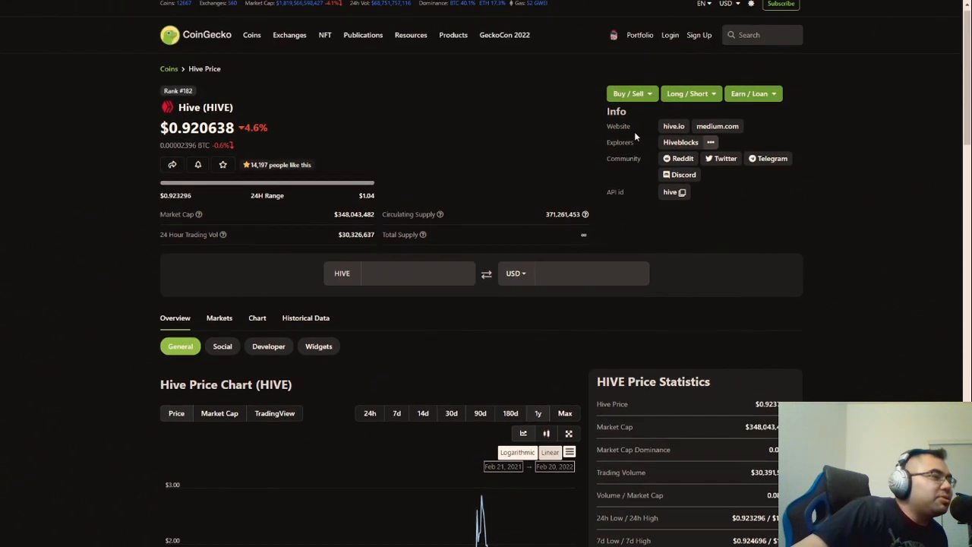